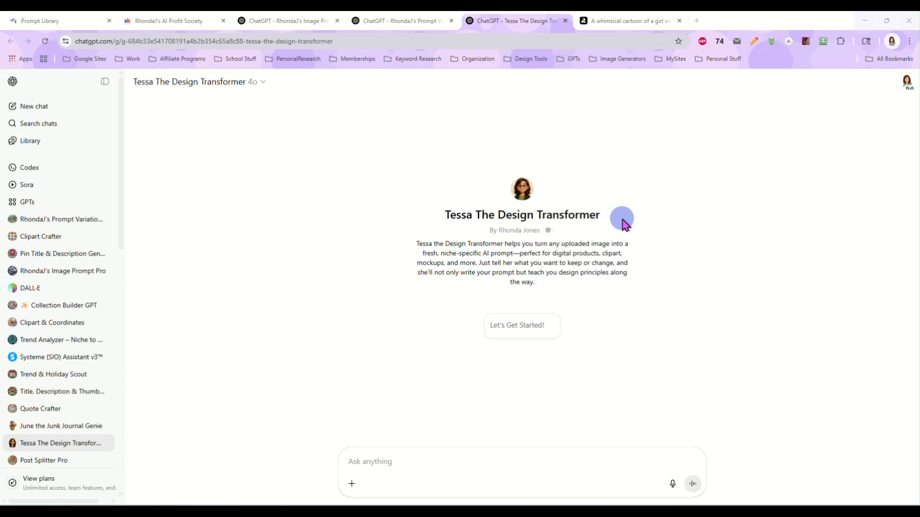
Step: Read the '[Daily Prompt] 6/21 - See You Later' post in Skool and return to the feed
left_click(171, 20)
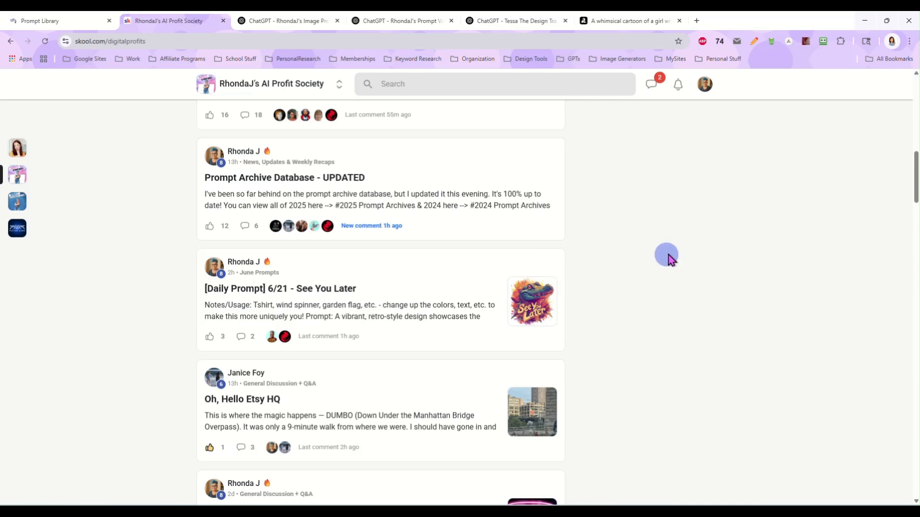
left_click(280, 289)
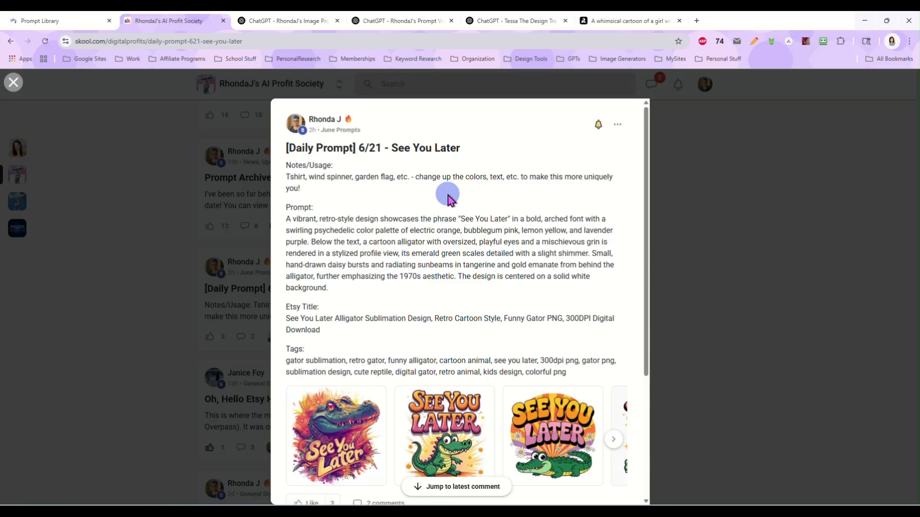
left_click(12, 82)
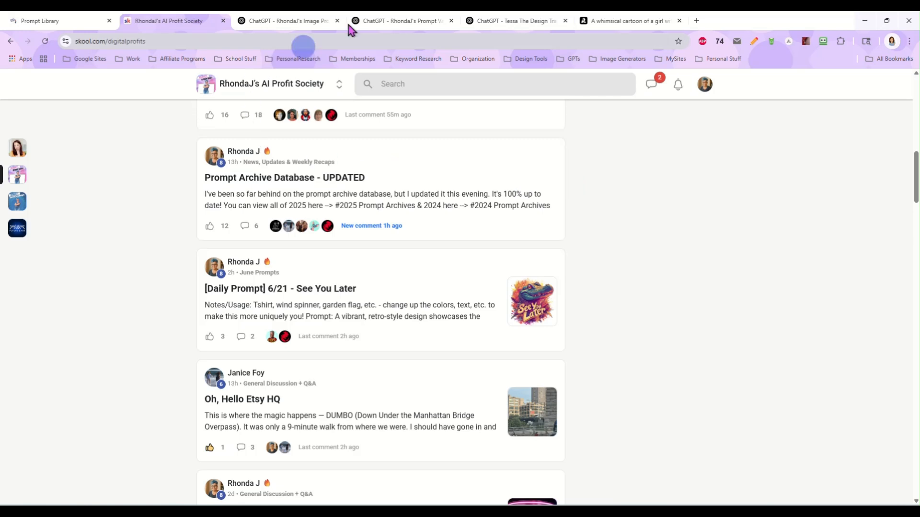
Step: Copy the 'Always Prove Them Wrong' graffiti girl image to the clipboard in Recraft
left_click(515, 20)
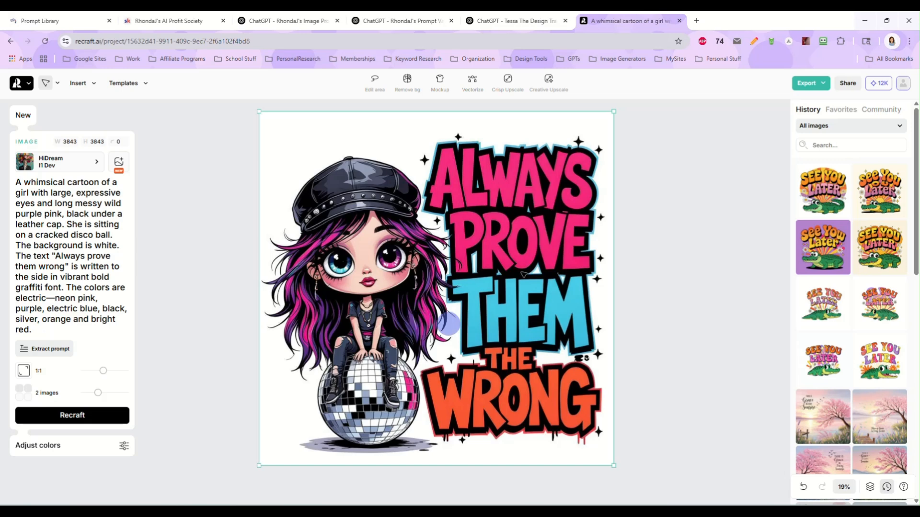
mouse_move(630, 306)
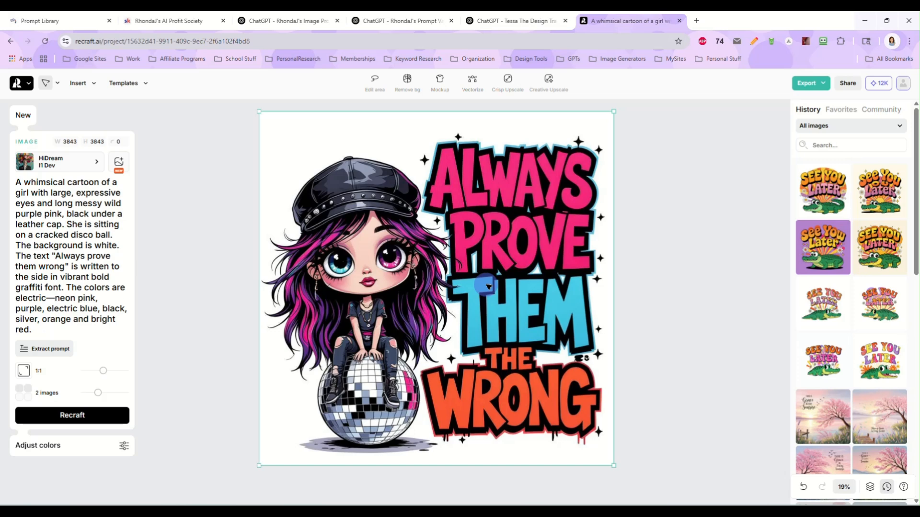
right_click(487, 286)
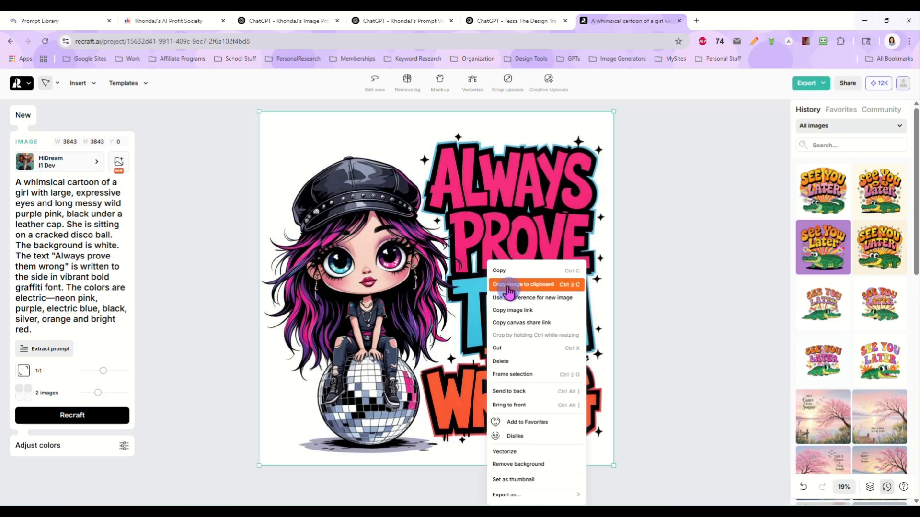
left_click(523, 286)
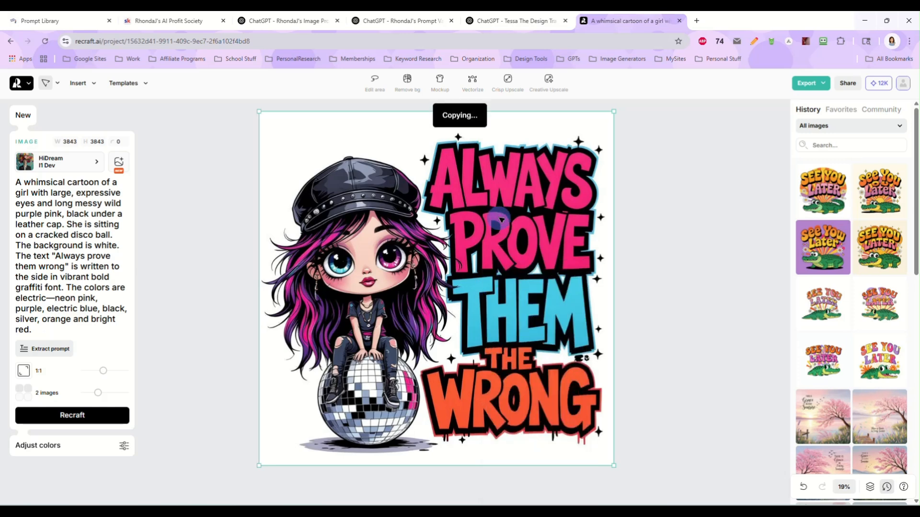
mouse_move(492, 192)
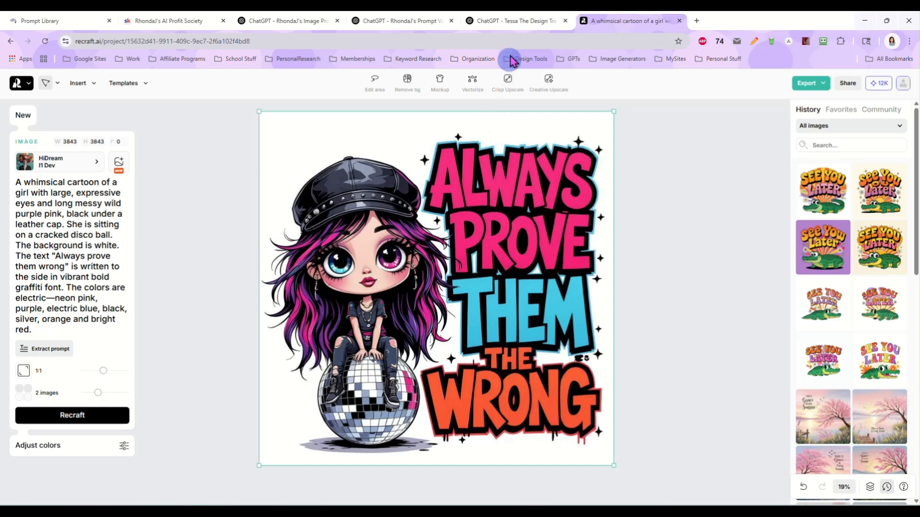
Step: Paste the girl design into the Tessa The Design Transformer chat and send it
left_click(516, 20)
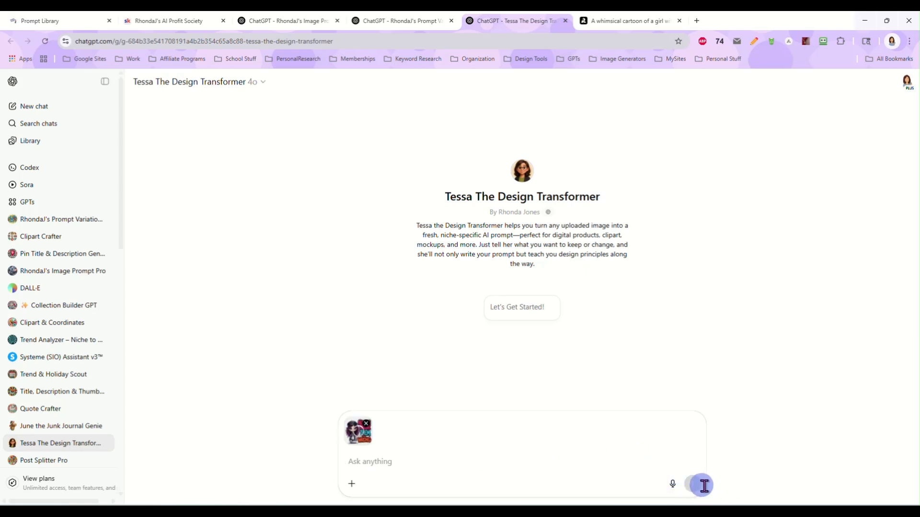
mouse_move(724, 449)
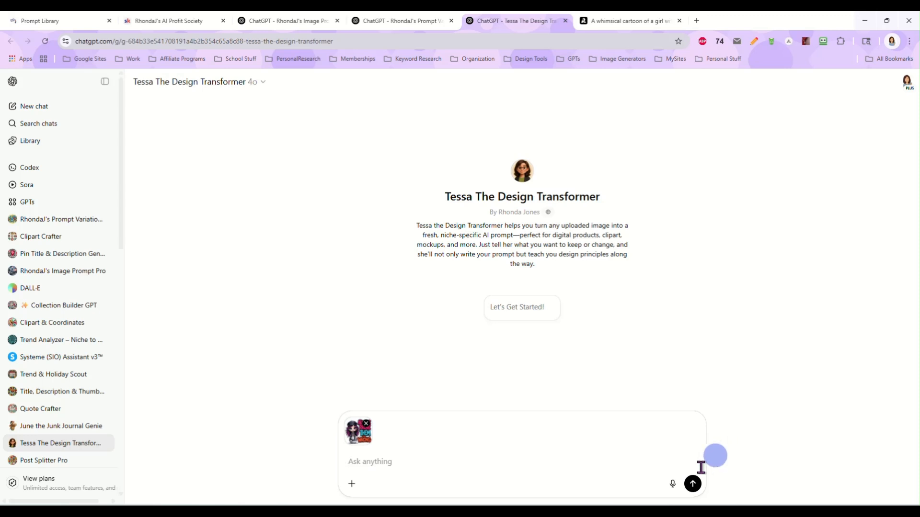
left_click(692, 483)
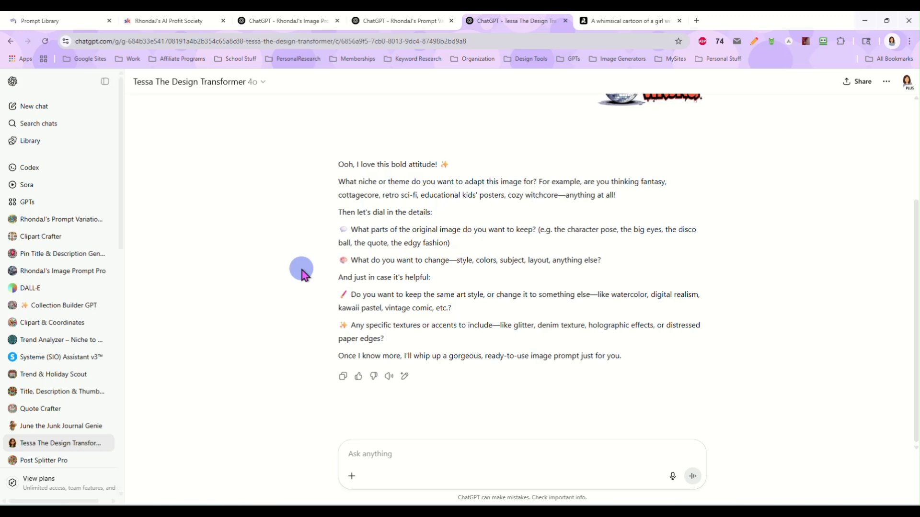
Step: Describe the cozy witchcore niche, keeping the pose and edgy fashion of the girl
type("cozy witchcore,")
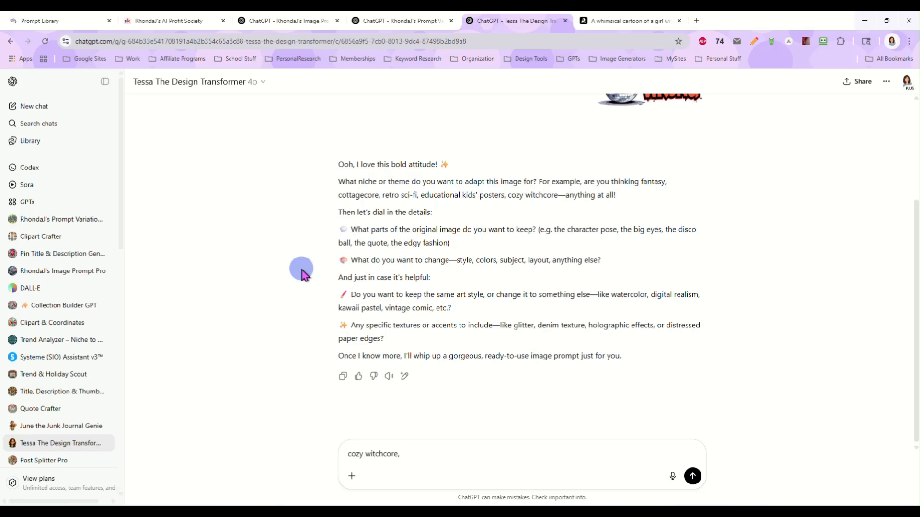
type("I want the charac")
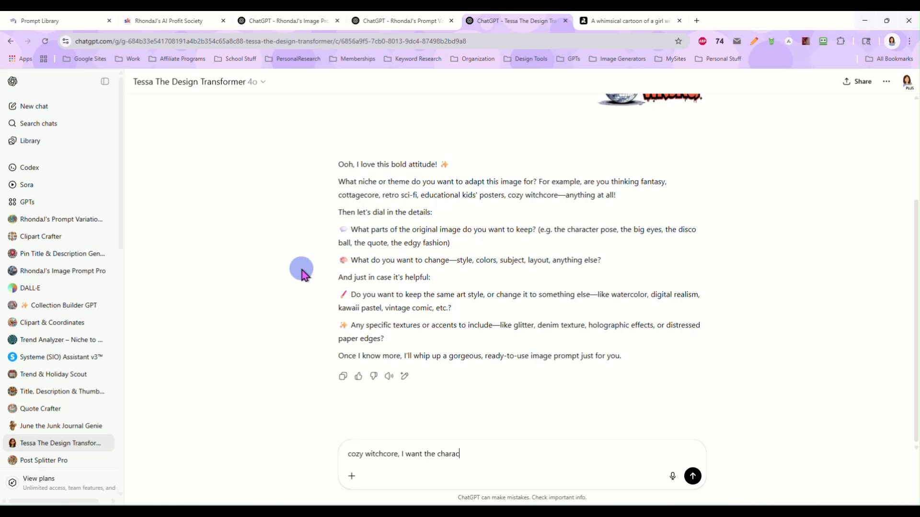
type("ter")
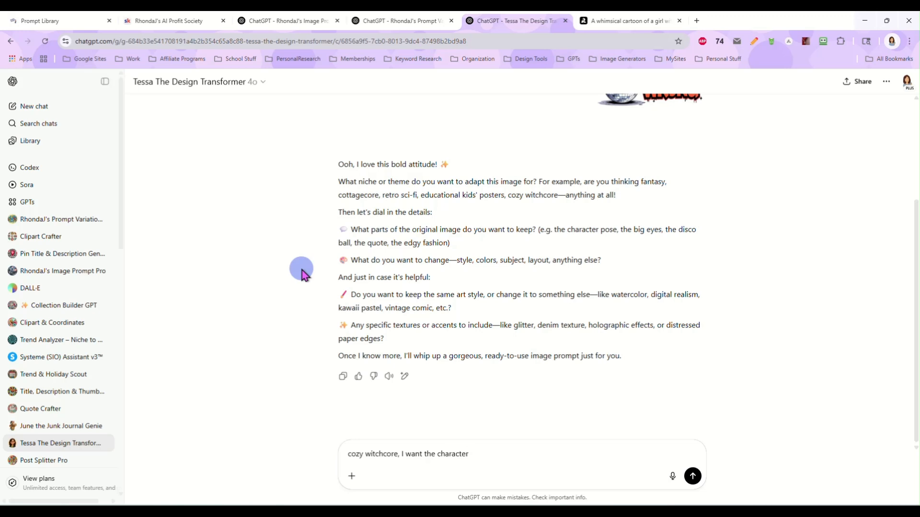
type("pose, big e")
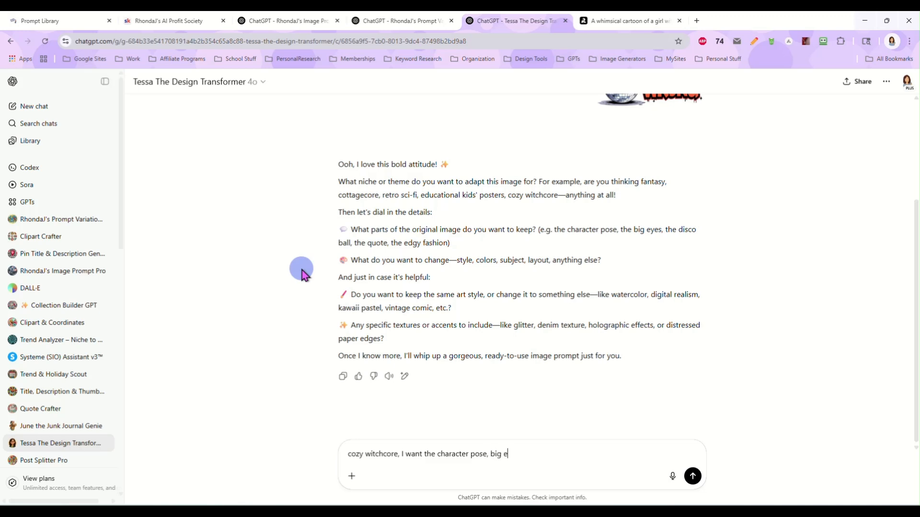
type("yes")
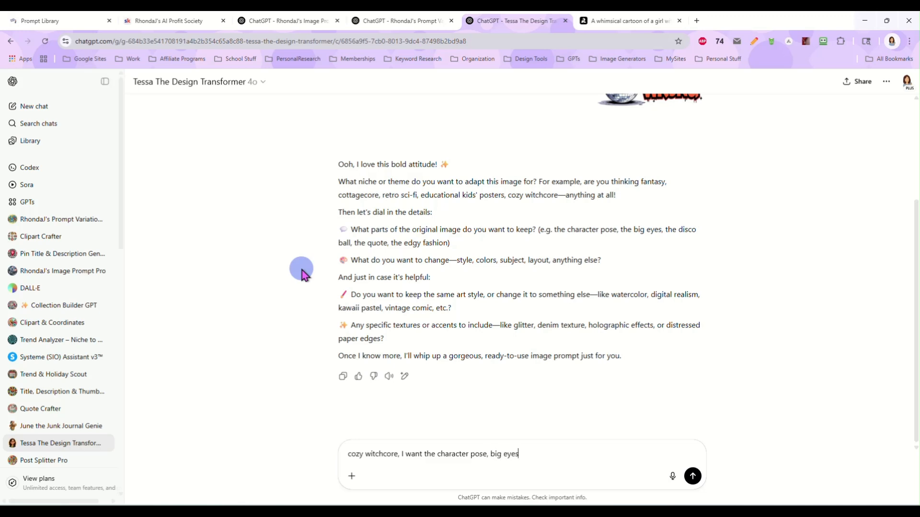
type(", the edg")
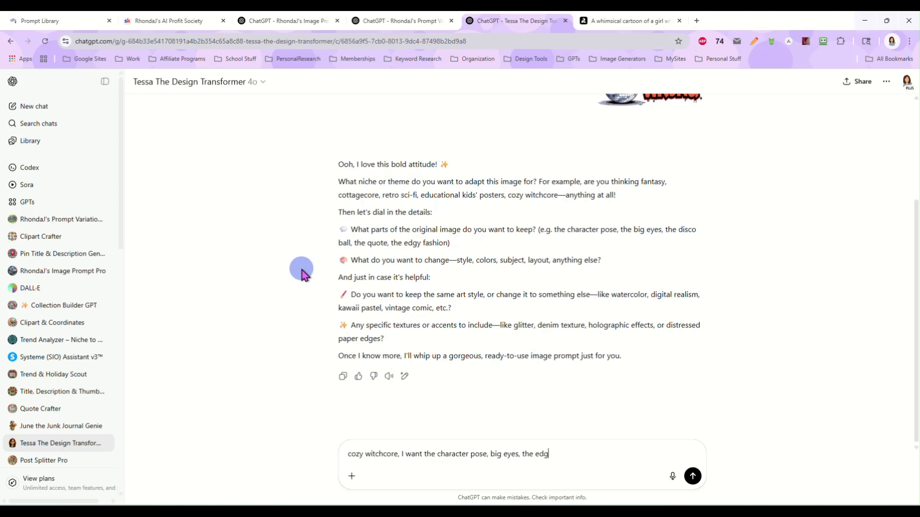
type("y fashi")
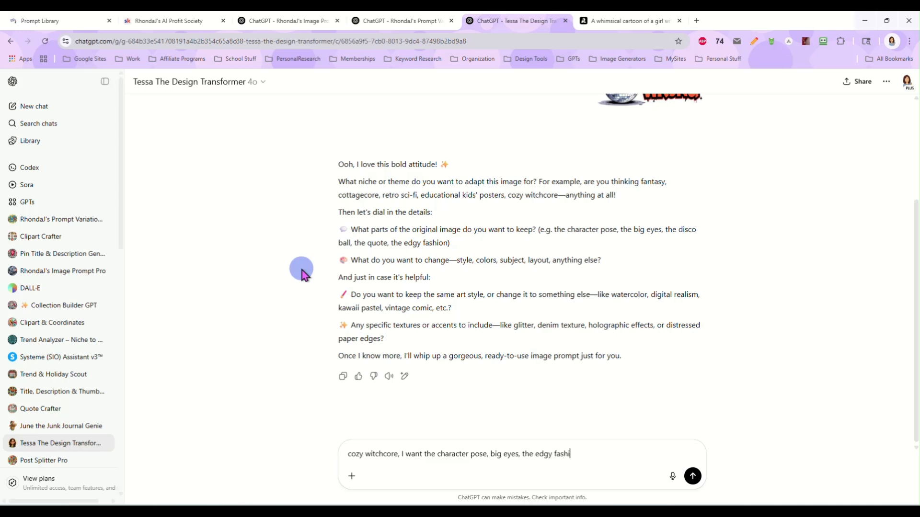
type("ion.")
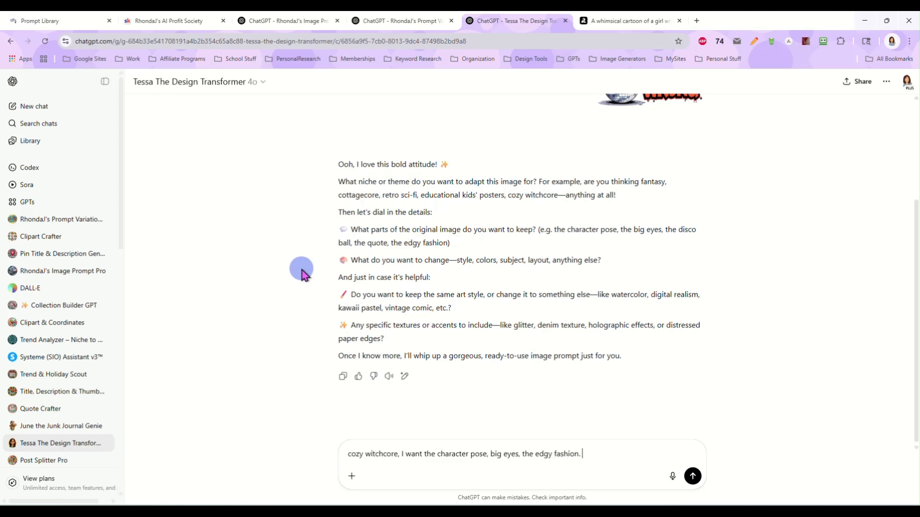
Step: Request a dark jewel-toned palette and phrase help, then send the brief to Tessa
type("I want to chang")
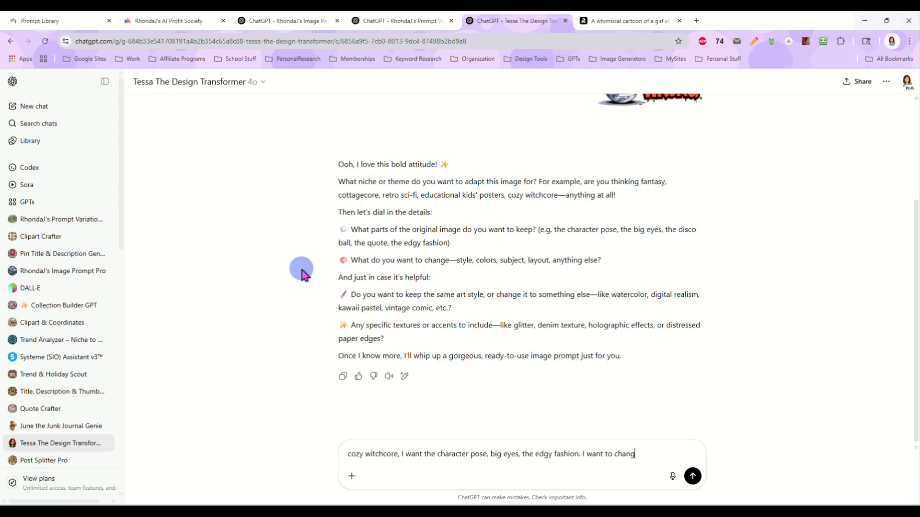
type("e")
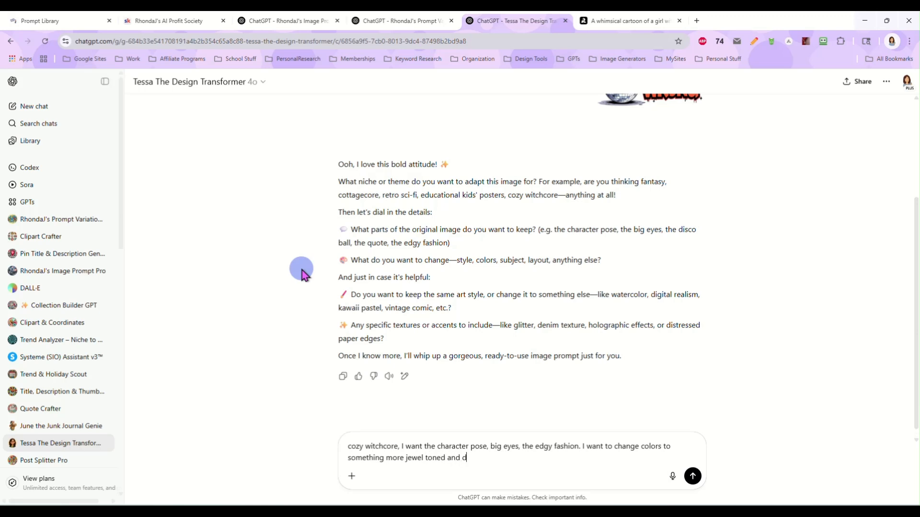
type("ark")
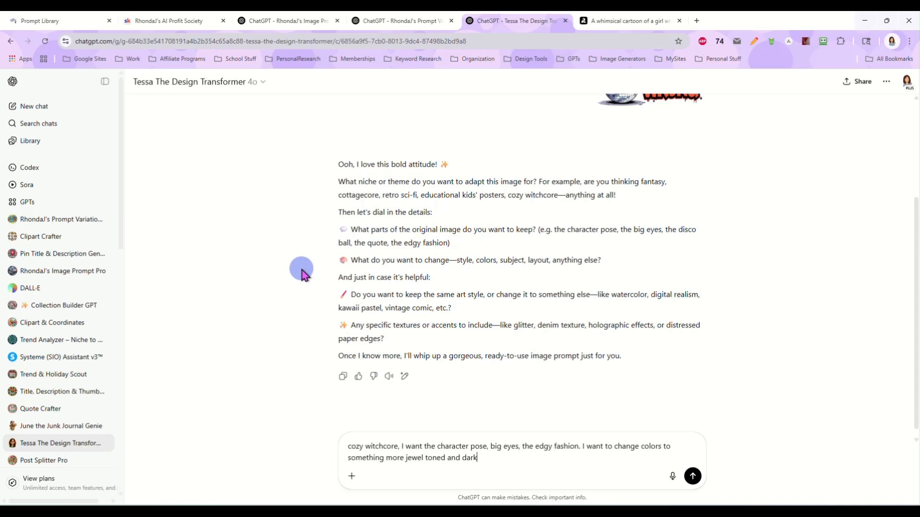
type(", I like the art style, and I'd like to change the")
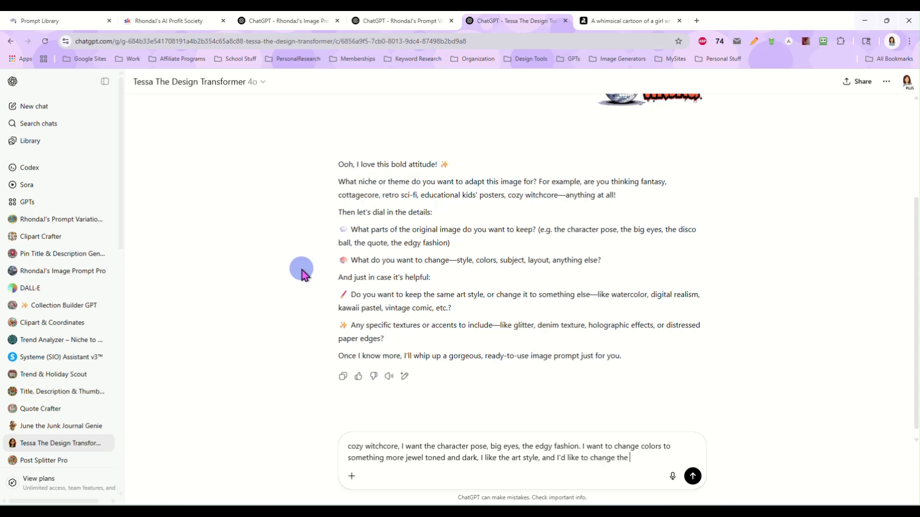
type("phrase but I")
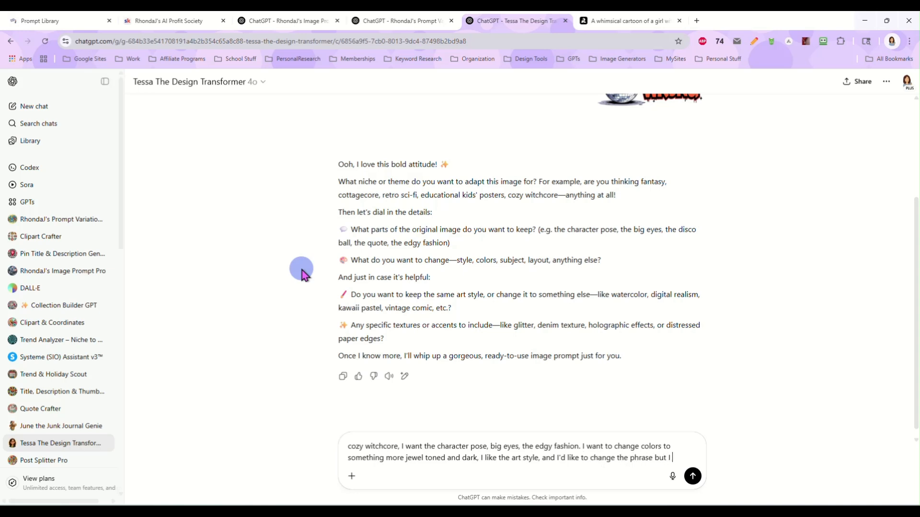
type("need help with")
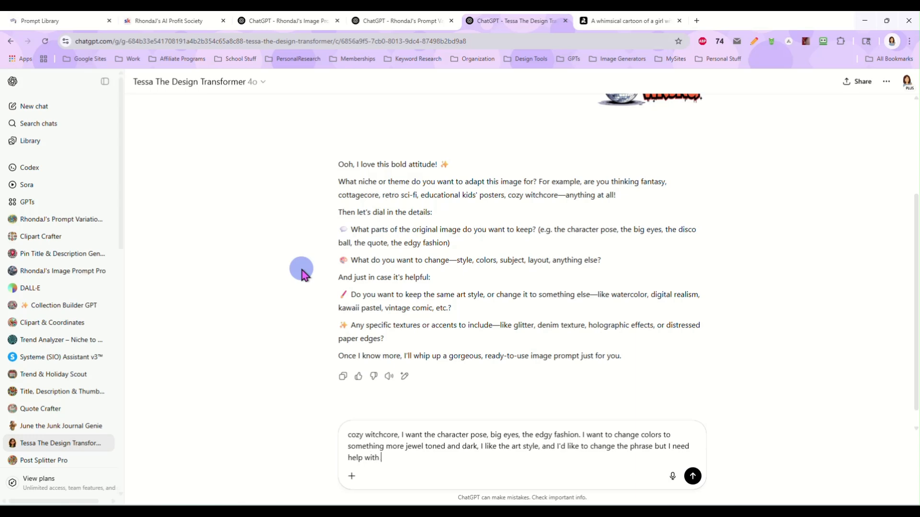
left_click(692, 476)
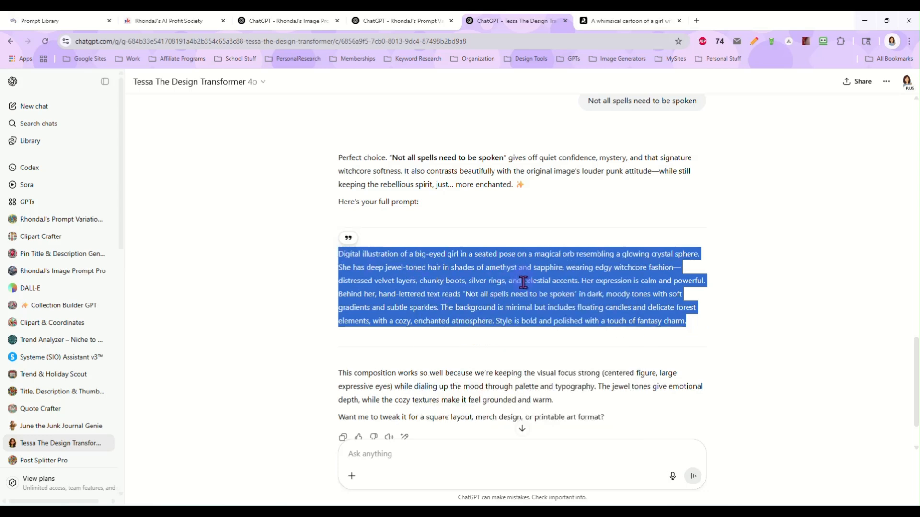
Step: Shrink the girl design and enlarge the empty frame beside it to 1230×1230
left_click(628, 20)
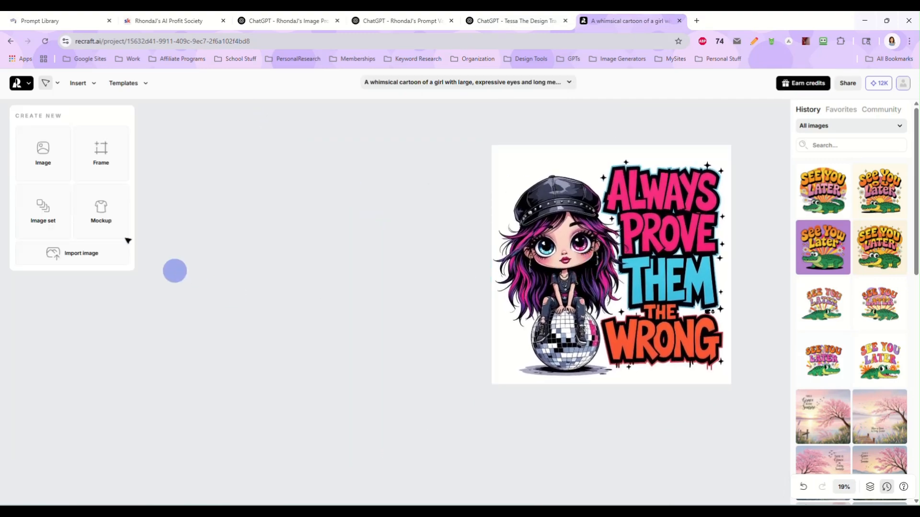
left_click(43, 151)
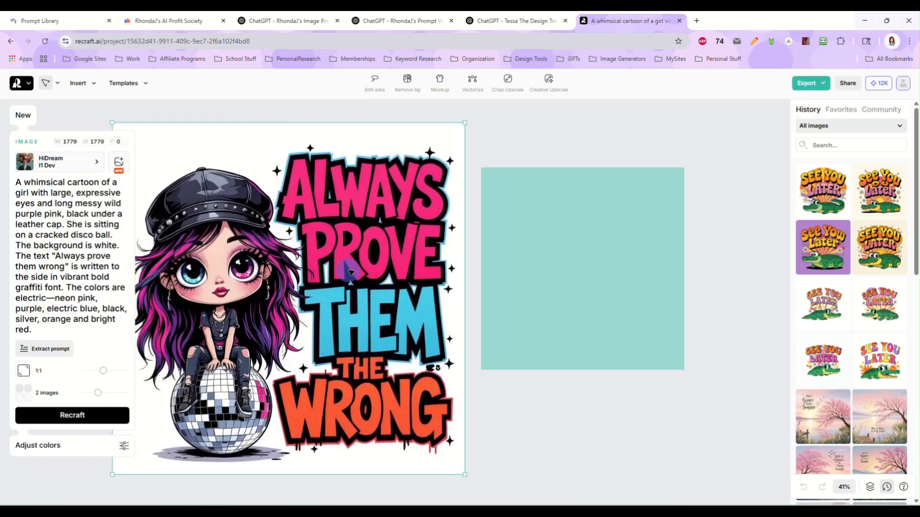
left_click_drag(464, 474, 469, 470)
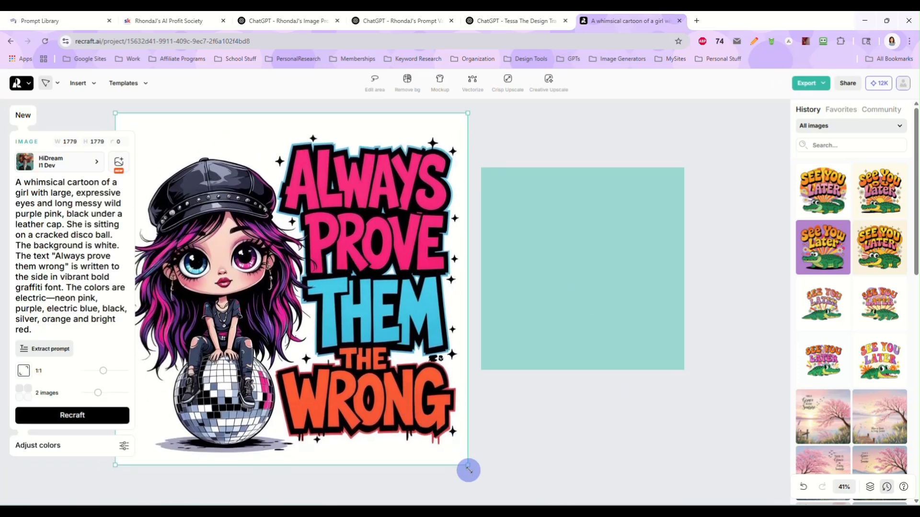
left_click_drag(467, 470, 432, 396)
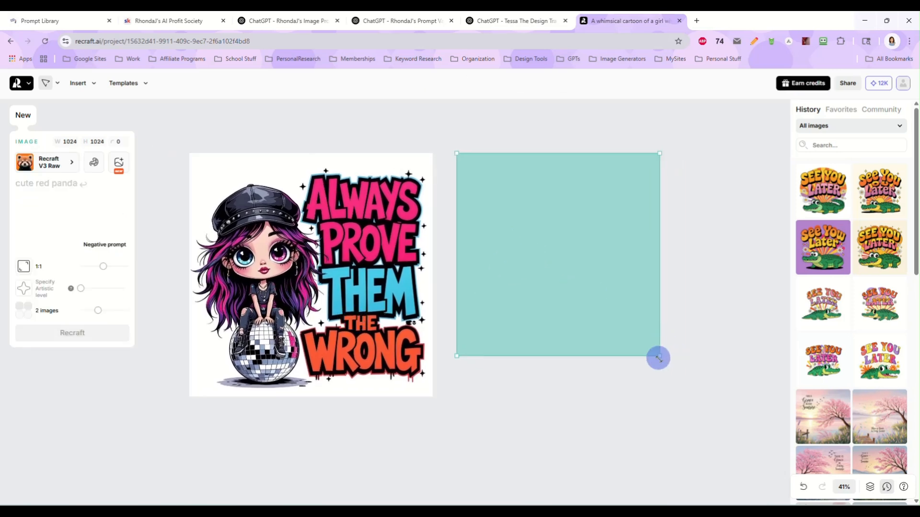
left_click_drag(659, 358, 699, 396)
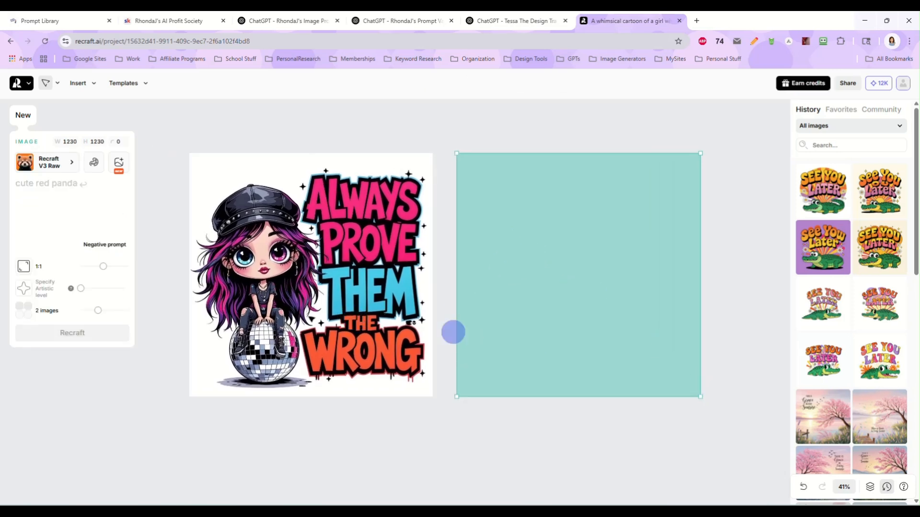
left_click(50, 183)
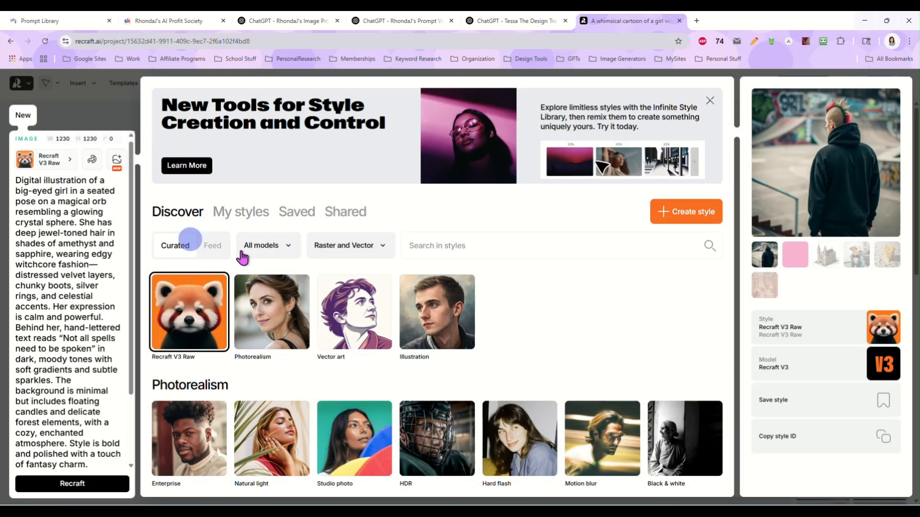
Step: Generate four witchcore girl images with the external HiDream I1 Dev model
left_click(267, 246)
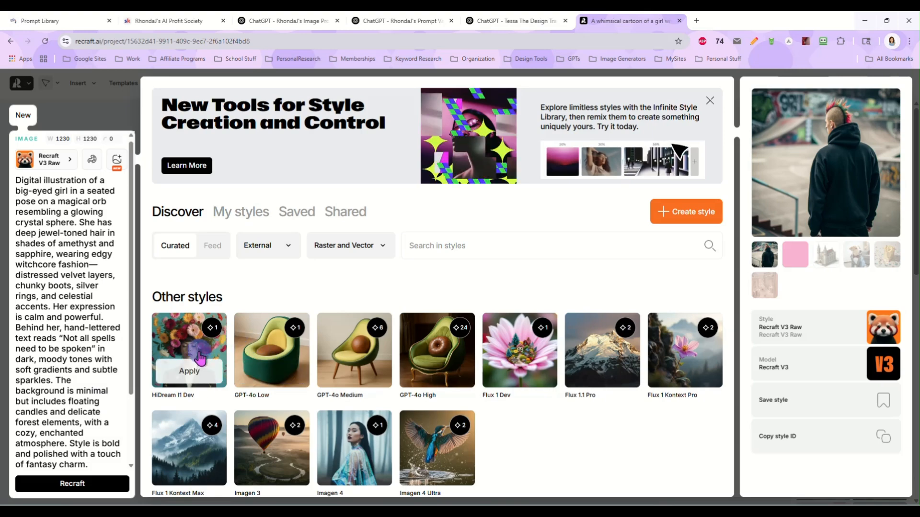
left_click(188, 371)
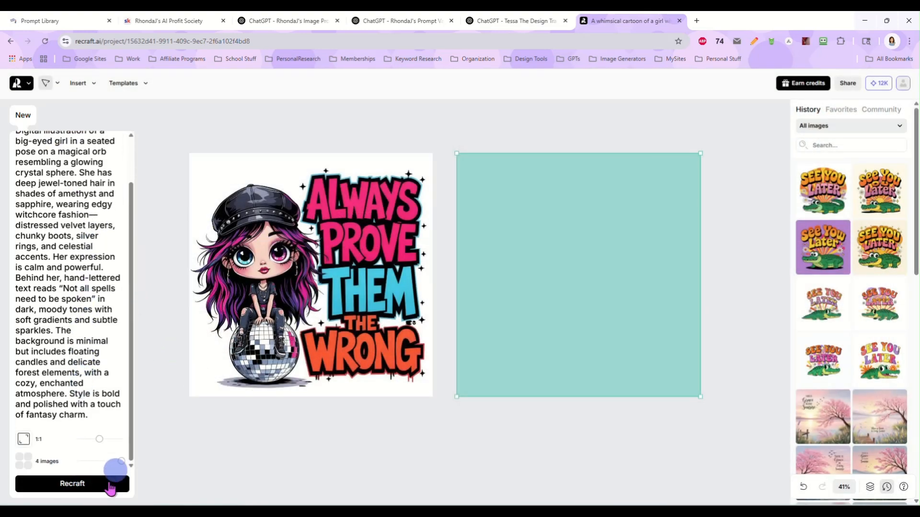
left_click(72, 483)
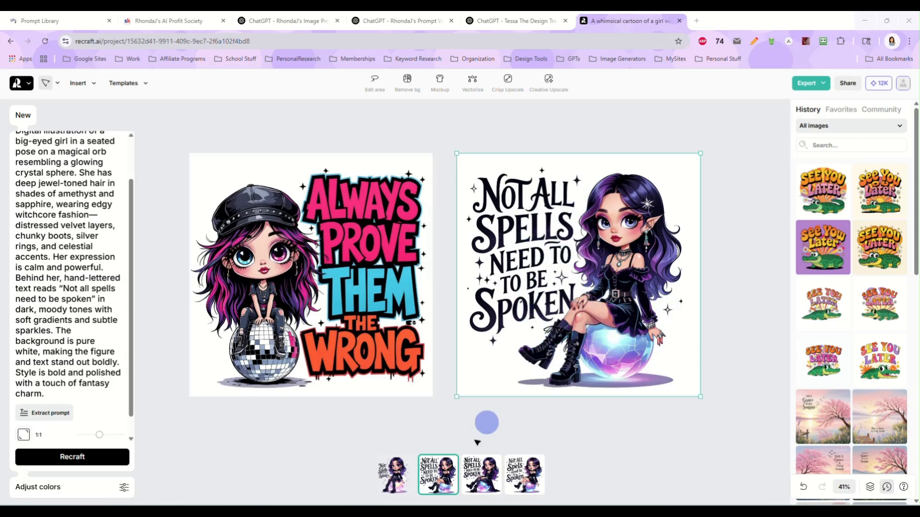
Step: Review the spells variations, then place the alligator design below the girl and enlarge it to match
left_click(481, 475)
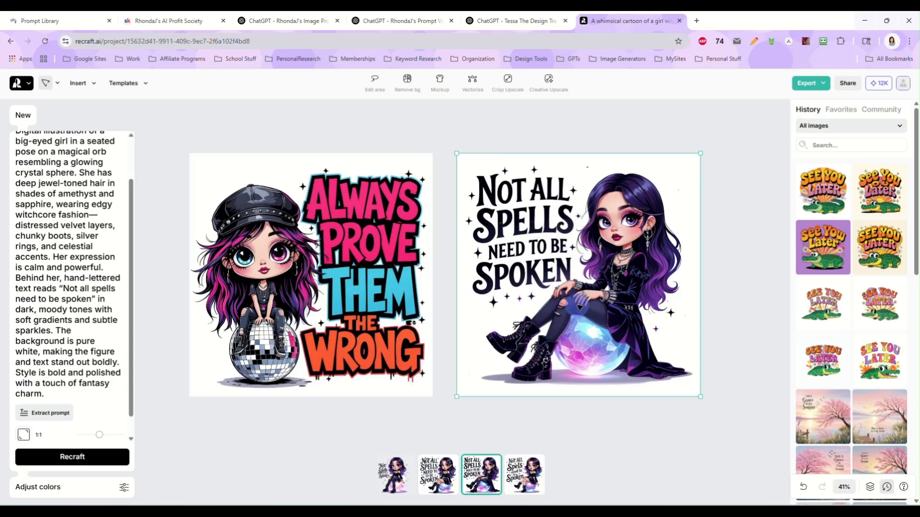
left_click(525, 474)
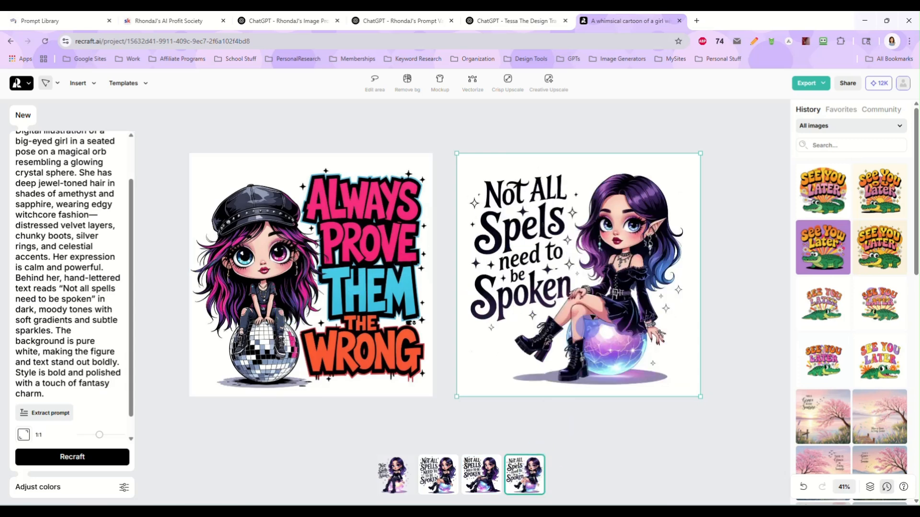
mouse_move(591, 315)
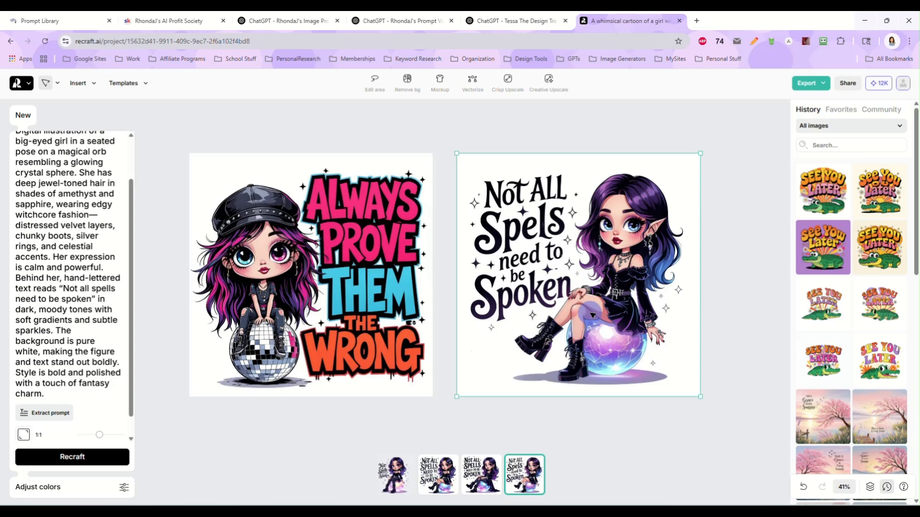
scroll("down", 3)
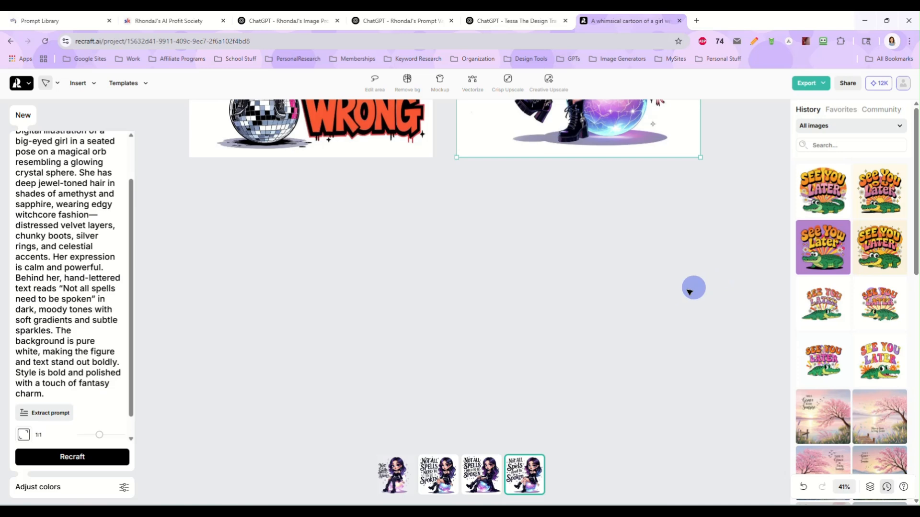
mouse_move(879, 247)
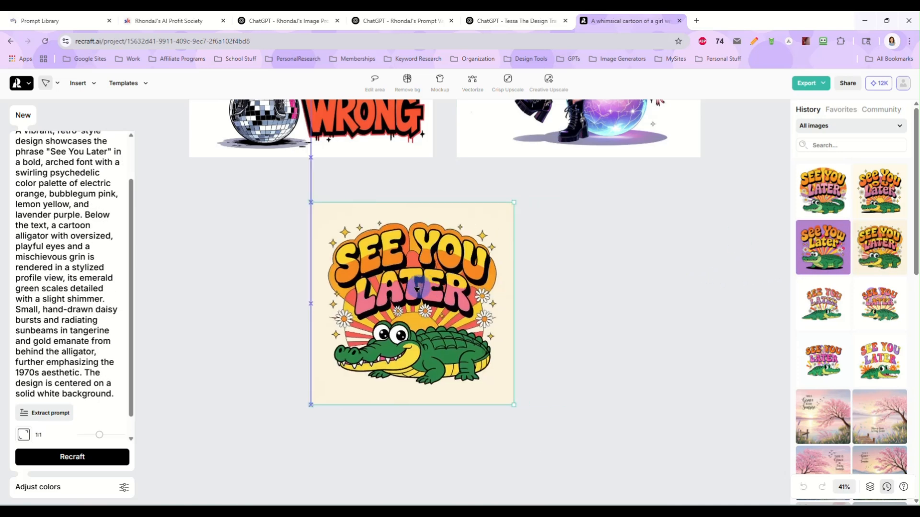
left_click_drag(412, 304, 291, 280)
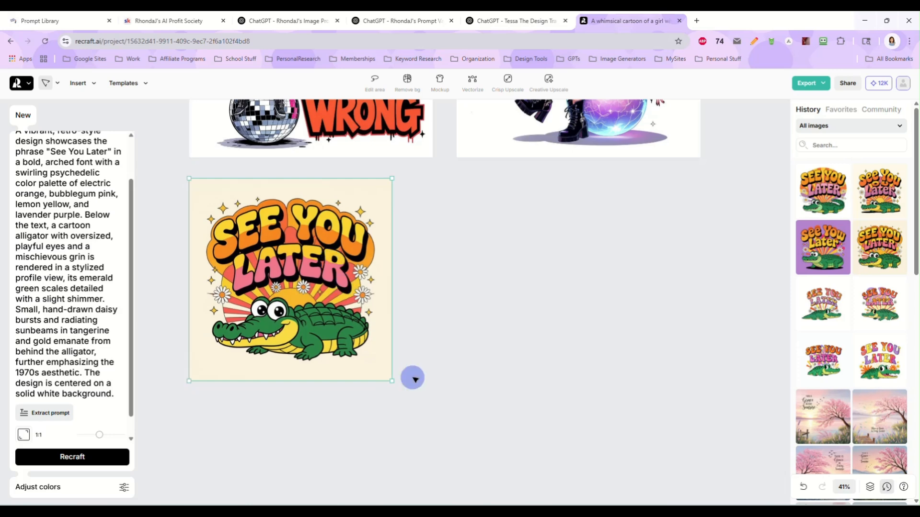
left_click_drag(391, 381, 432, 422)
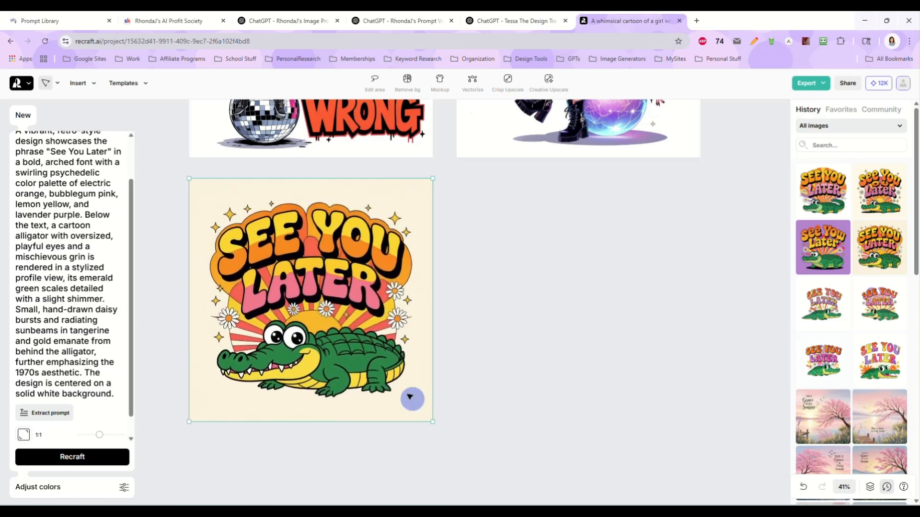
Step: Copy the alligator design image for the Tessa chat
double_click(91, 278)
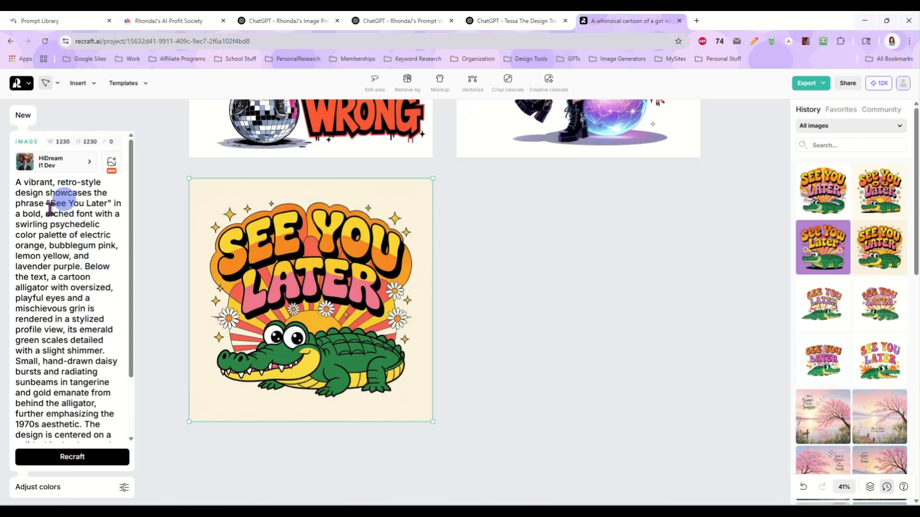
right_click(322, 296)
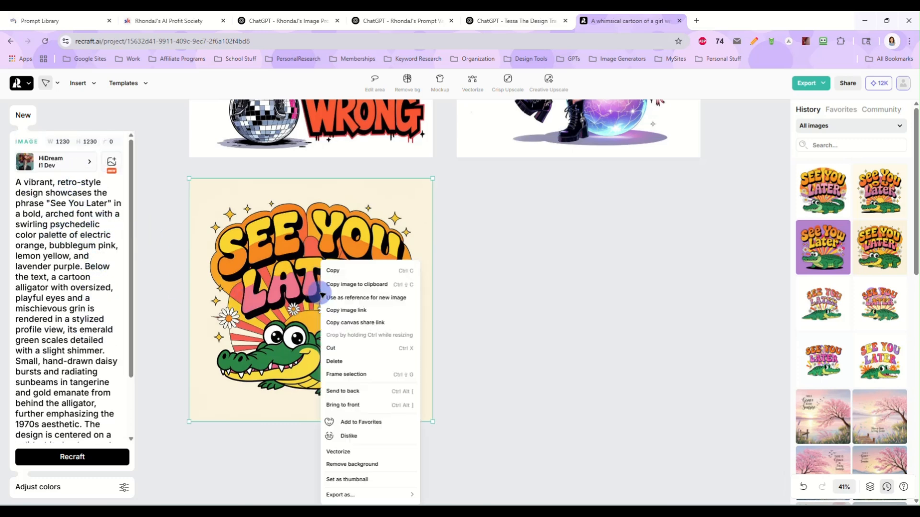
left_click(340, 288)
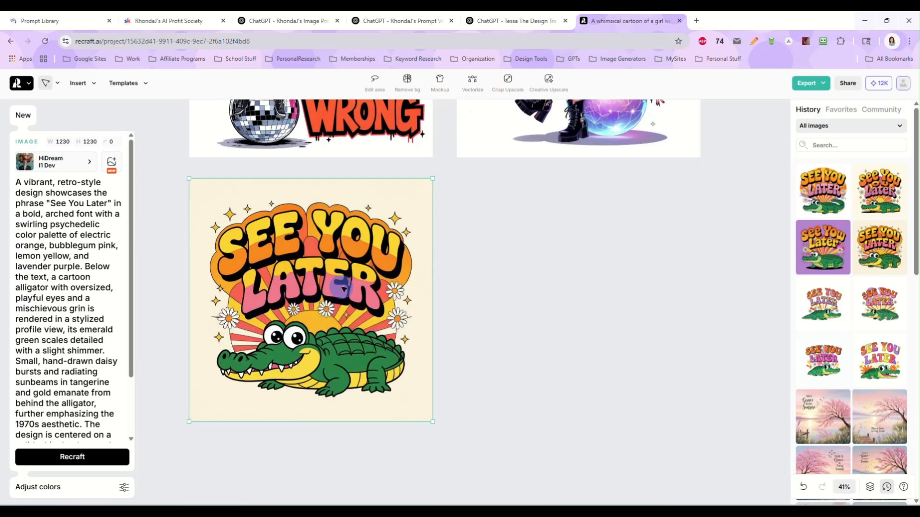
left_click(516, 20)
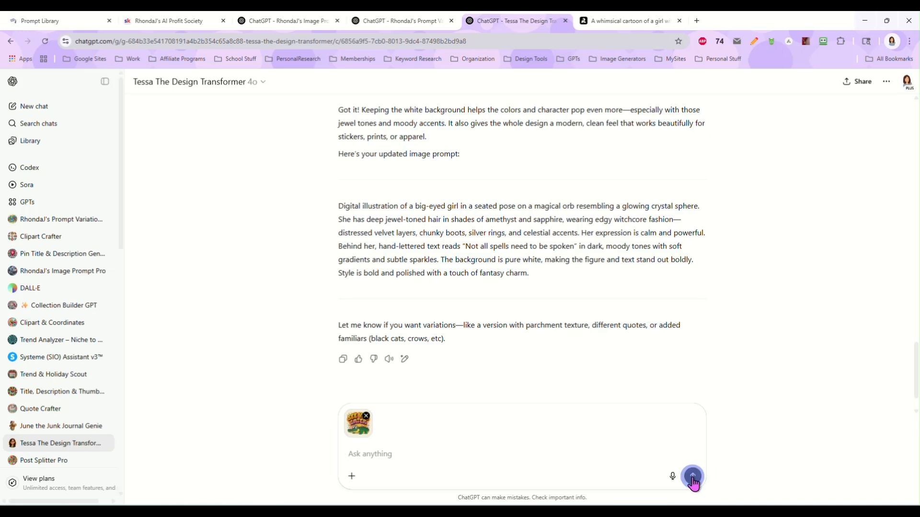
Step: Send the alligator image, then ask for a gothic horror version: creepier alligator, same phrase
left_click(692, 476)
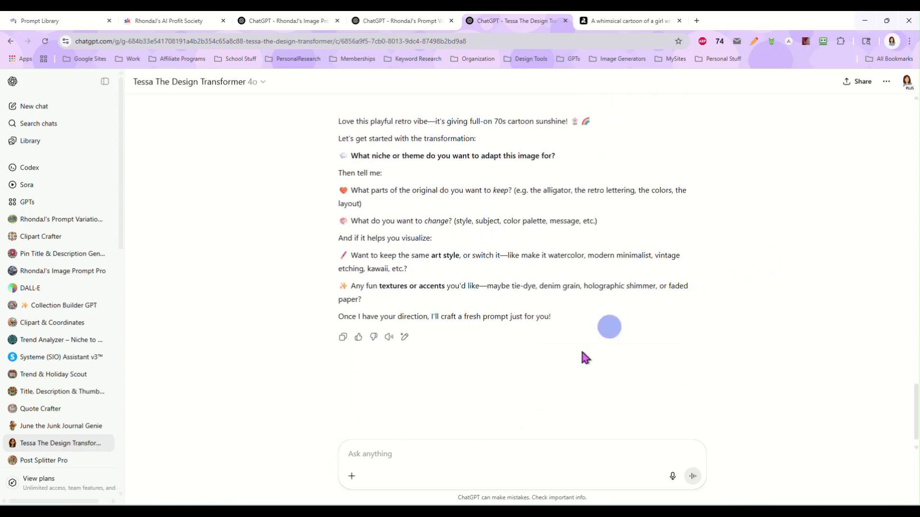
left_click(495, 453)
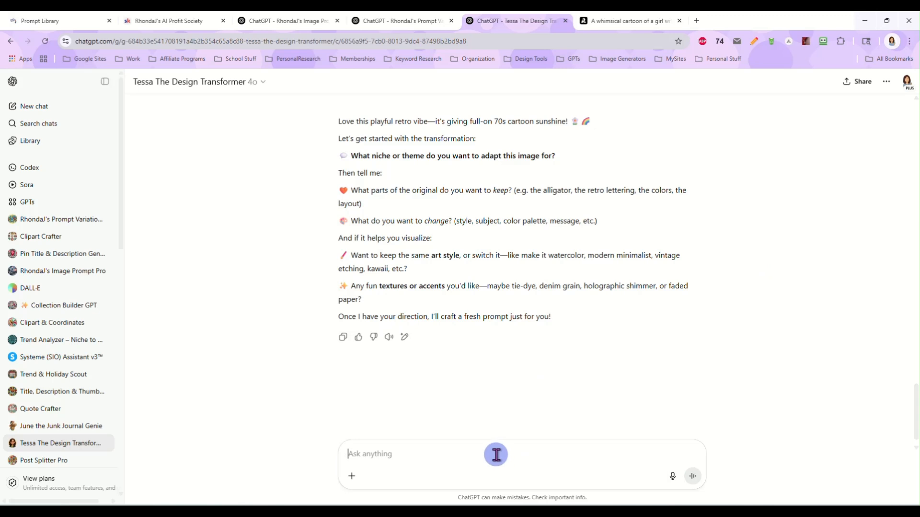
type("gothic horror niche,")
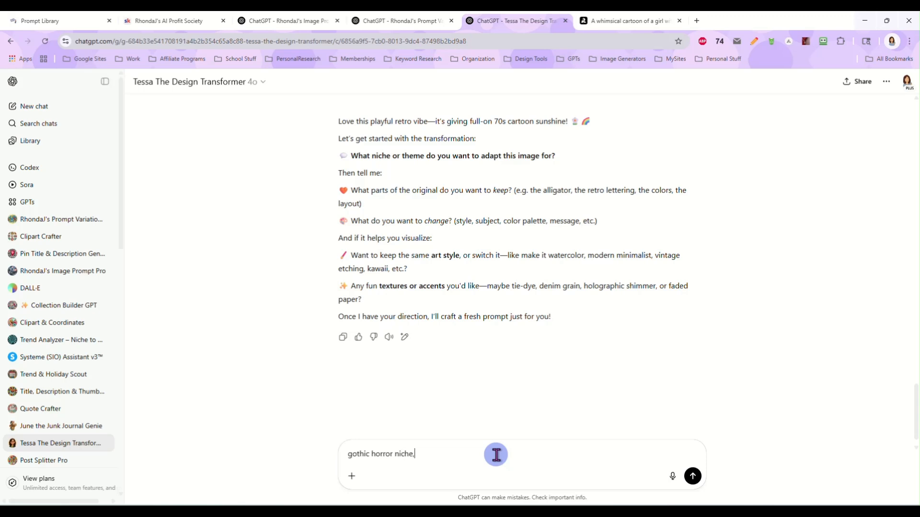
type("I want to keep the alligato")
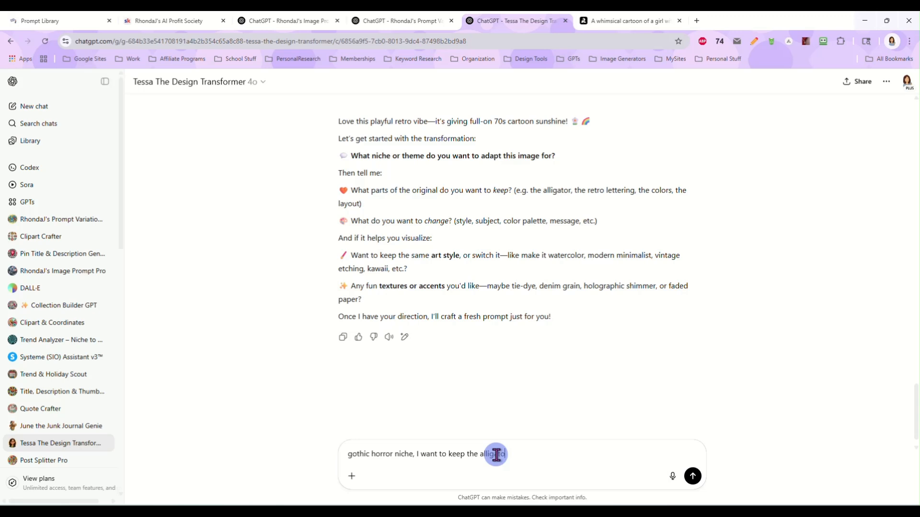
type(", make him more creepy and")
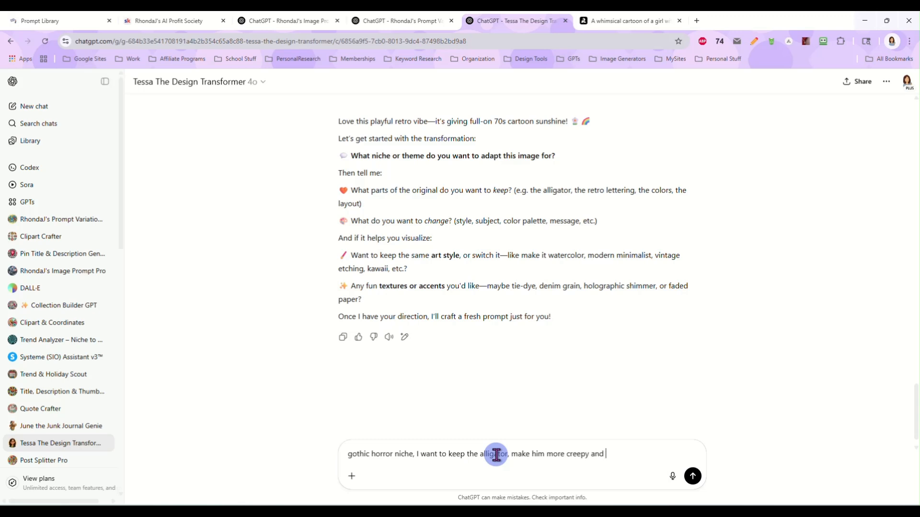
type("scary looking, keep the")
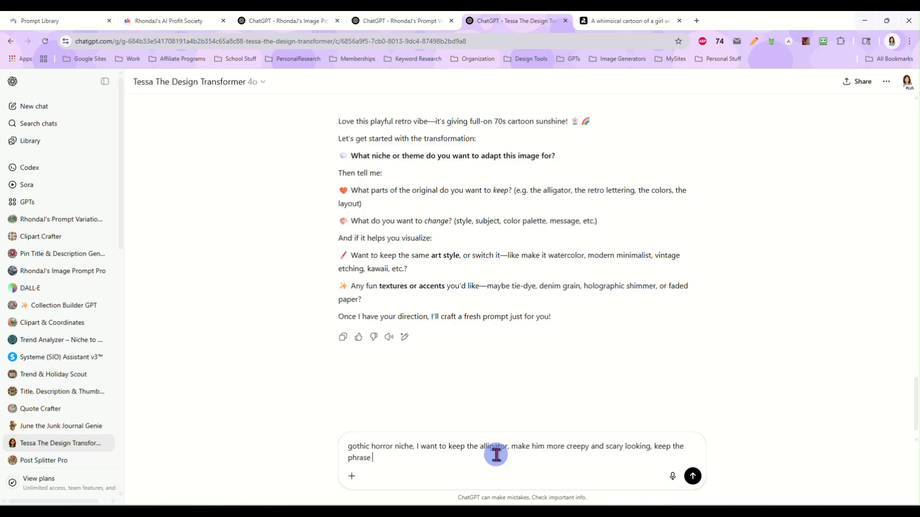
Step: Add a dark gothic palette, gothic elements and white background to the brief and send it
type(",")
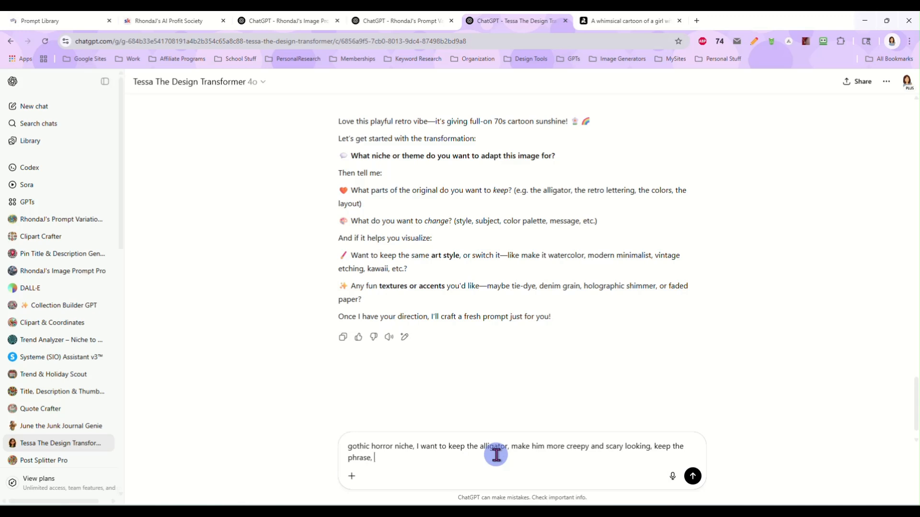
type("change the col")
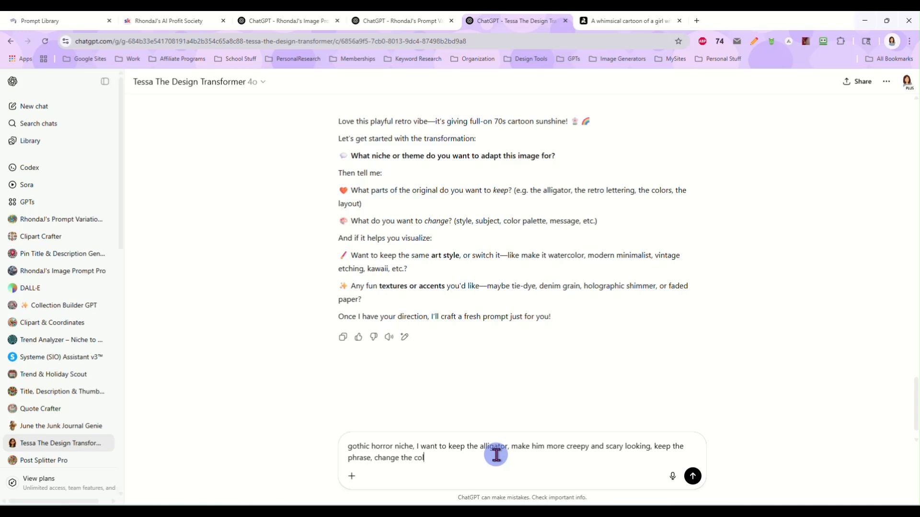
type("ors to a darker gothi")
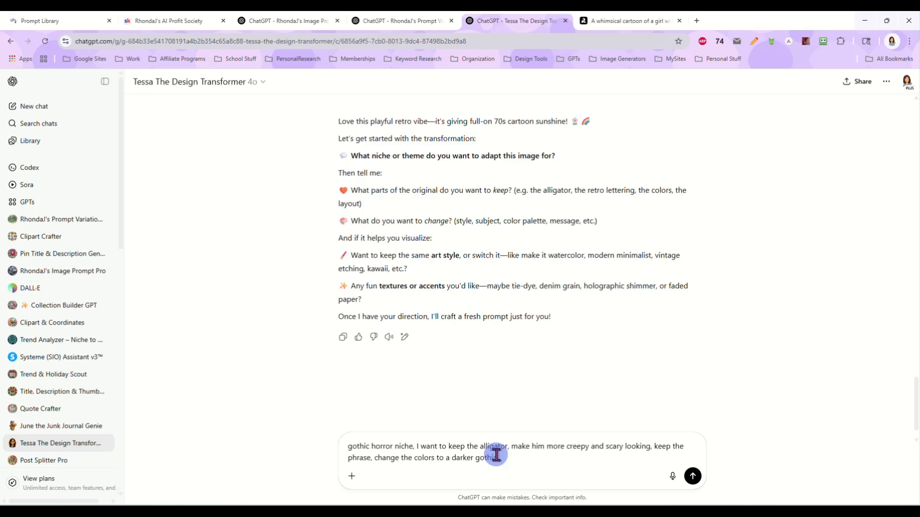
type("palette, add some g")
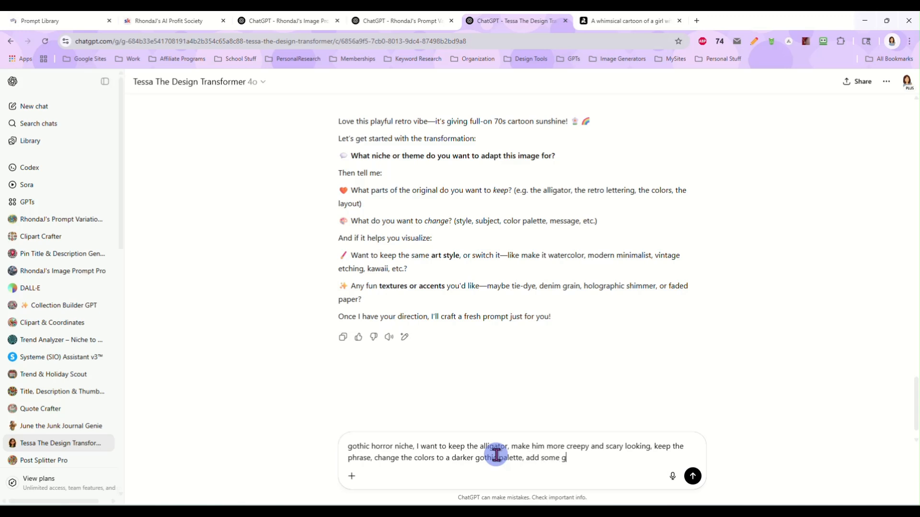
type("othic elements,")
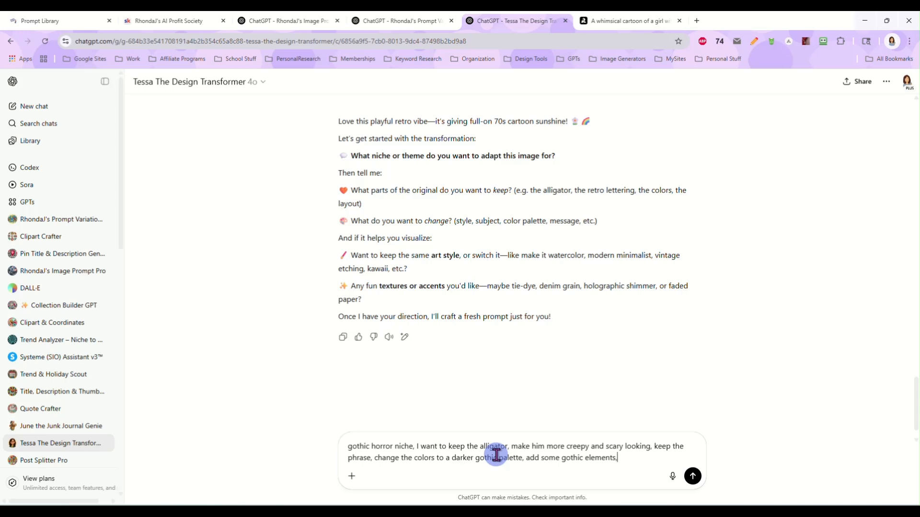
type("and keep it on a white background.")
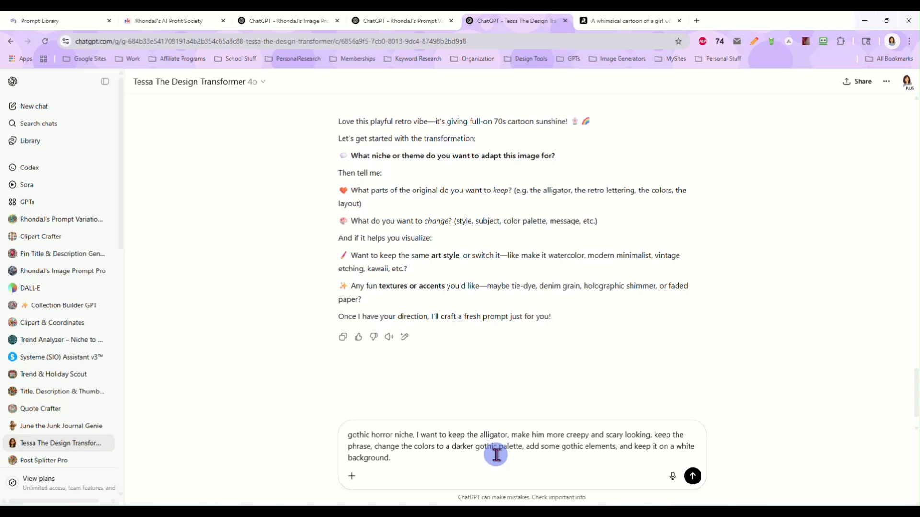
left_click(692, 476)
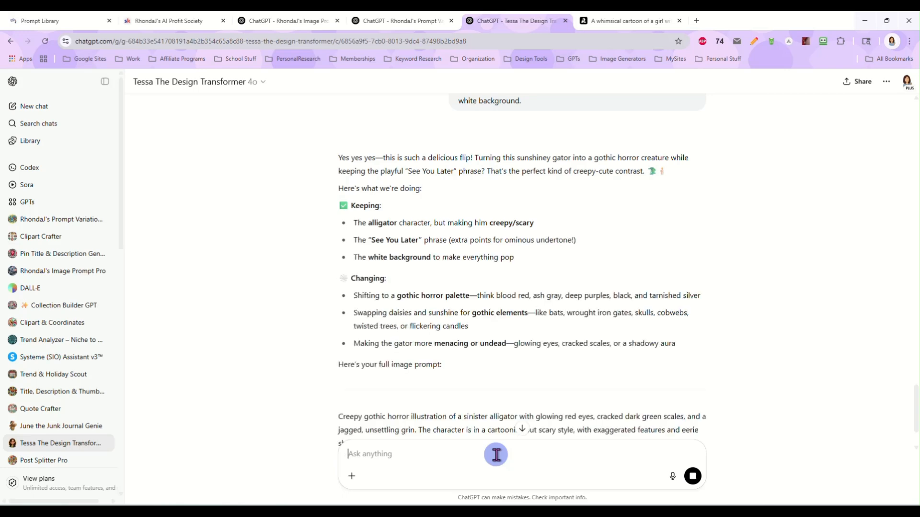
Step: Copy Tessa's full gothic horror 'See You Later' alligator prompt
scroll("down", 3)
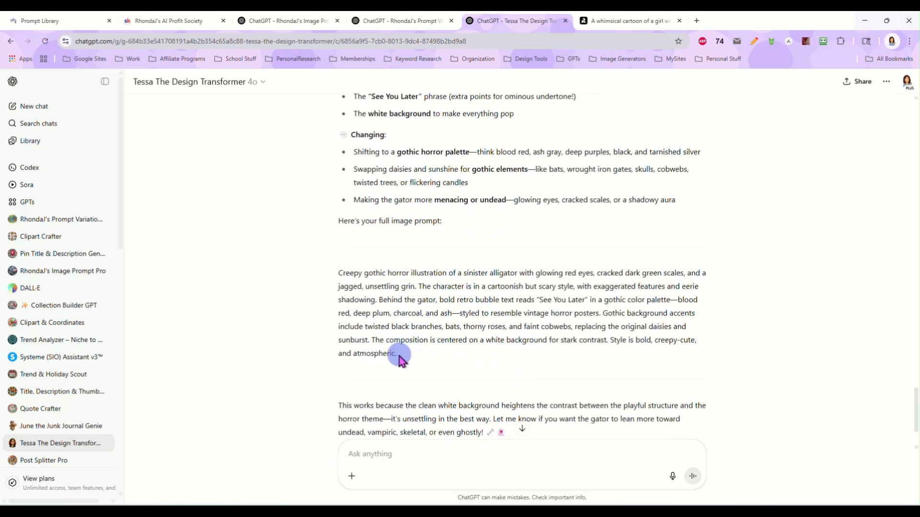
right_click(401, 358)
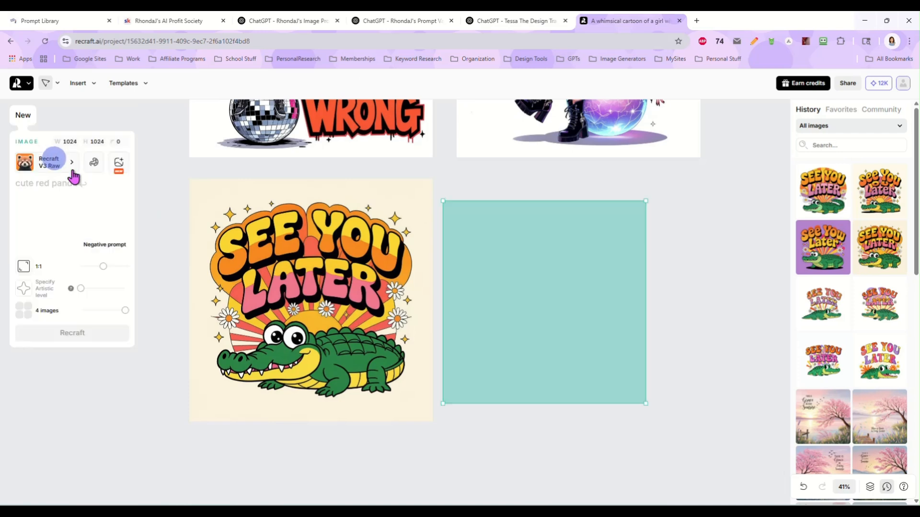
Step: Size the new frame to match, apply HiDream I1 Dev and generate four gothic alligator images
left_click_drag(645, 404, 649, 382)
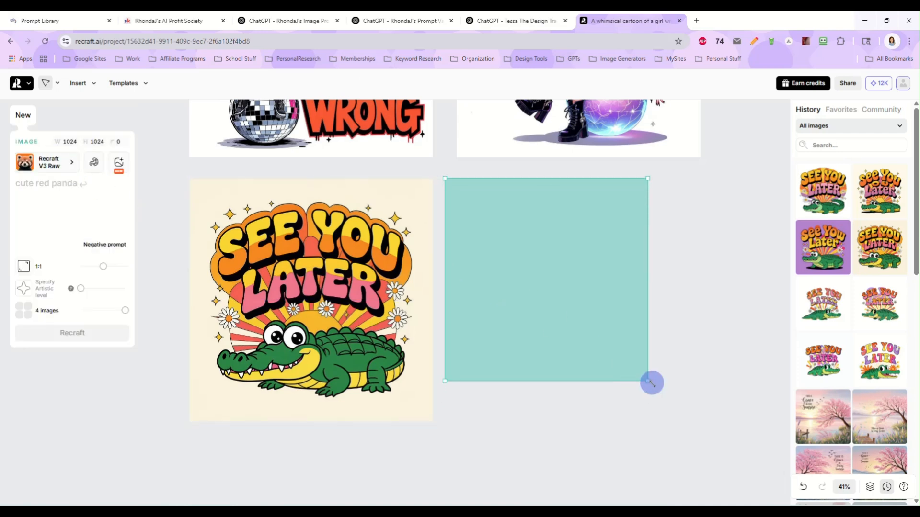
left_click_drag(652, 382, 688, 422)
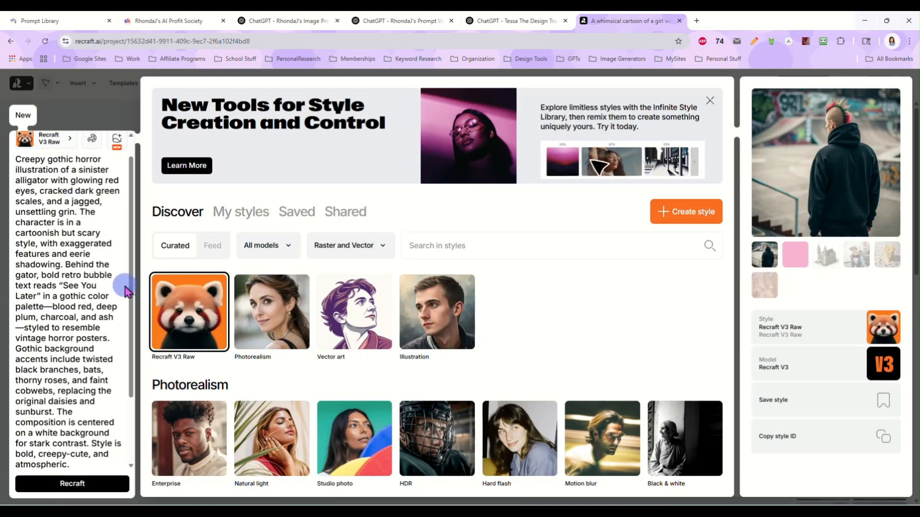
left_click(268, 246)
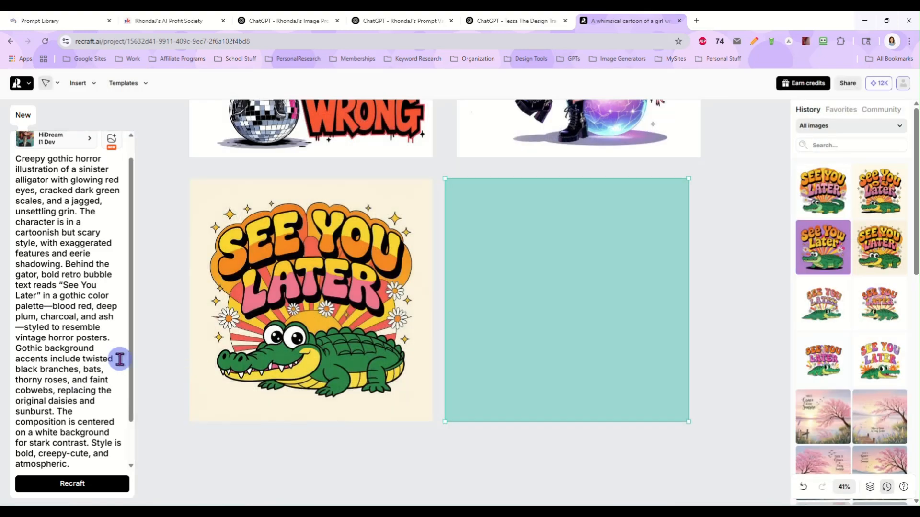
scroll("down", 3)
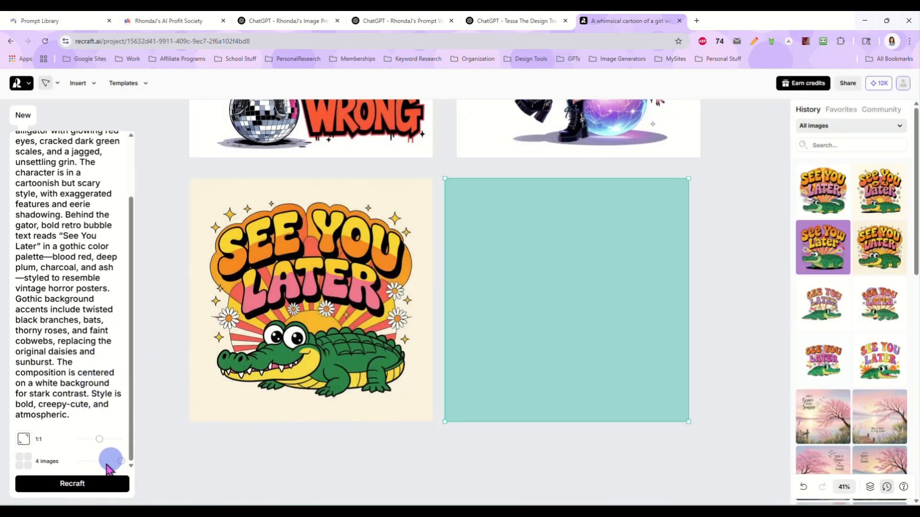
left_click(72, 483)
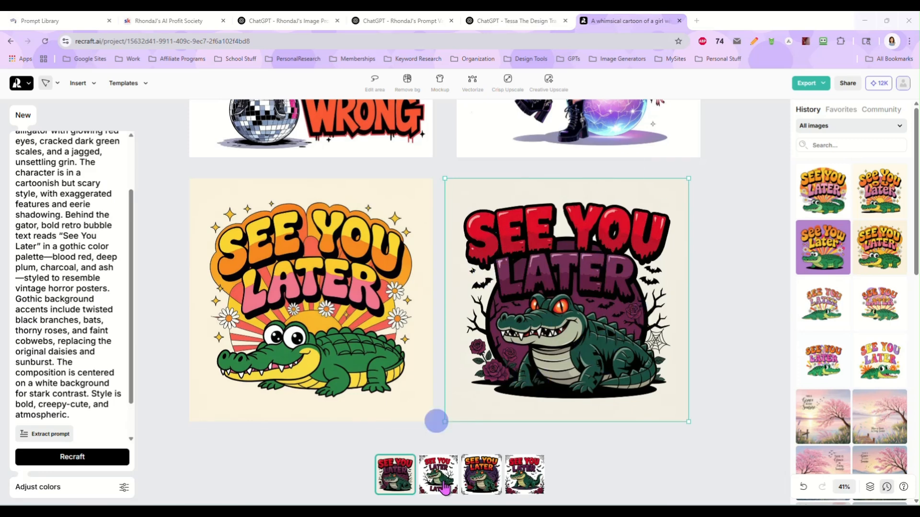
Step: Review variations two to four, keep the fourth with glowing red eyes, bats and roses, and return to the Tessa chat
left_click(438, 474)
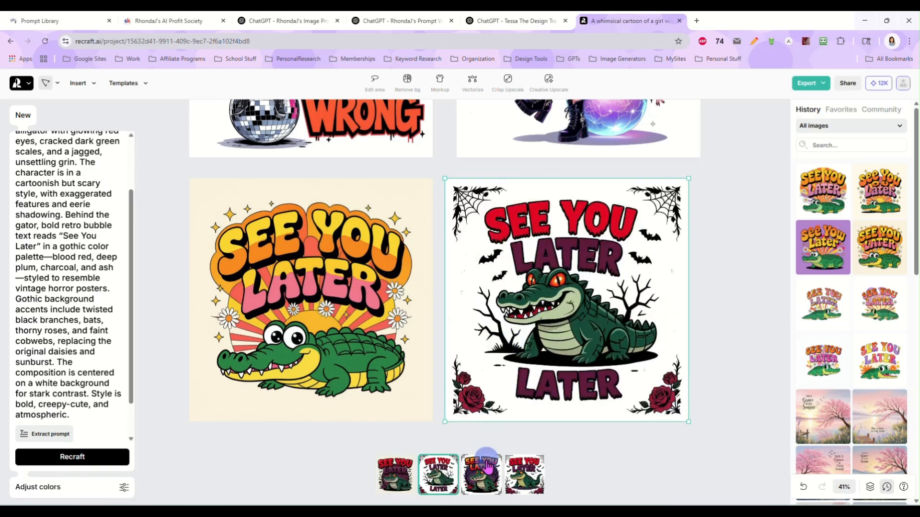
left_click(480, 474)
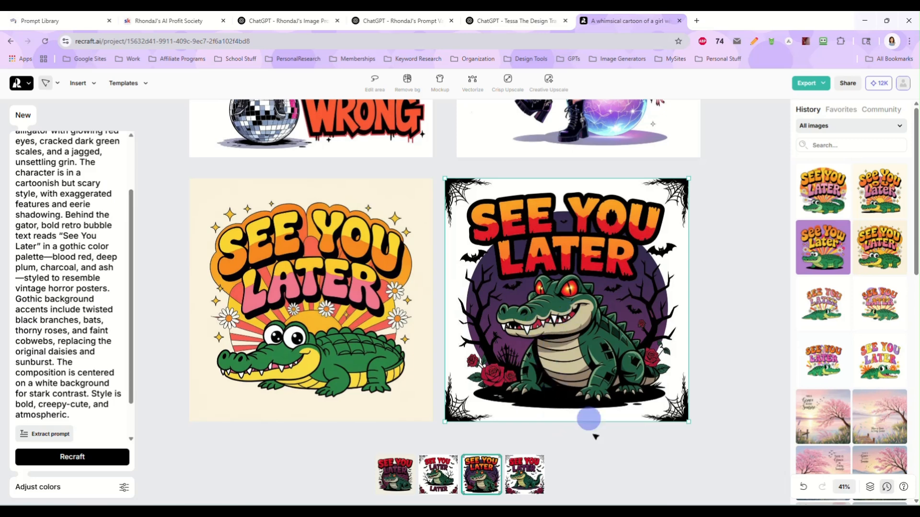
left_click(524, 474)
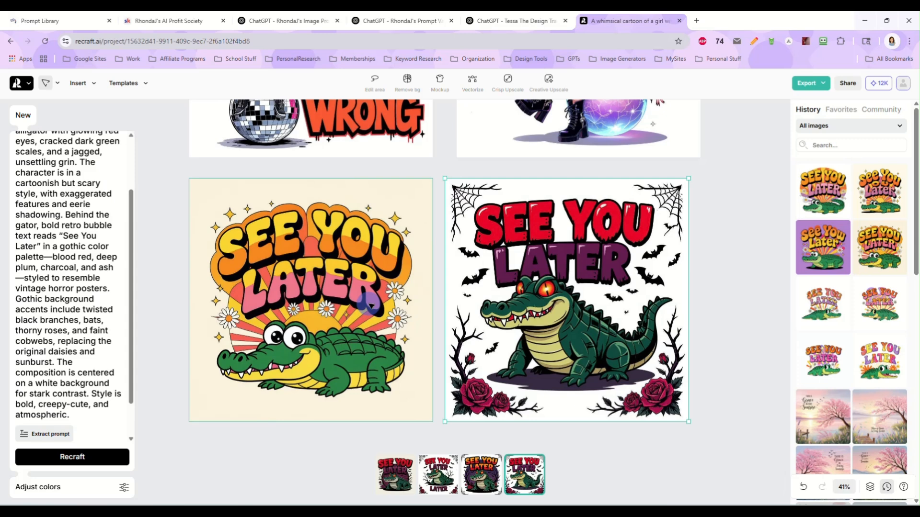
mouse_move(441, 171)
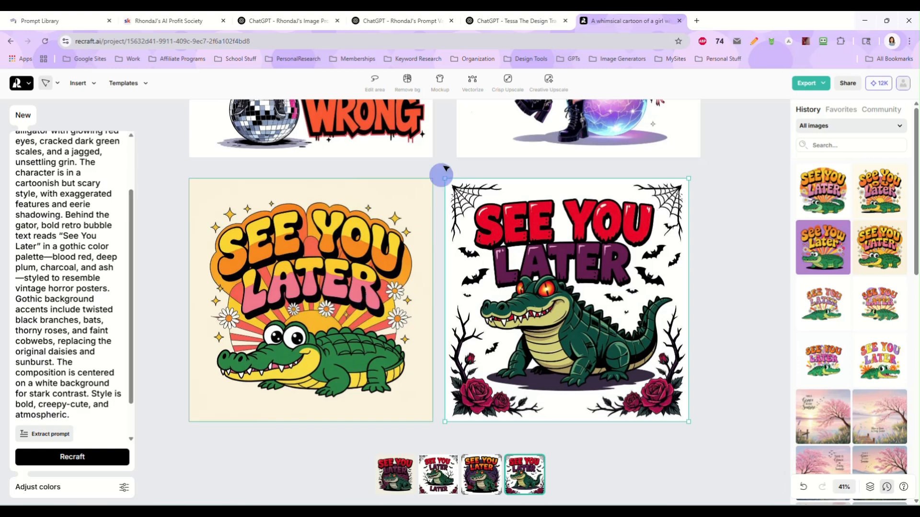
left_click(515, 20)
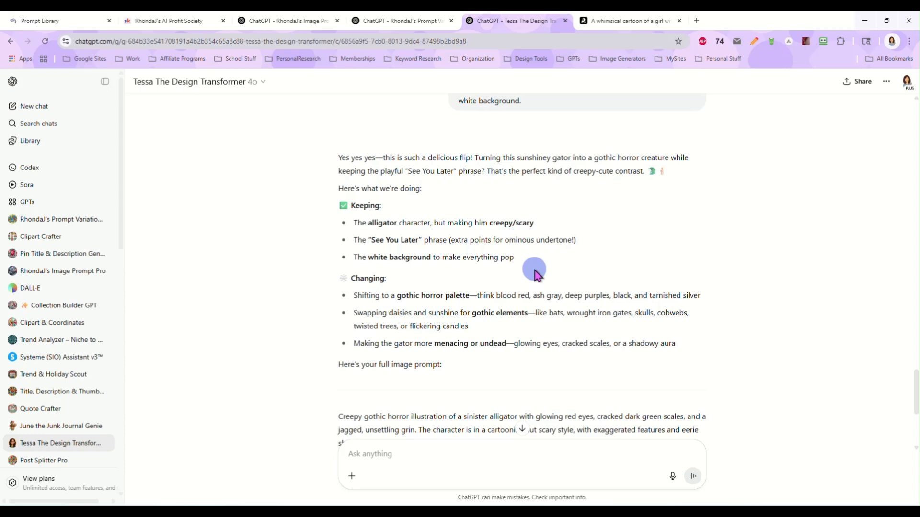
mouse_move(538, 158)
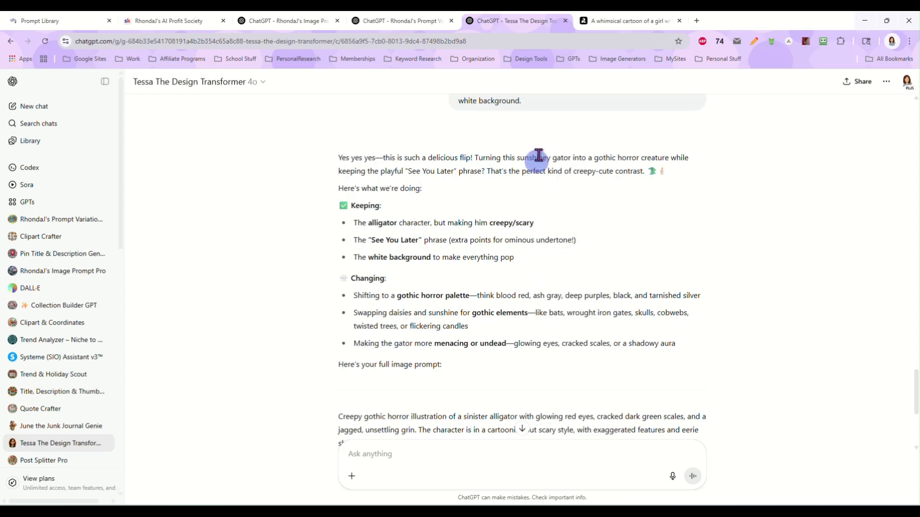
left_click(628, 20)
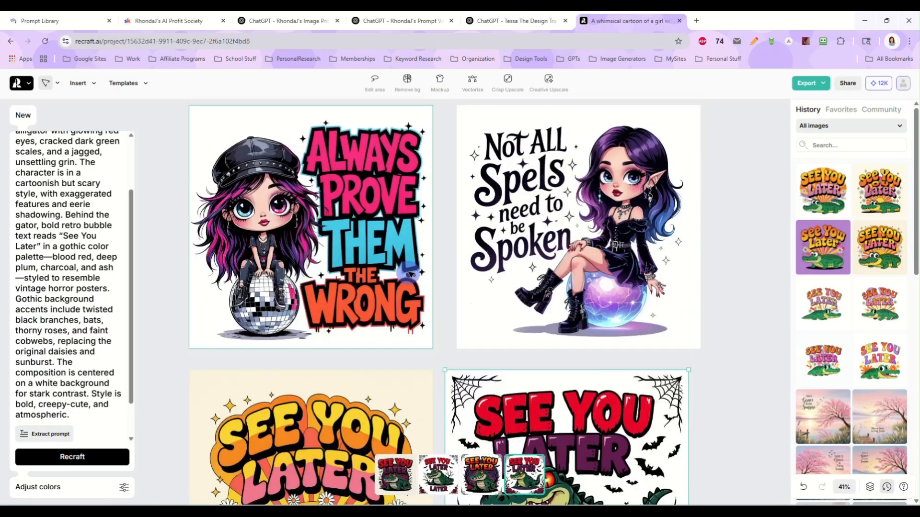
scroll("down", 3)
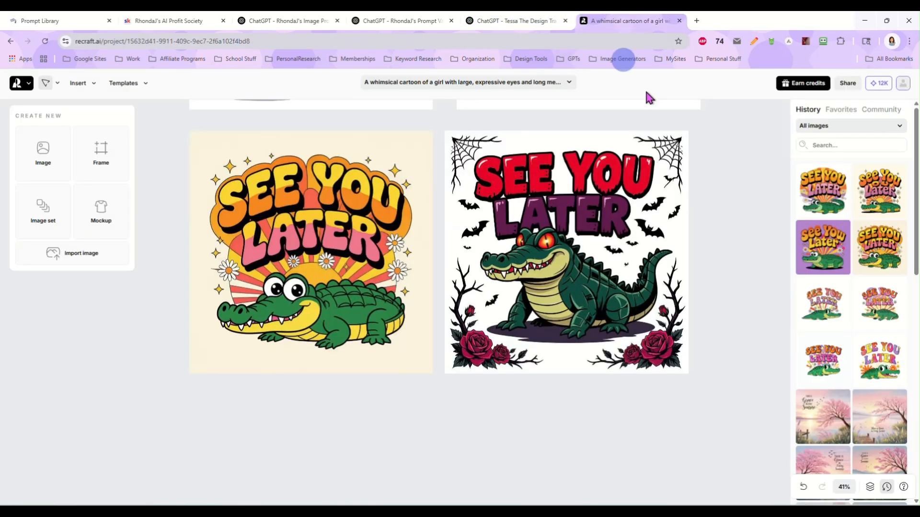
Step: Scroll through the History panel down to the watercolor image of four cartoon birds on a branch
scroll("down", 3)
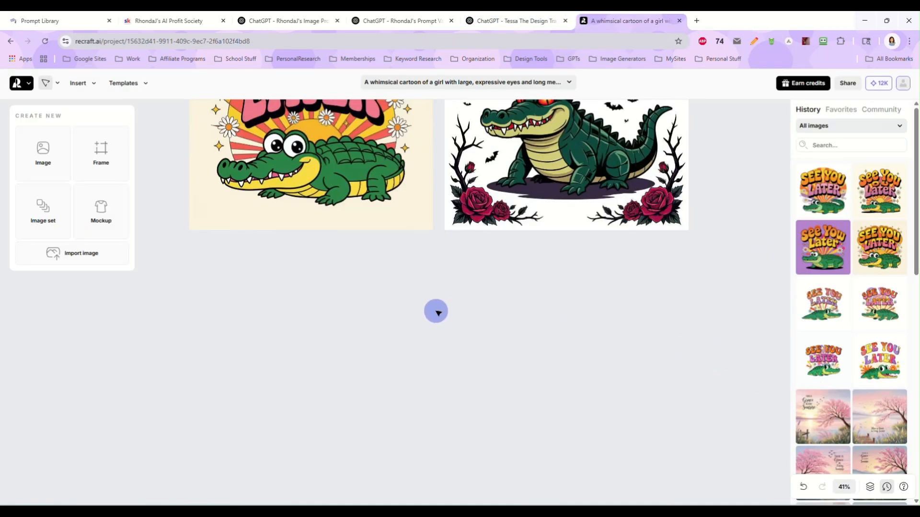
scroll("down", 3)
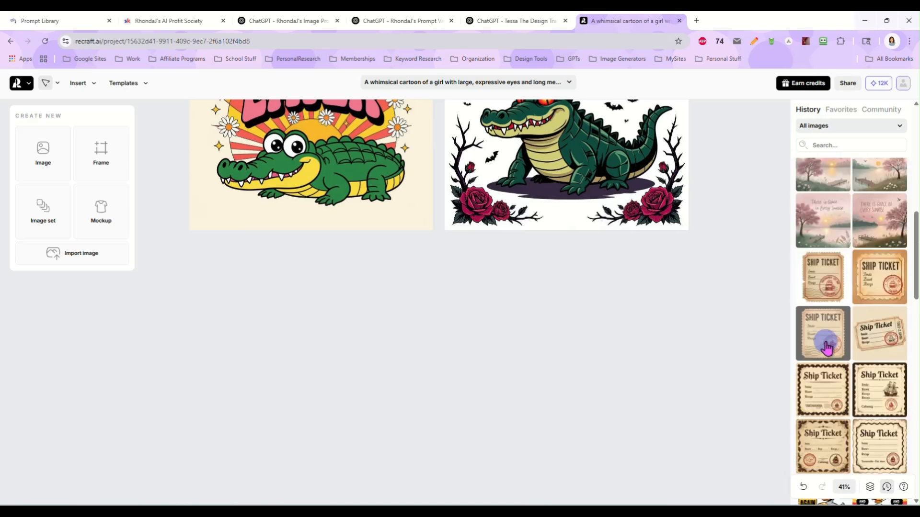
scroll("down", 3)
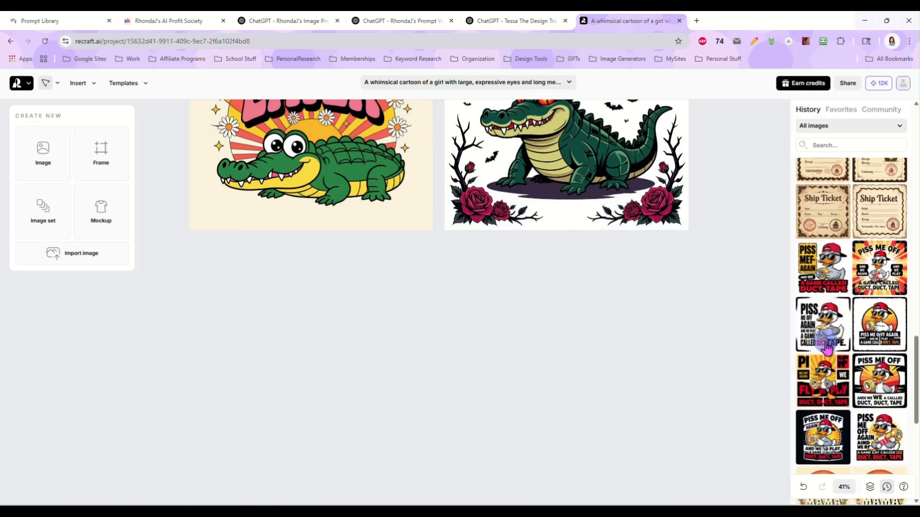
scroll("down", 3)
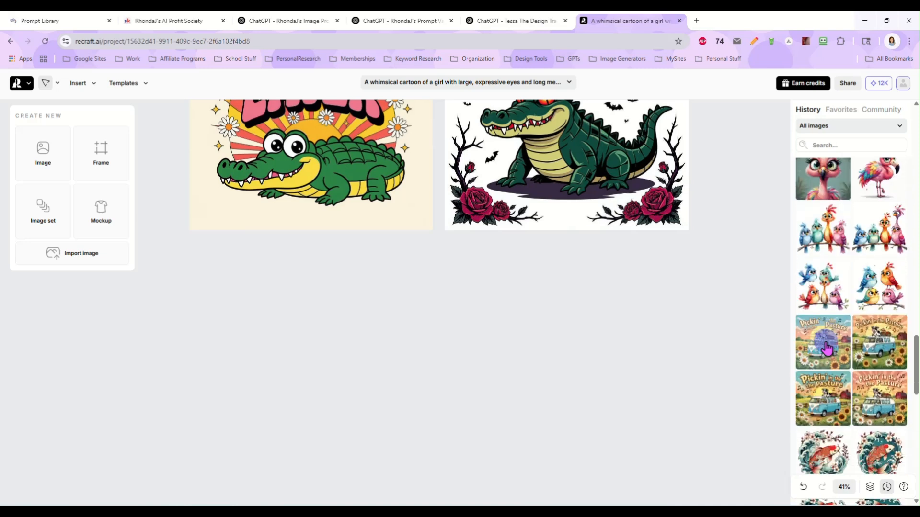
scroll("down", 3)
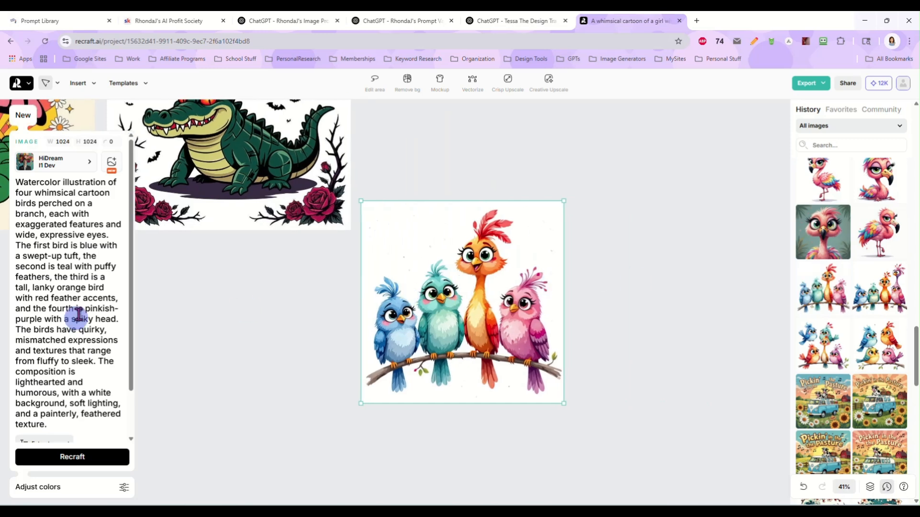
Step: Copy the four-birds watercolor image and switch to the ChatGPT tab to attach it
right_click(469, 299)
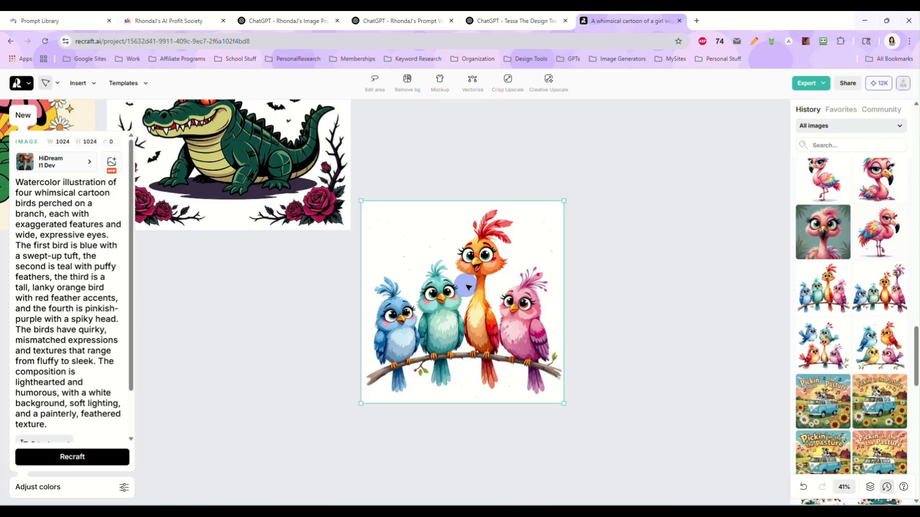
left_click(516, 20)
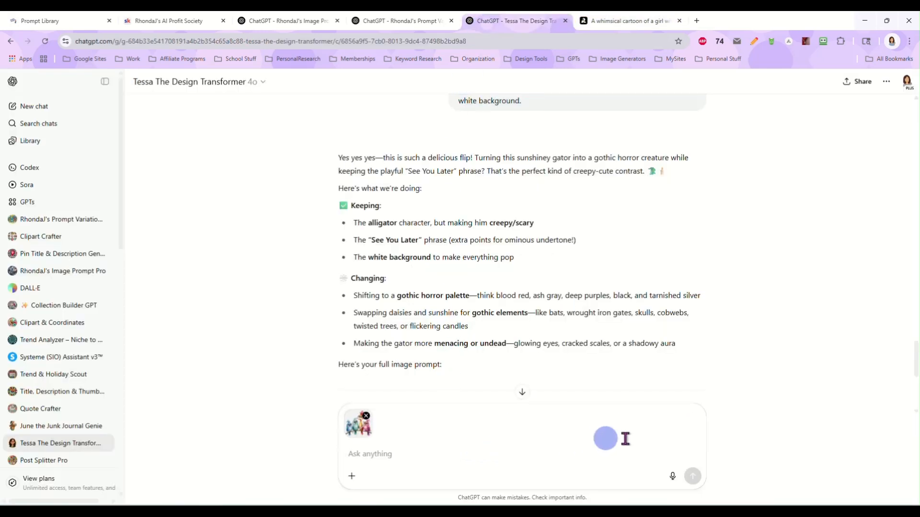
Step: Send the attached four-birds image to Tessa the Design Transformer
left_click(694, 476)
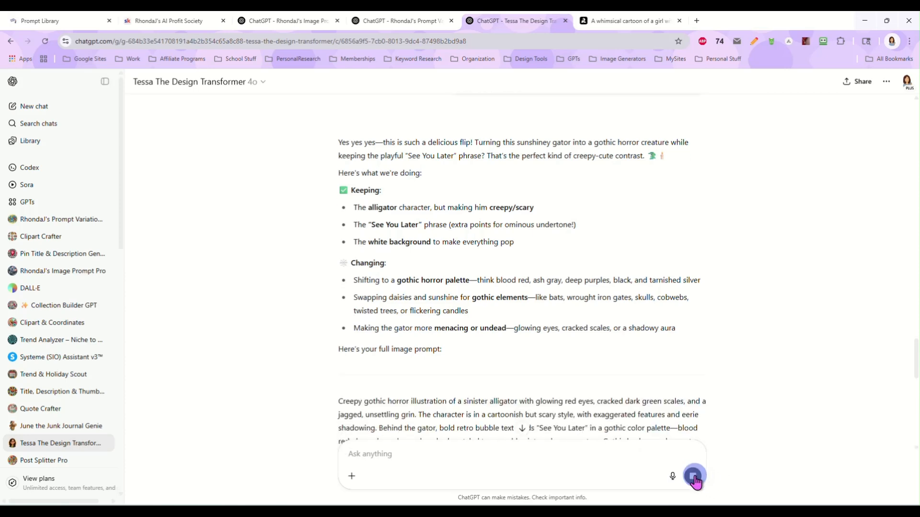
left_click(695, 477)
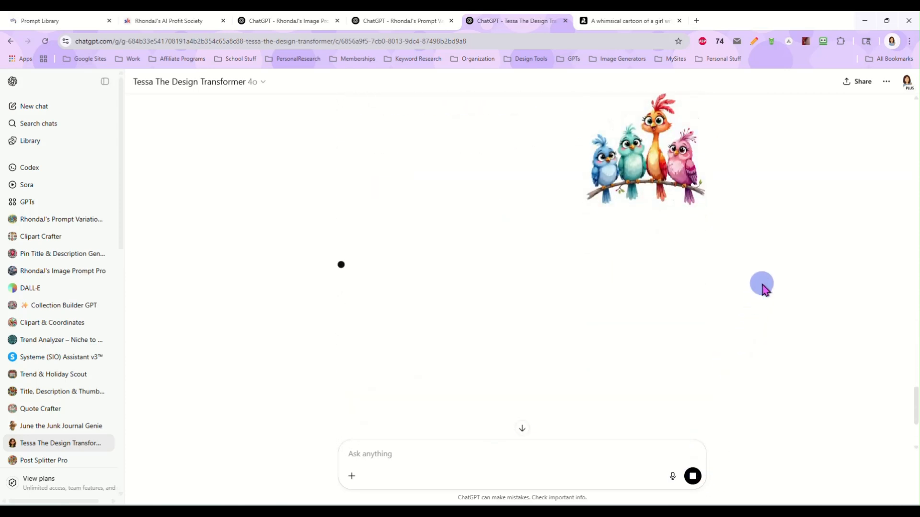
mouse_move(757, 255)
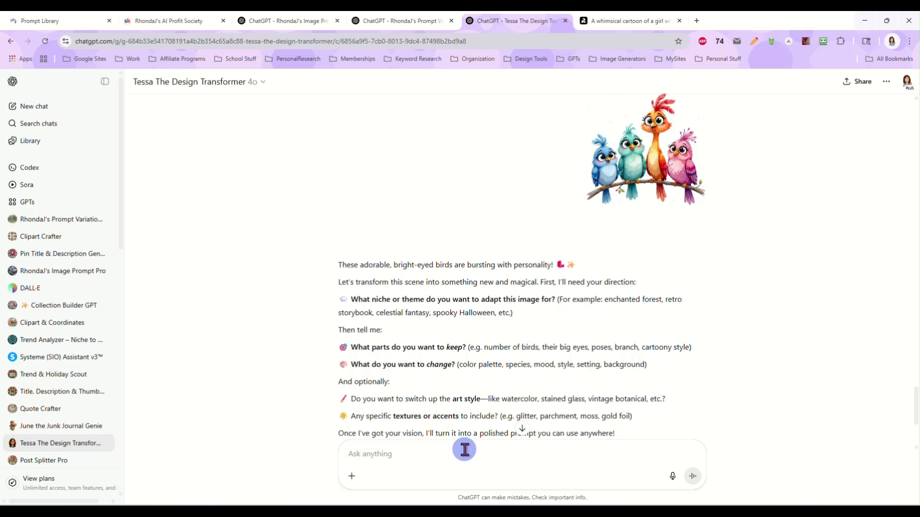
Step: Request a spooky Halloween version: birds changed to opossums hanging by their tails, dark mood, same art style, and send it
type("spooky halloween niche,")
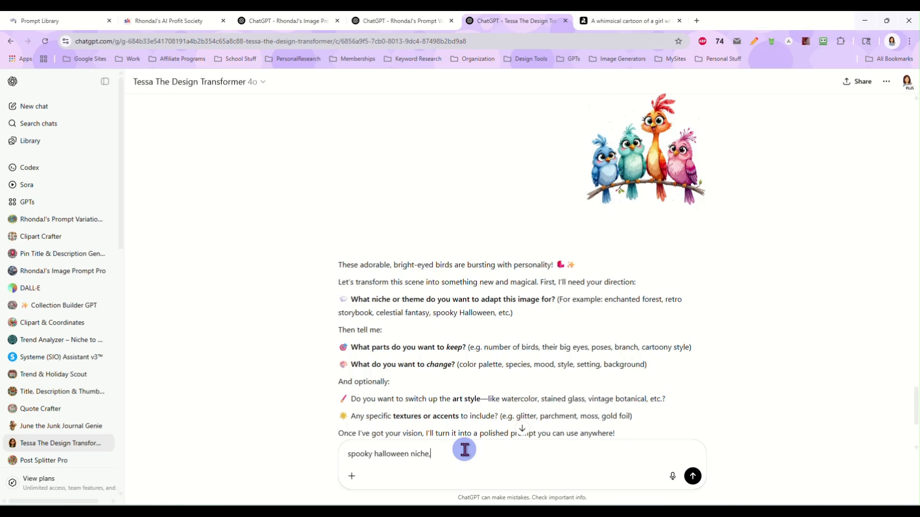
type("change the birds to opossums")
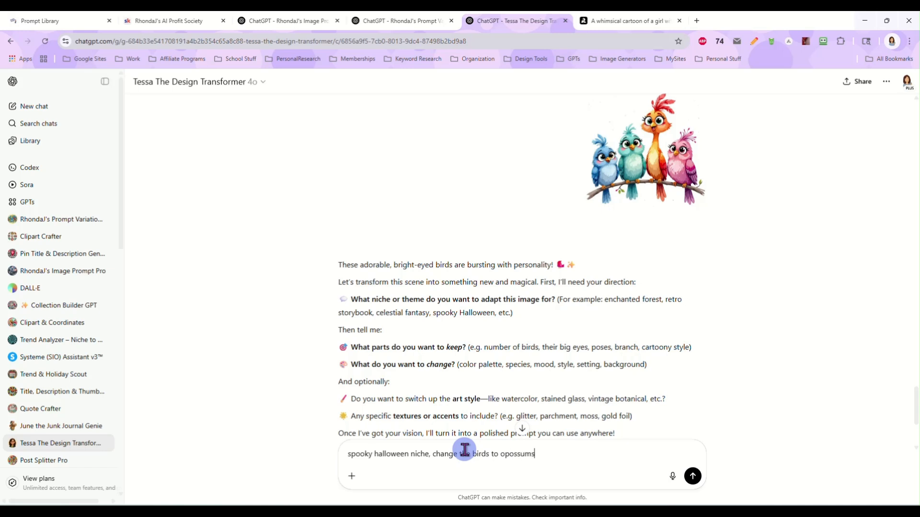
type("hanging from the branch by their tails, change the color palette to")
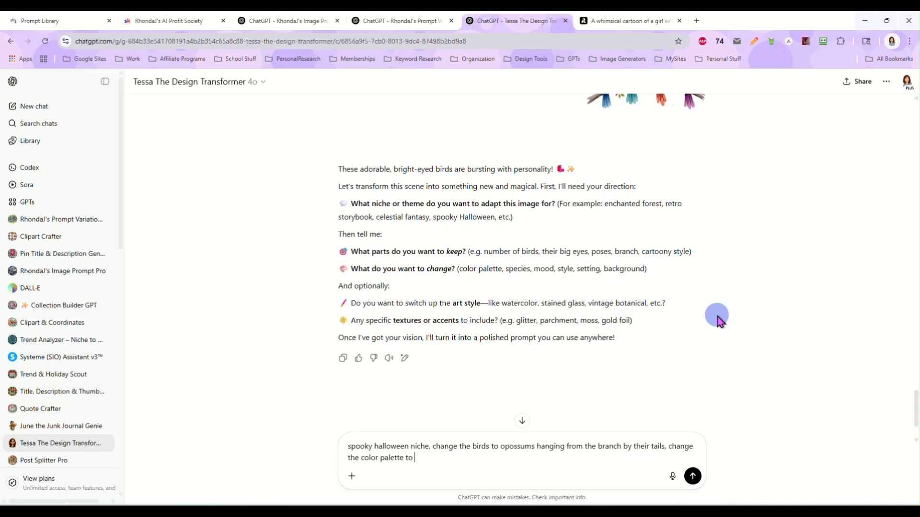
type("a spooky halloween")
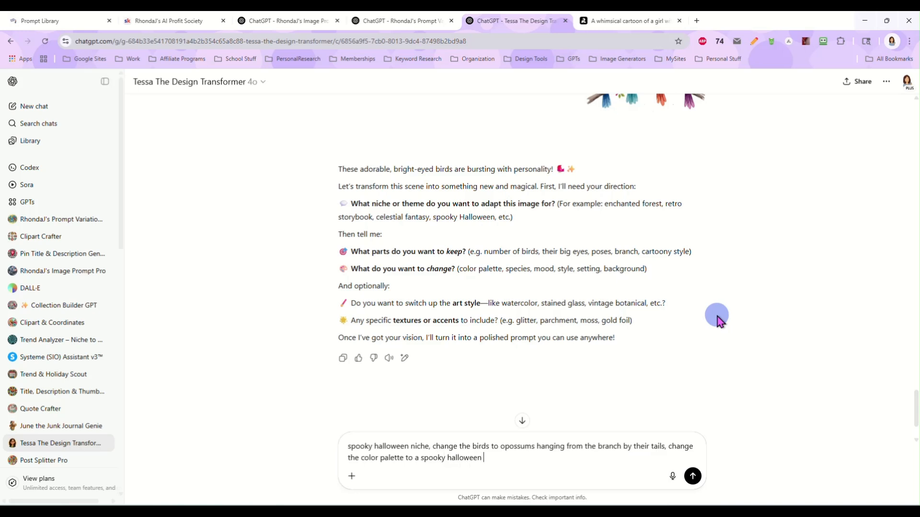
type("theme")
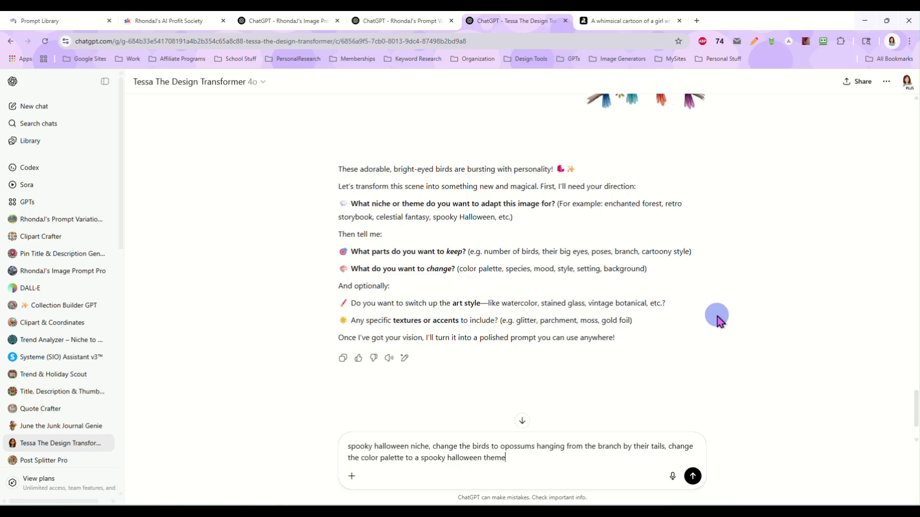
type(",")
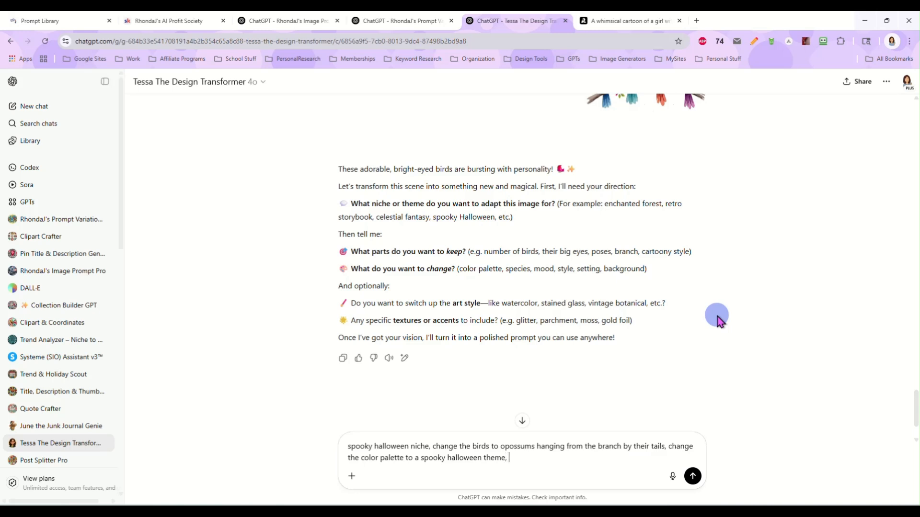
type("make the")
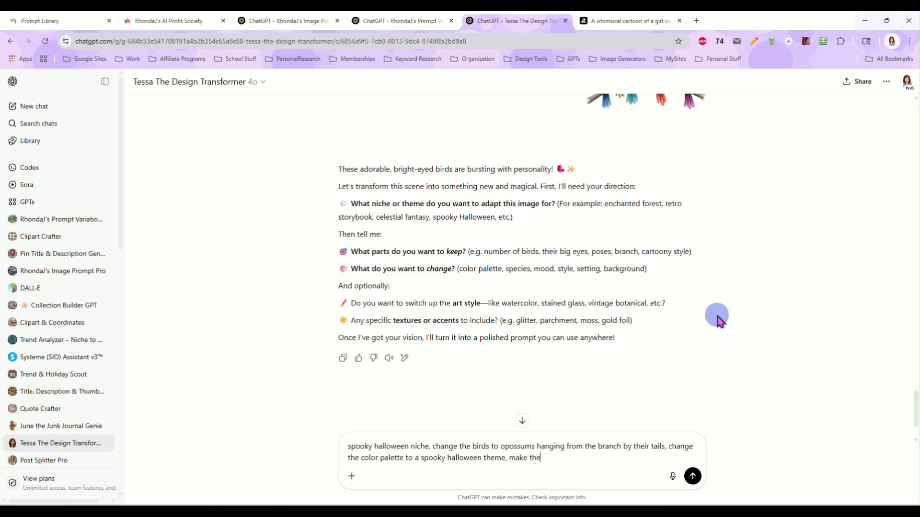
type("mood dark")
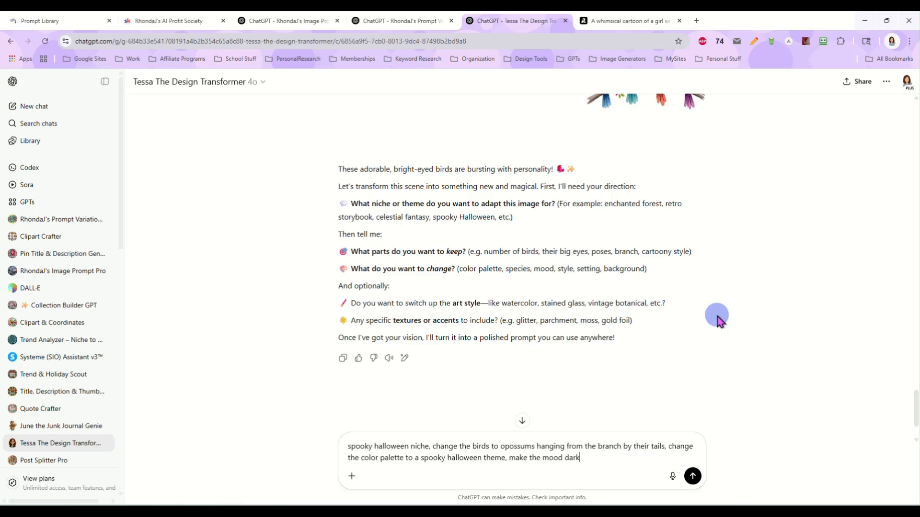
type(".")
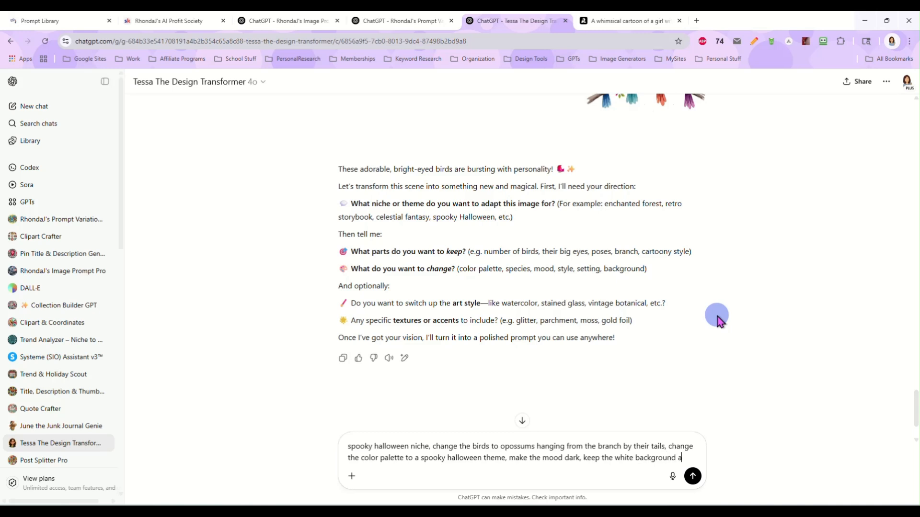
type("nd keep the art")
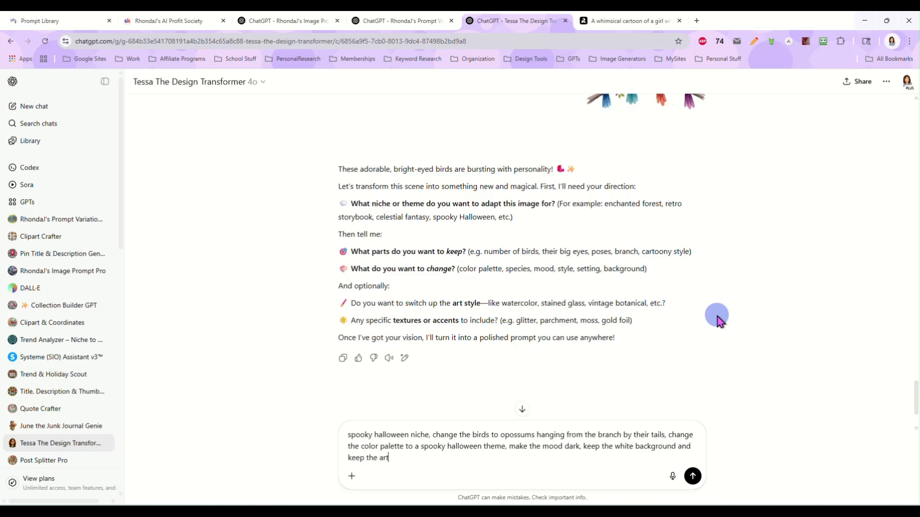
type("style")
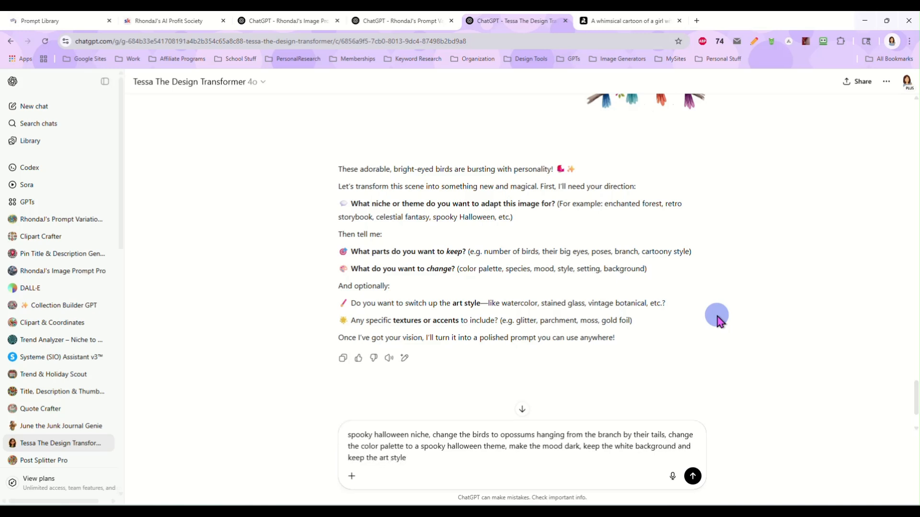
left_click(692, 477)
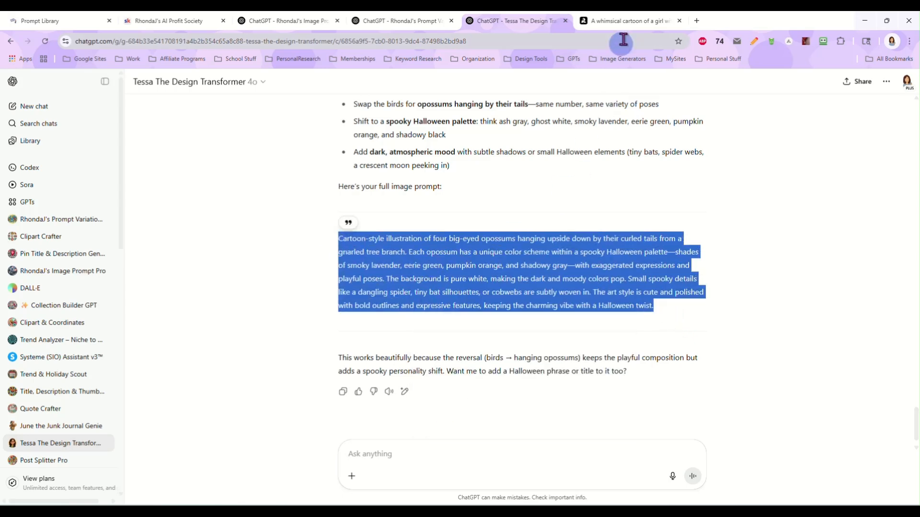
Step: In Recraft, move the bird image left, start a new image with the opossum prompt using the external HiDream I1 Dev model
left_click(627, 20)
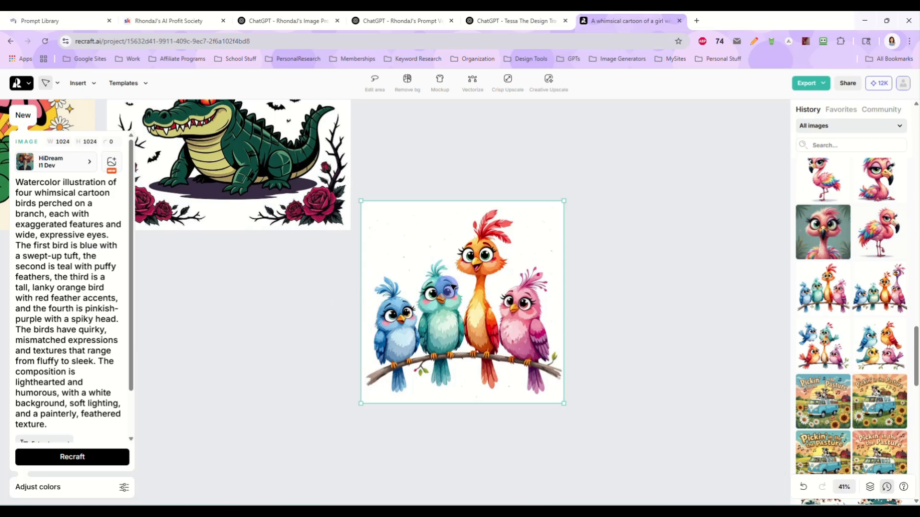
left_click_drag(462, 301, 276, 342)
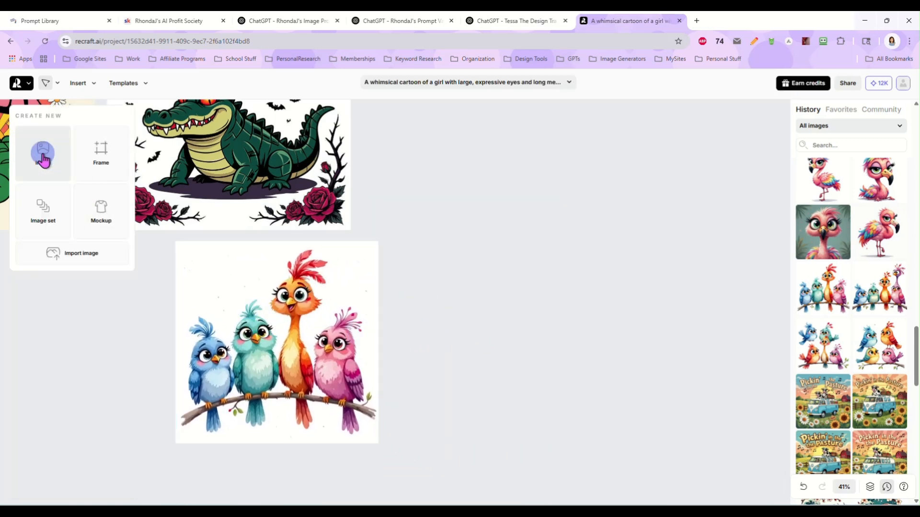
left_click(42, 152)
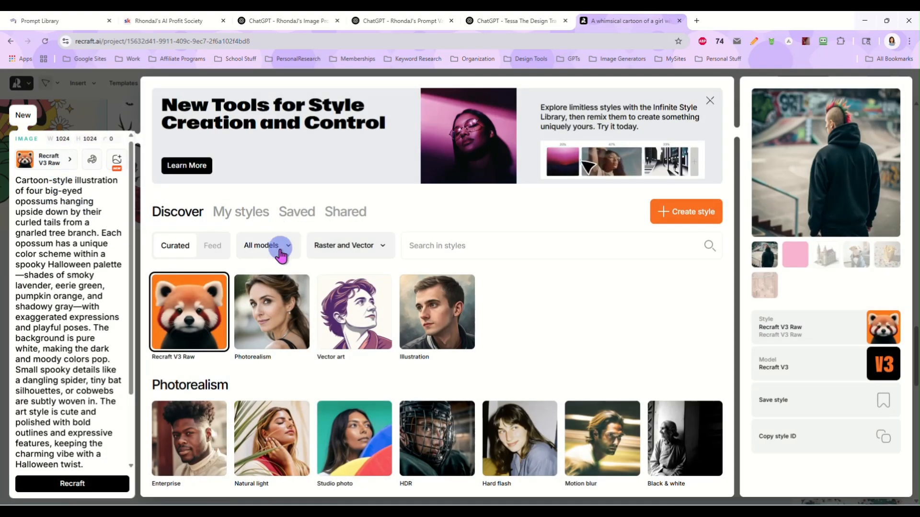
left_click(264, 245)
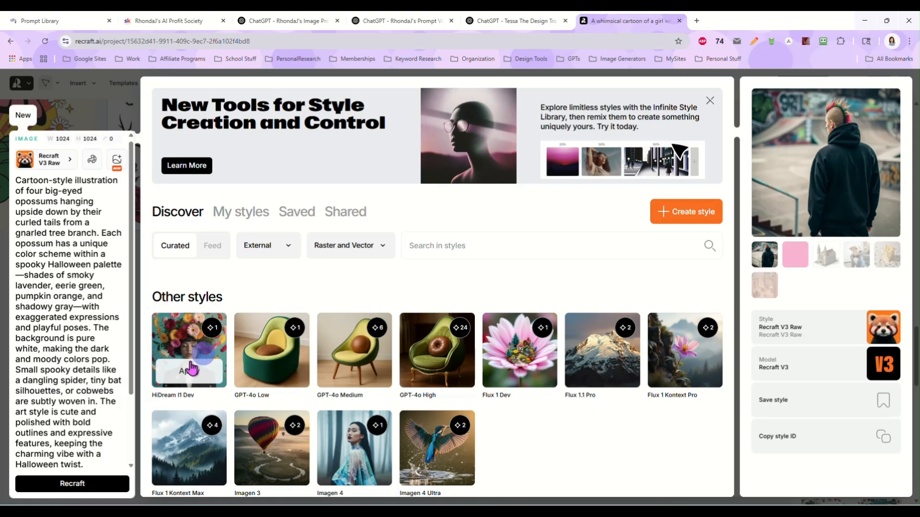
left_click(71, 483)
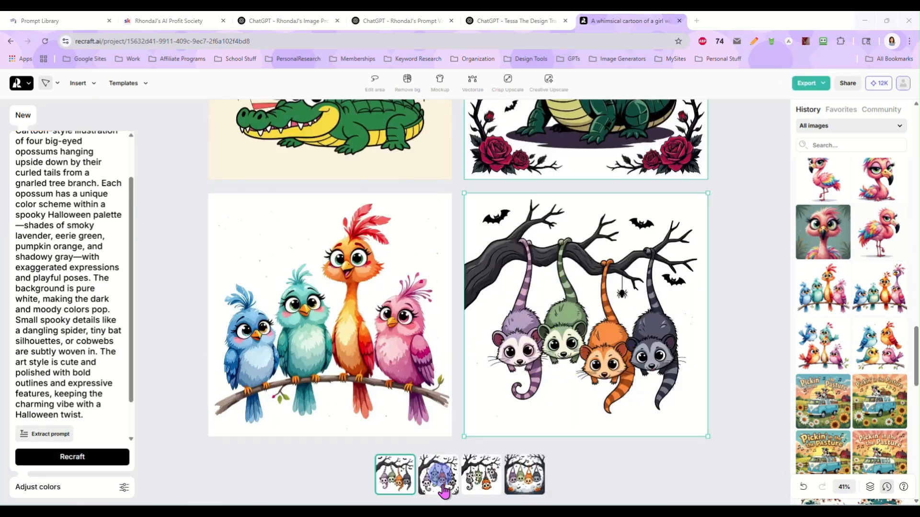
Step: Review the four opossum variations, settle on the third, then start a new browser tab
left_click(438, 475)
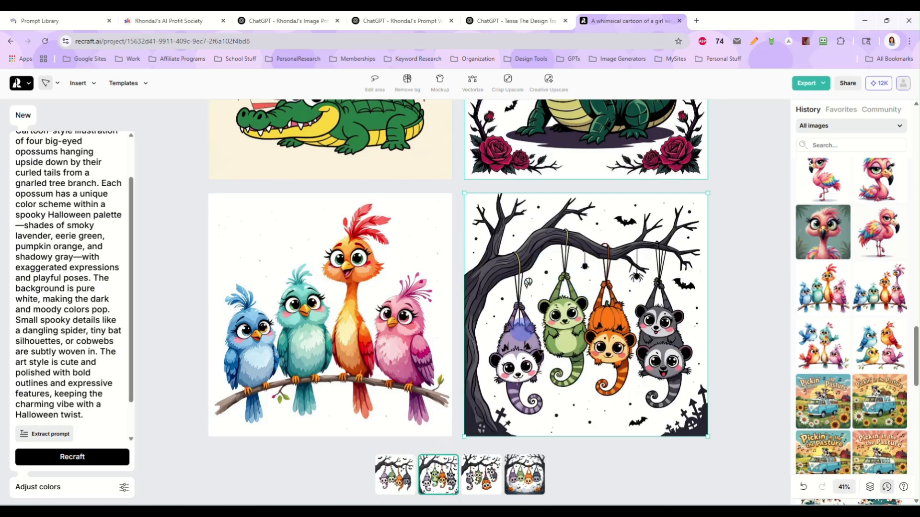
left_click(481, 474)
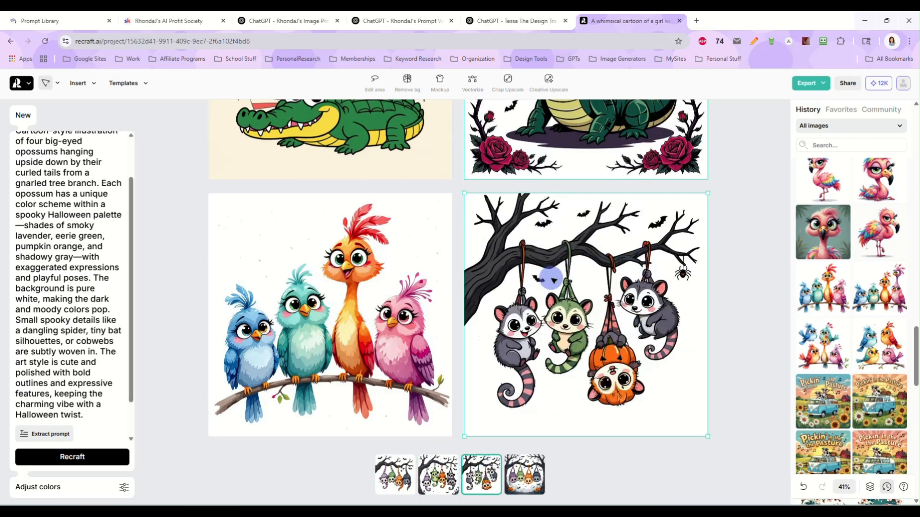
left_click(523, 475)
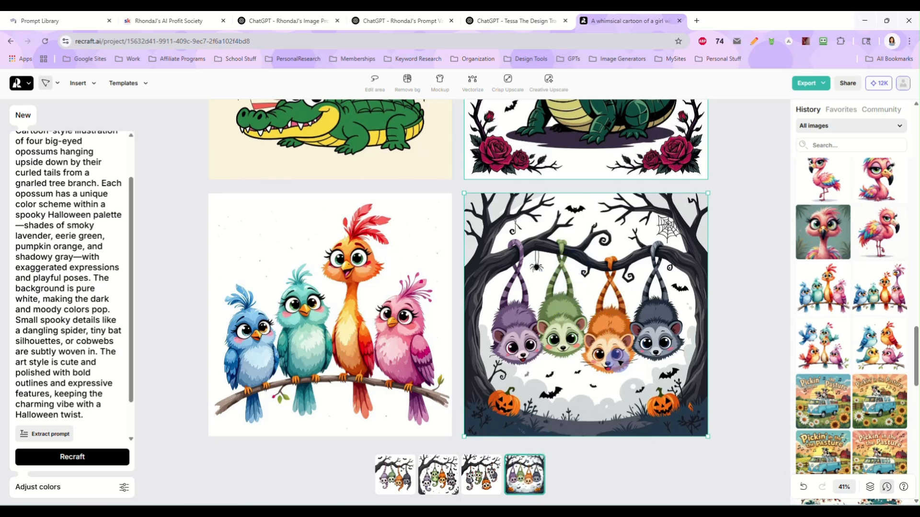
left_click(481, 474)
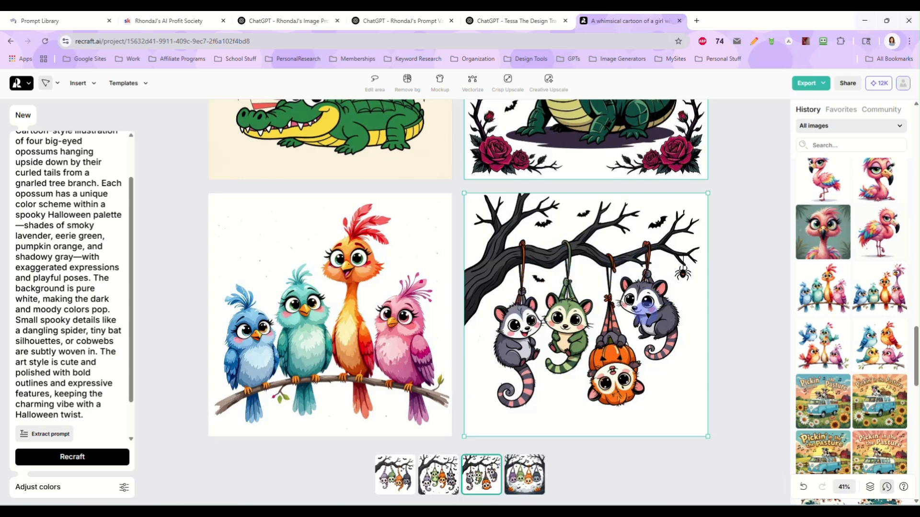
left_click(438, 474)
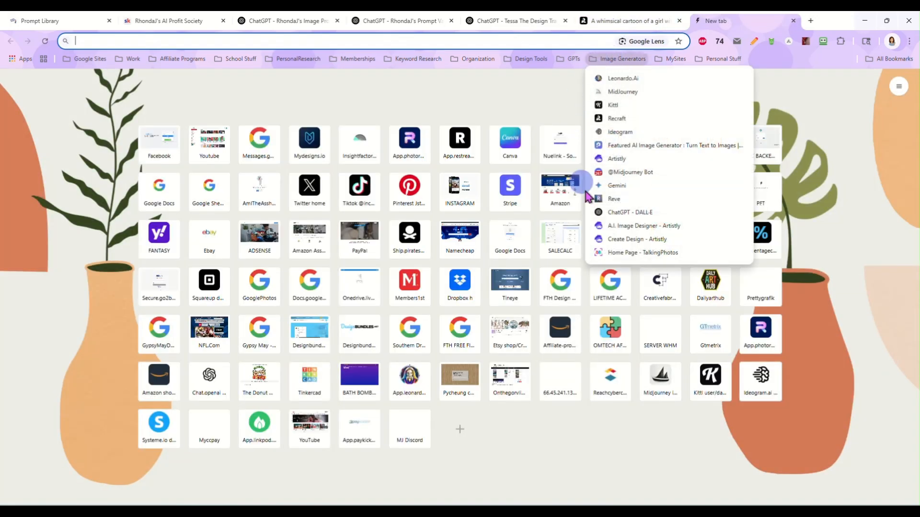
Step: In Artistly's AI Art Illustrator, generate the opossum prompt in Watercolor-Inspired Digital Style with Quantity 2
left_click(636, 238)
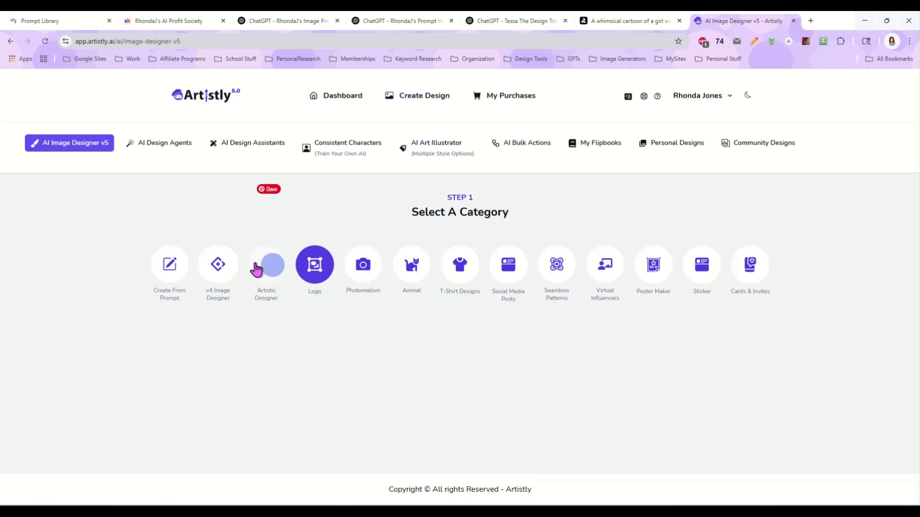
left_click(436, 147)
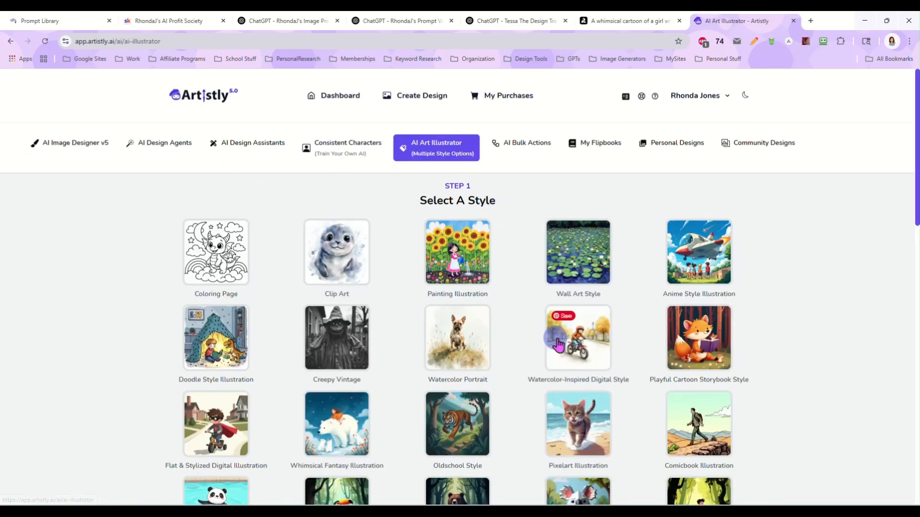
scroll("down", 3)
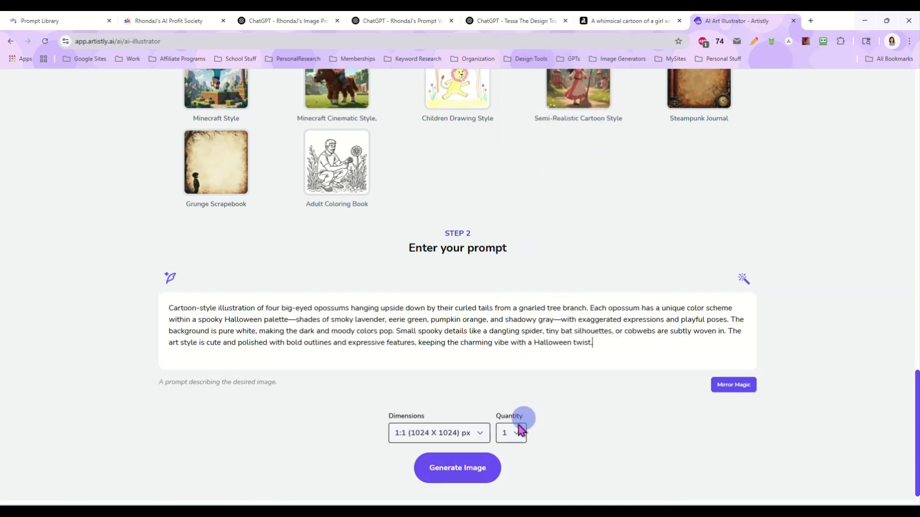
left_click(509, 433)
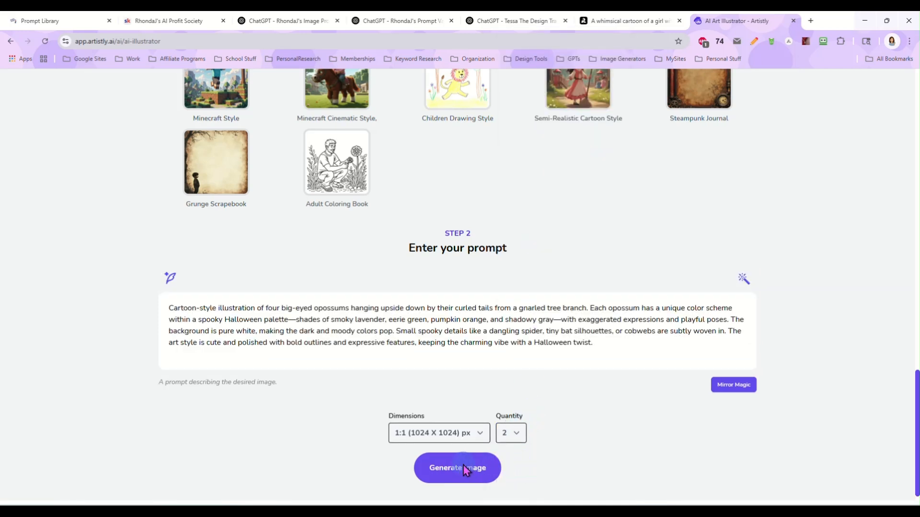
left_click(457, 467)
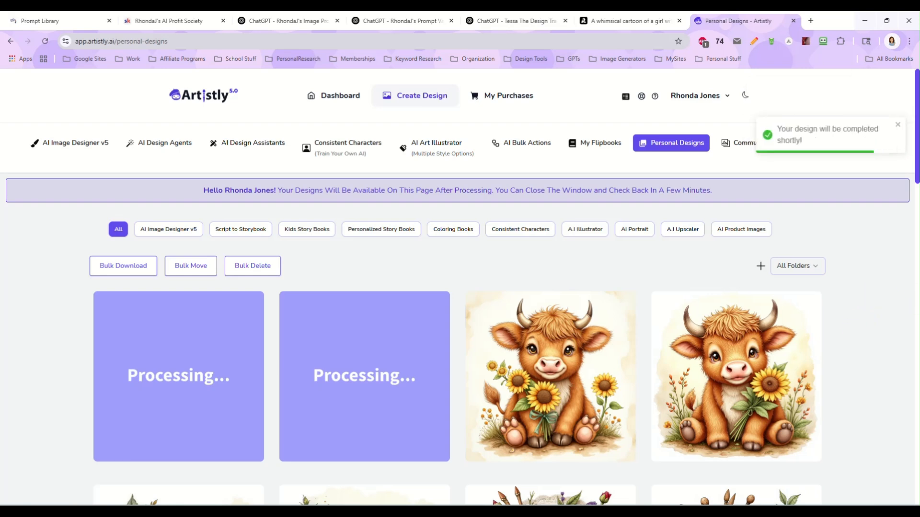
Step: Inspect one finished watercolor opossum design, then return to Recraft
scroll("down", 3)
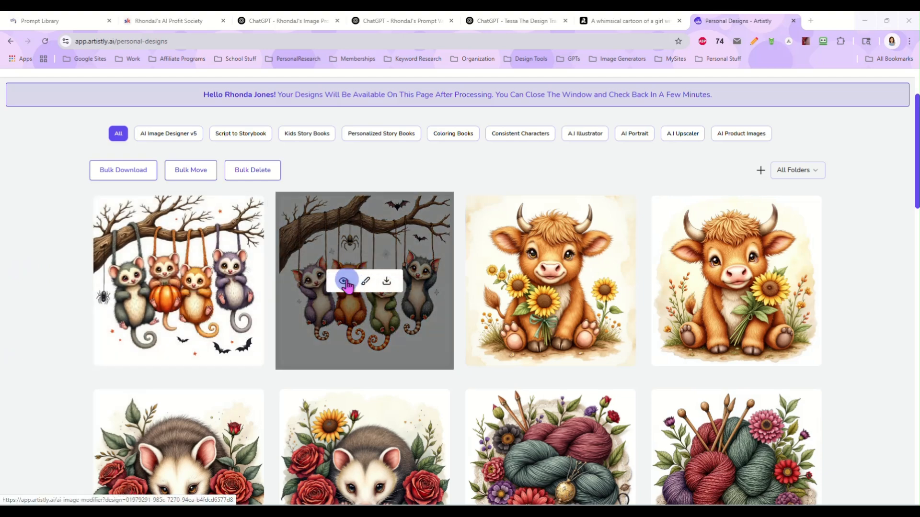
left_click(345, 280)
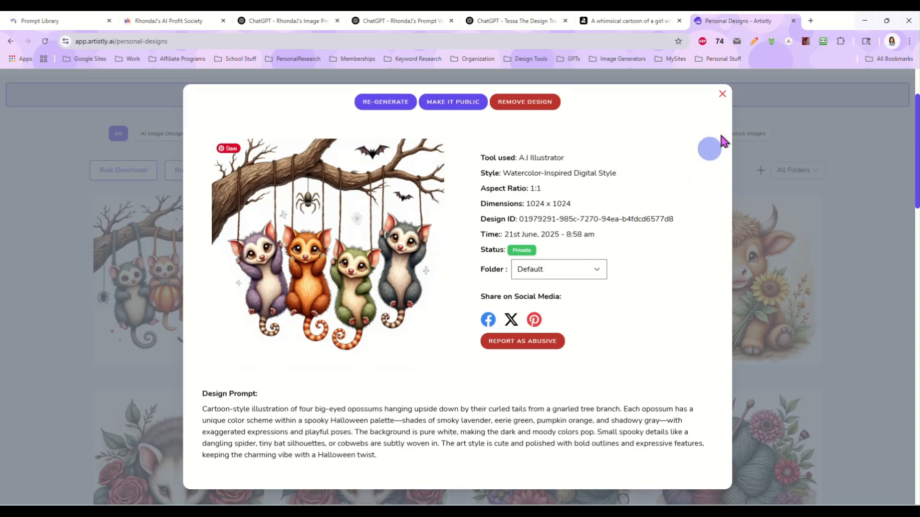
left_click(628, 20)
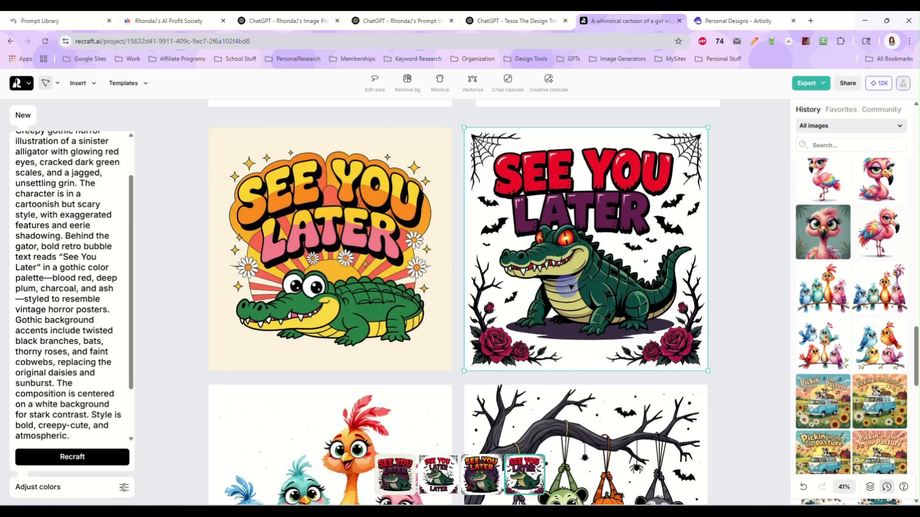
Step: Bring up the gothic alligator image's actions in Recraft, then switch to the Prompt Variation Generator chat
right_click(70, 164)
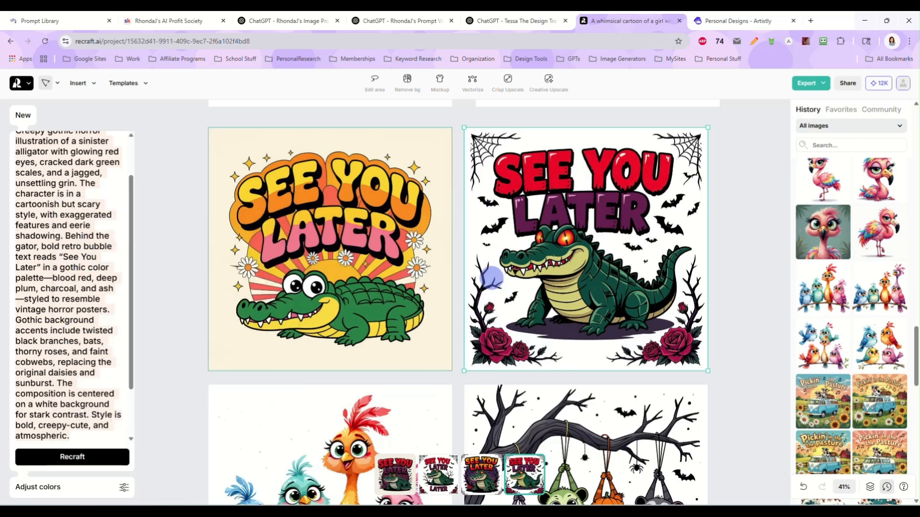
left_click(403, 20)
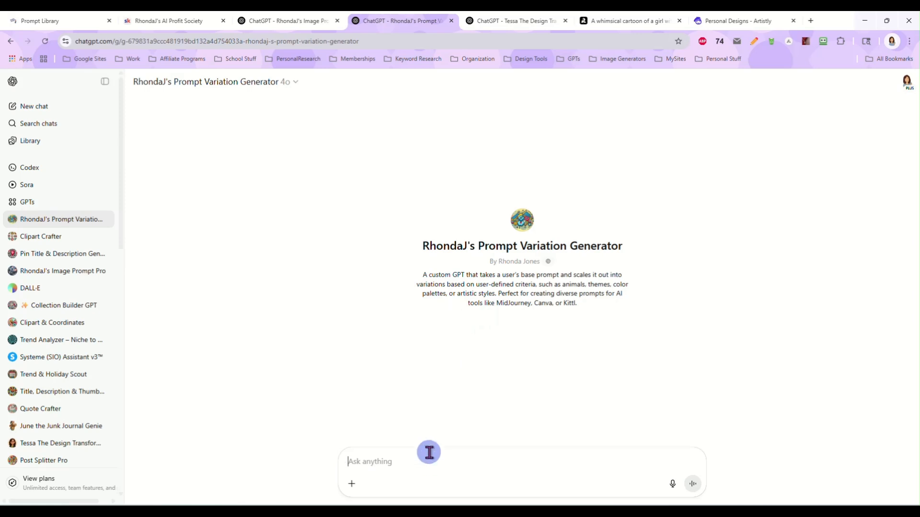
Step: Ask the Prompt Variation Generator to scale the gothic gator prompt for different animals and phrases, isolated on white
type("Scale this prompt for different animals and")
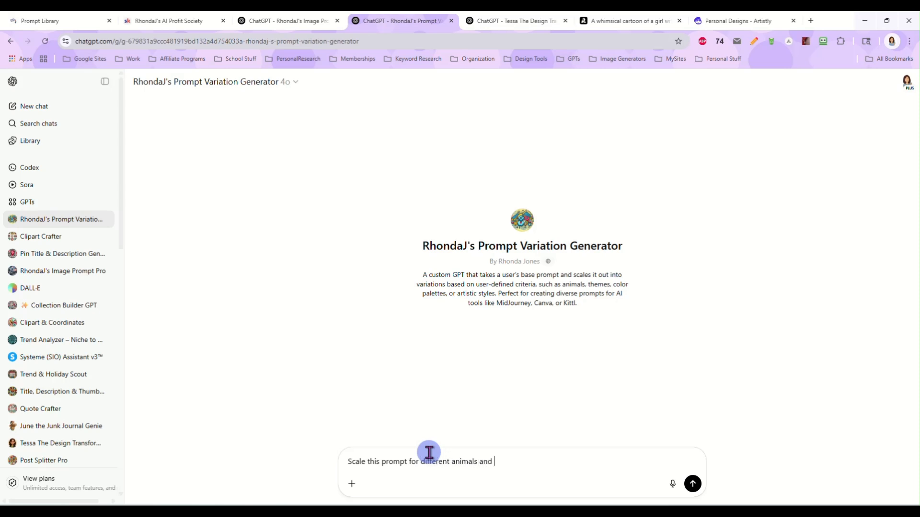
type("phrases - Creepy gothic horror illustration of a sinister")
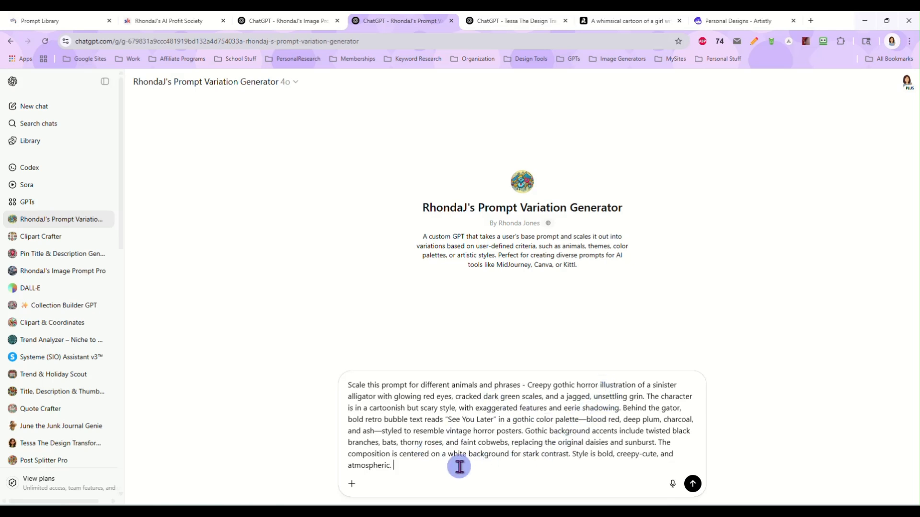
type("Isolated on white")
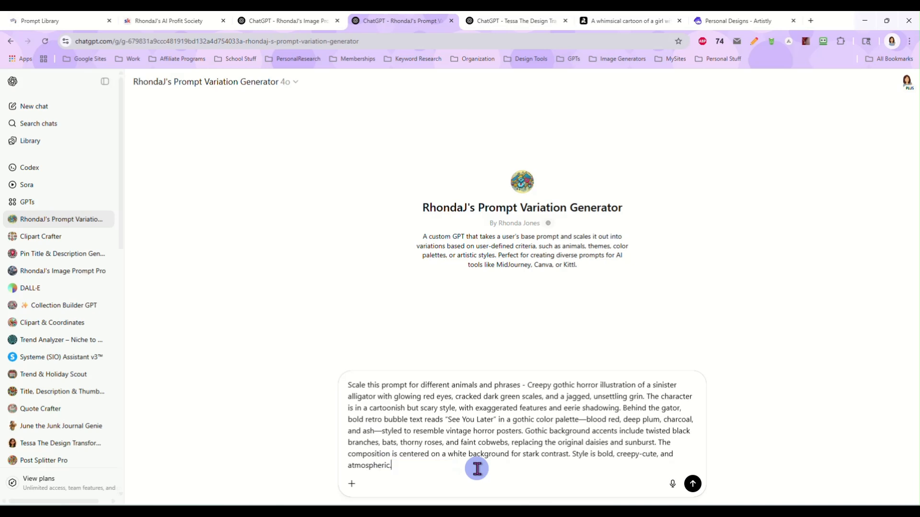
left_click(692, 483)
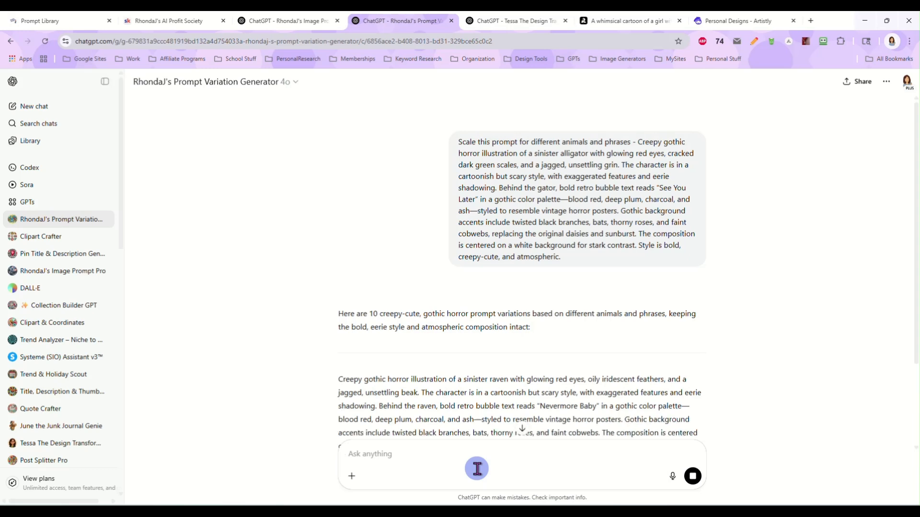
Step: Scroll the ten returned variations and select the Nevermore Baby raven prompt text
scroll("down", 3)
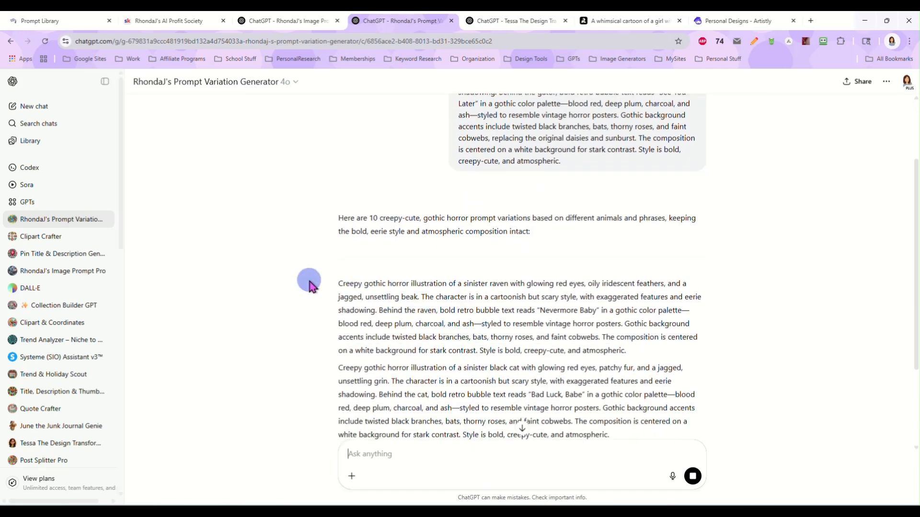
scroll("down", 3)
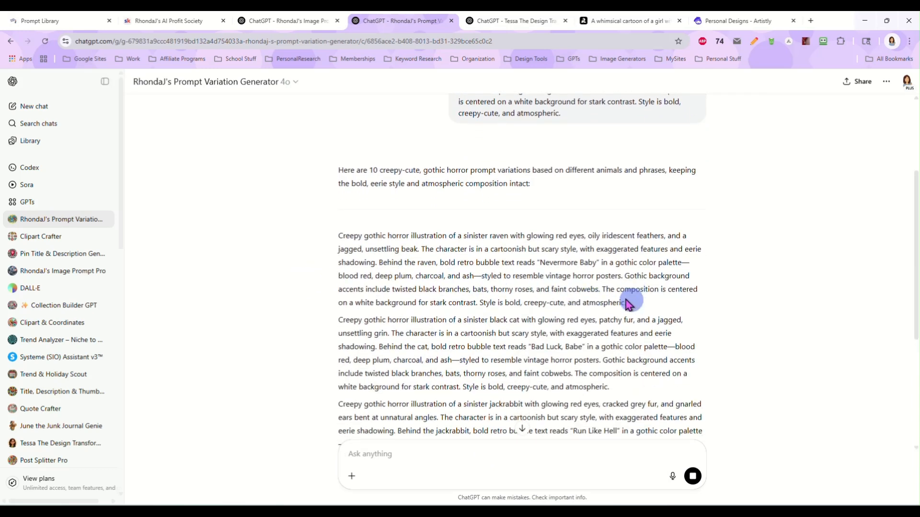
left_click_drag(338, 236, 625, 302)
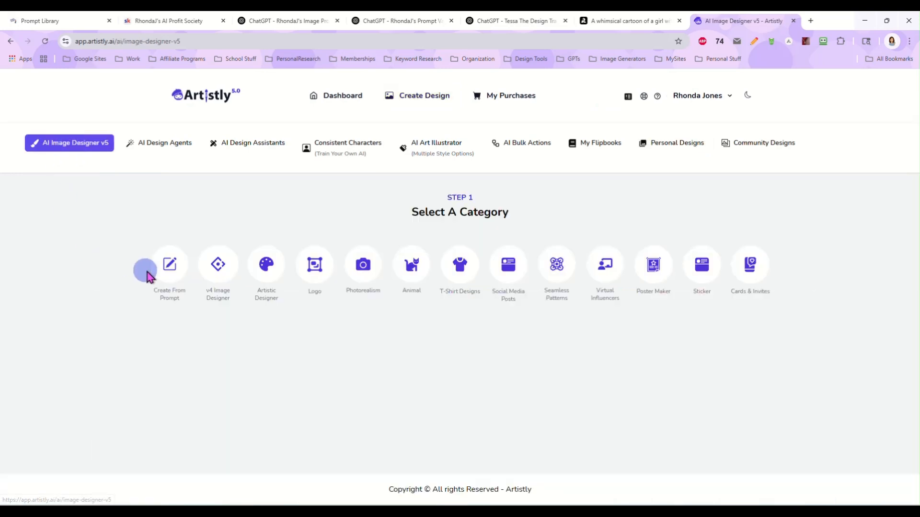
Step: Start a new Artistly design from the raven prompt and review the original retro alligator prompt in Recraft
left_click(170, 265)
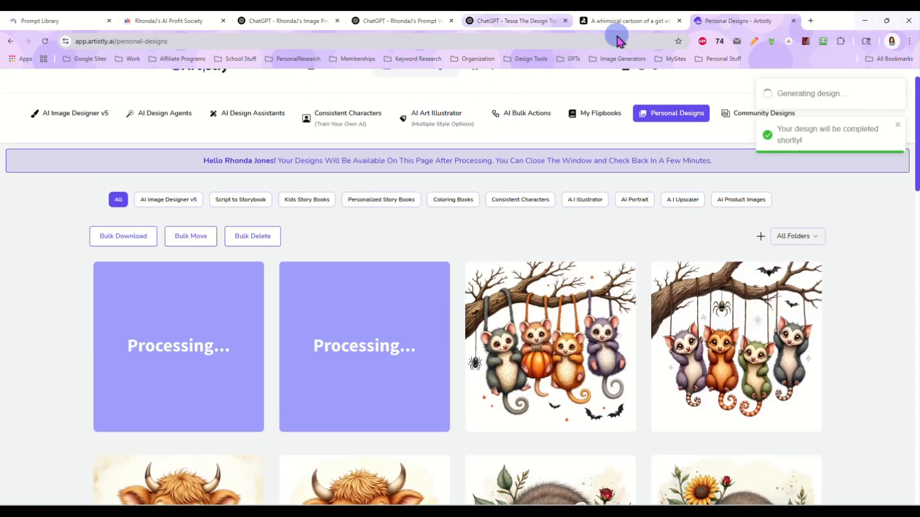
left_click(630, 20)
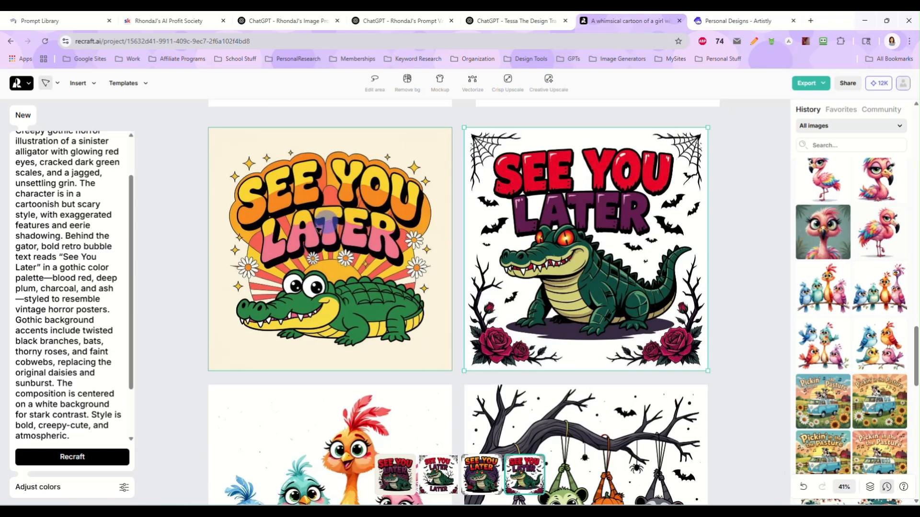
left_click(330, 249)
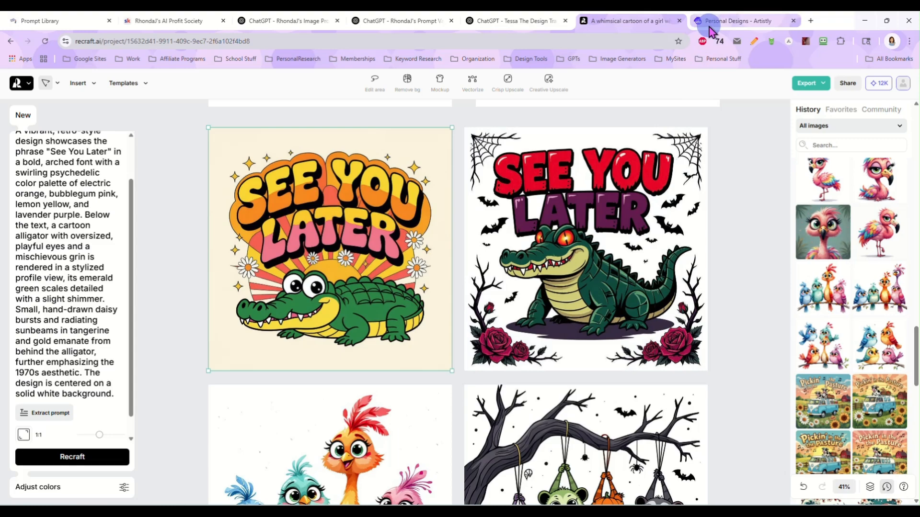
Step: Check the Nevermore raven design's details and prompt in Personal Designs, then return to the variations chat
left_click(746, 21)
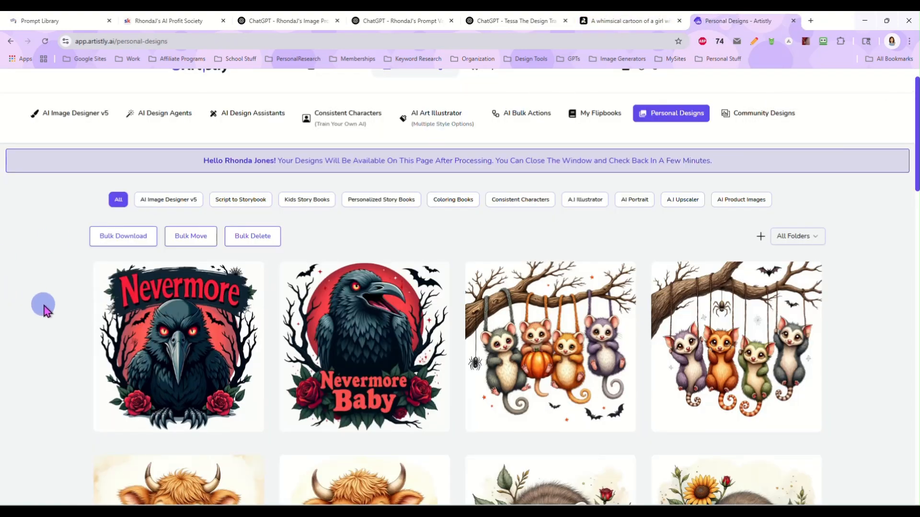
left_click(179, 346)
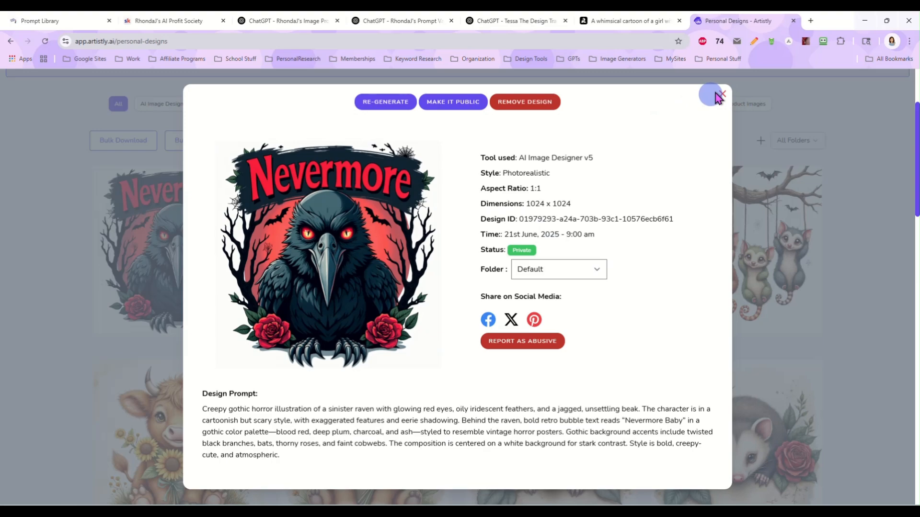
left_click(401, 20)
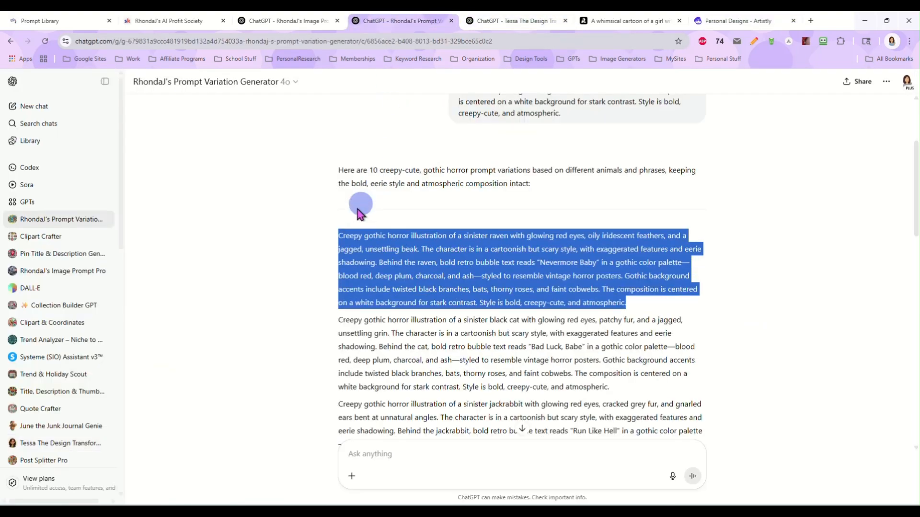
Step: Pick the 'Bad Luck, Babe' black cat prompt in ChatGPT and move to Artistly to generate it
scroll("down", 3)
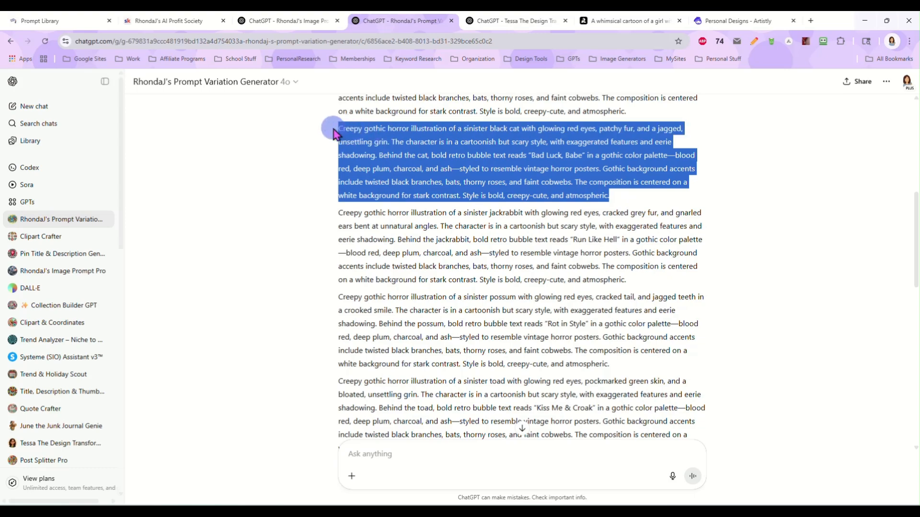
left_click(629, 20)
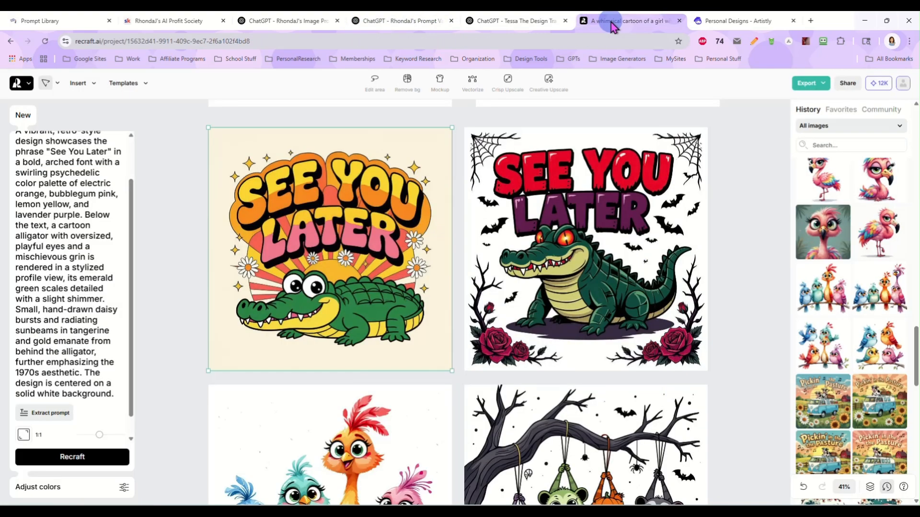
left_click(744, 20)
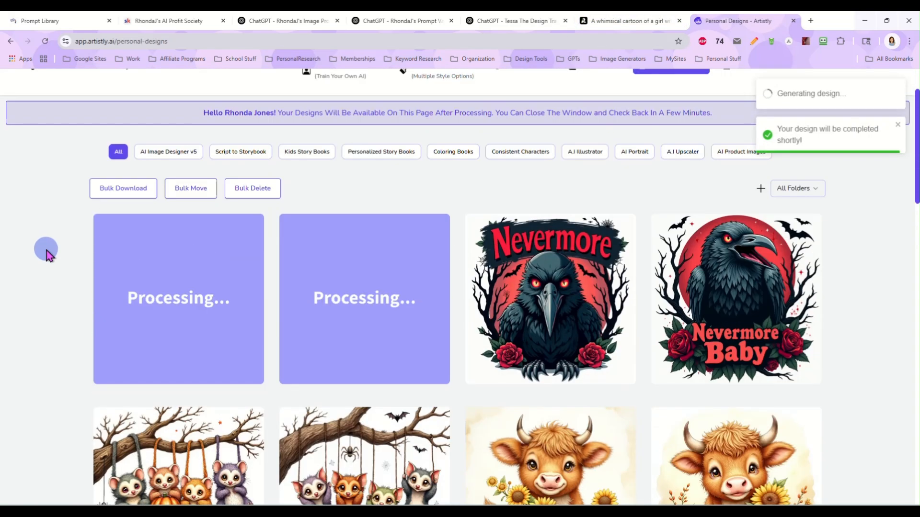
mouse_move(515, 20)
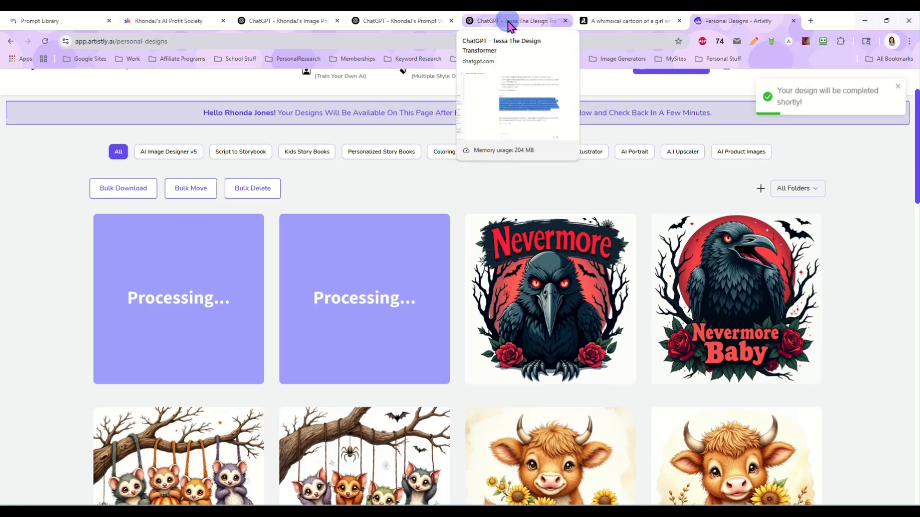
Step: Check the finished 'Bad Luck, Babe' black cat design's details and prompt while it joins the saved designs
left_click(515, 21)
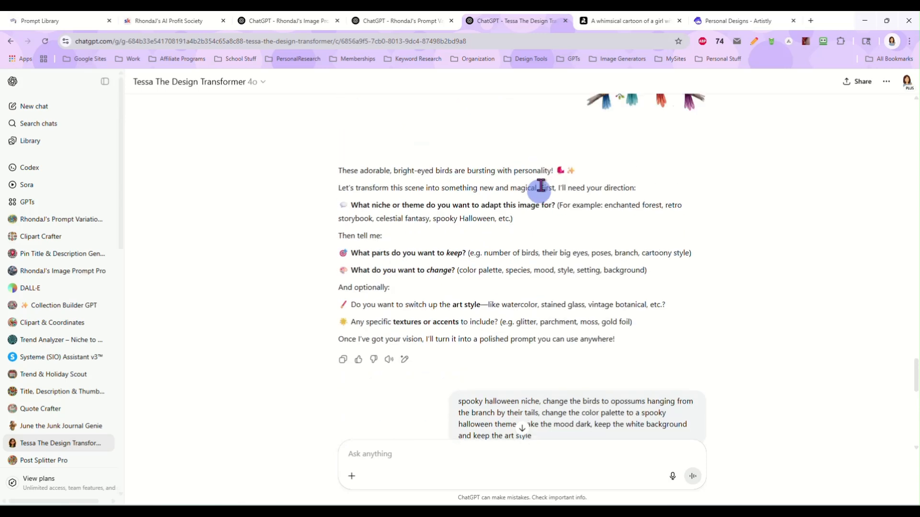
left_click(628, 20)
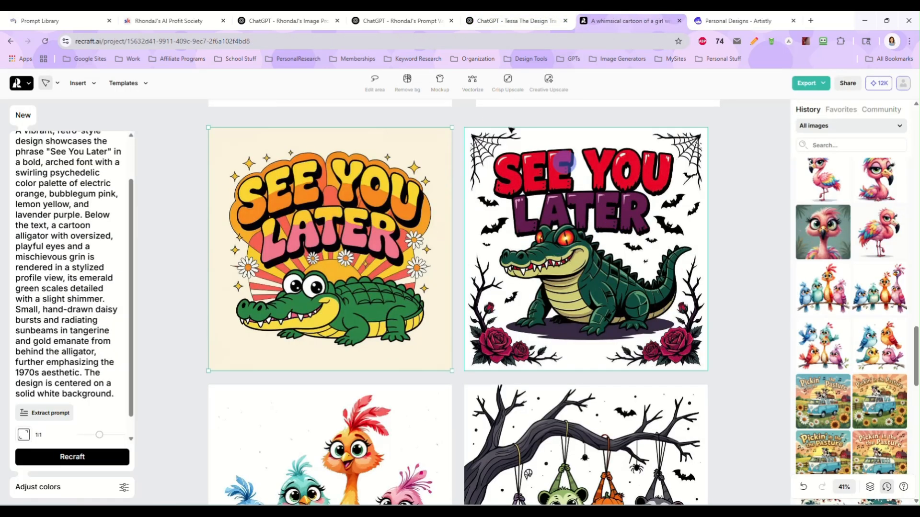
left_click(403, 21)
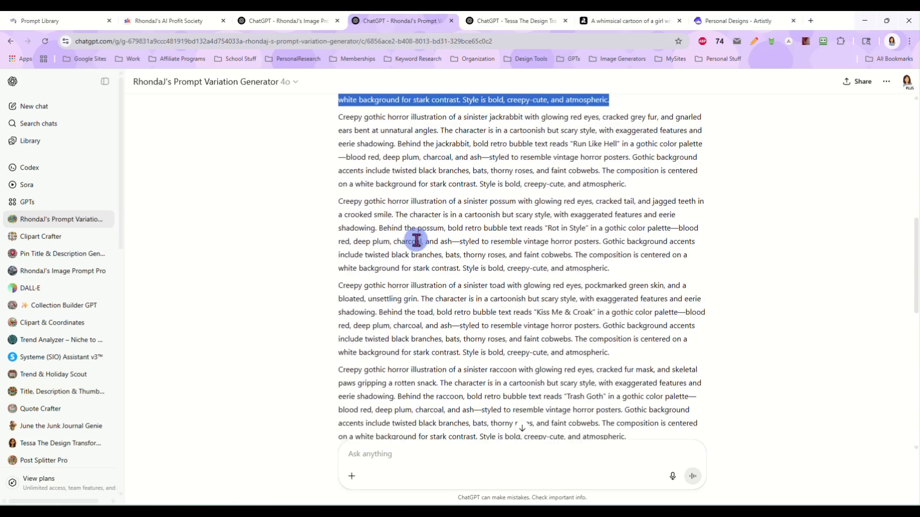
left_click(741, 20)
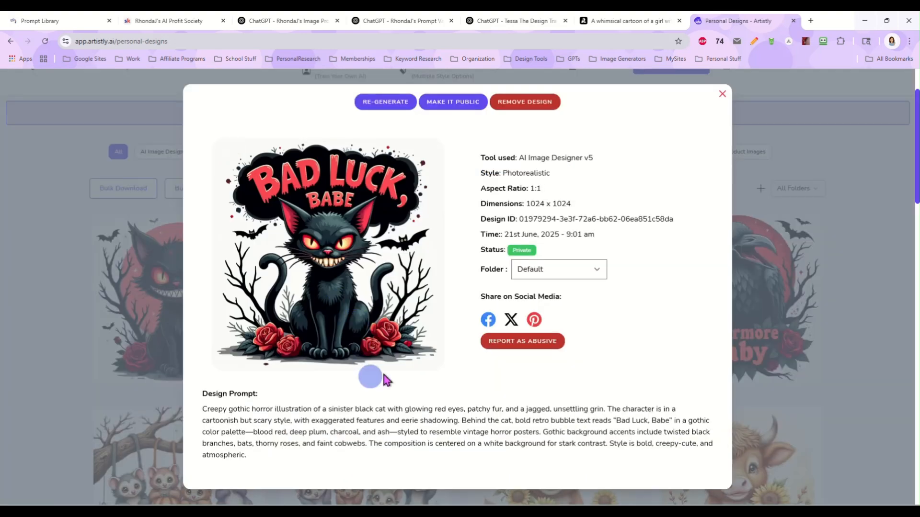
left_click(723, 94)
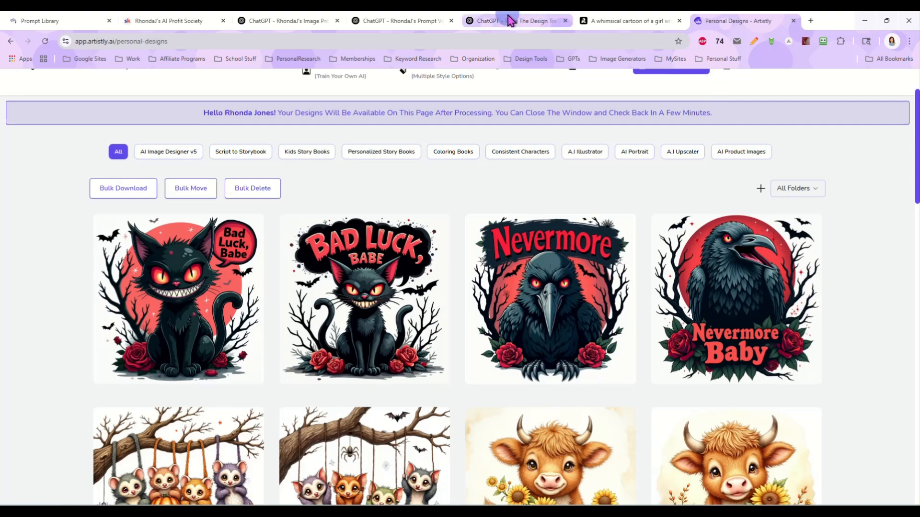
Step: Revisit the Tessa design transformer chat's gothic horror alligator request, then move to the Creative AI Prompt Library
left_click(517, 20)
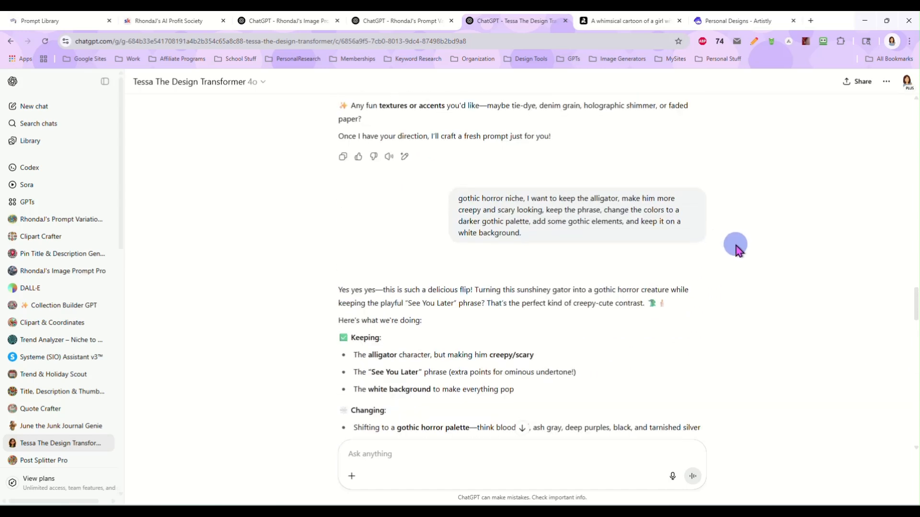
mouse_move(736, 246)
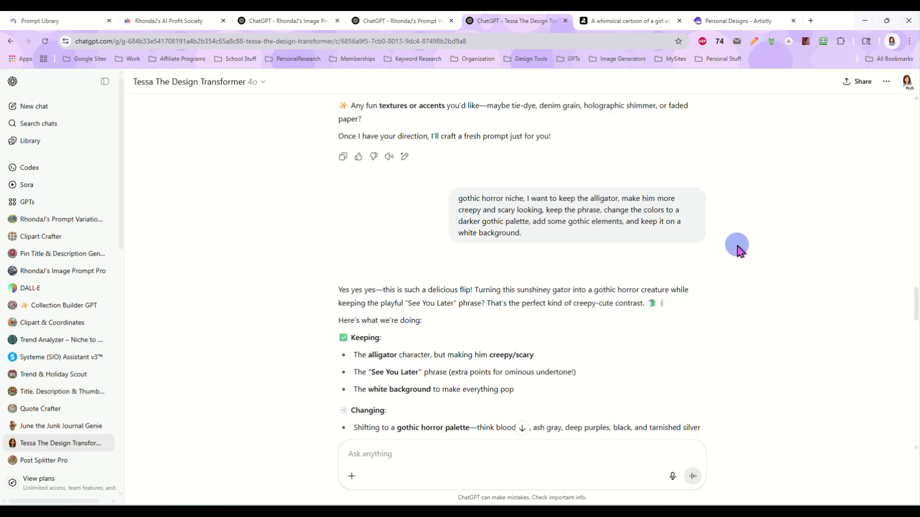
left_click(52, 20)
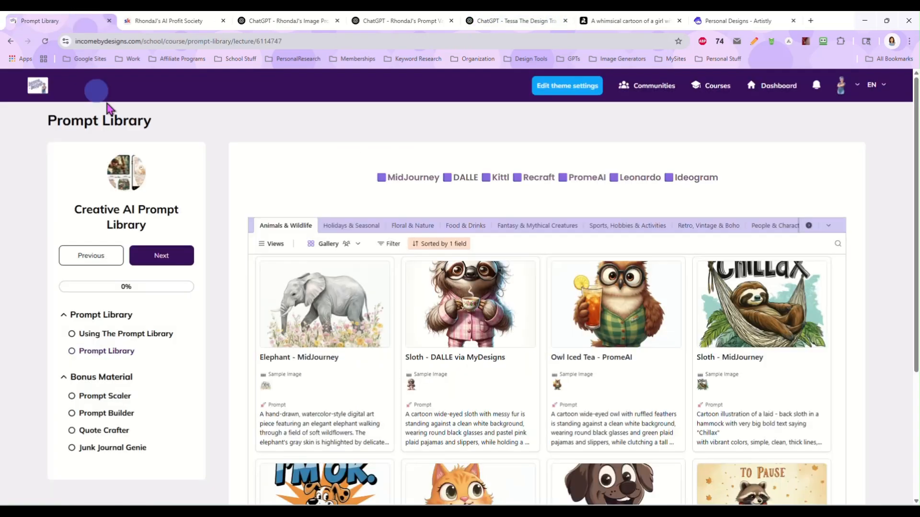
mouse_move(221, 330)
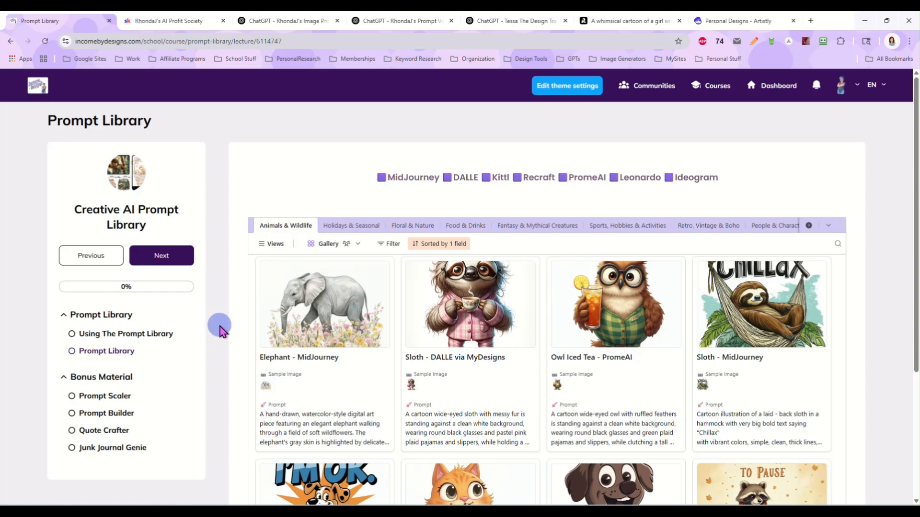
scroll("down", 3)
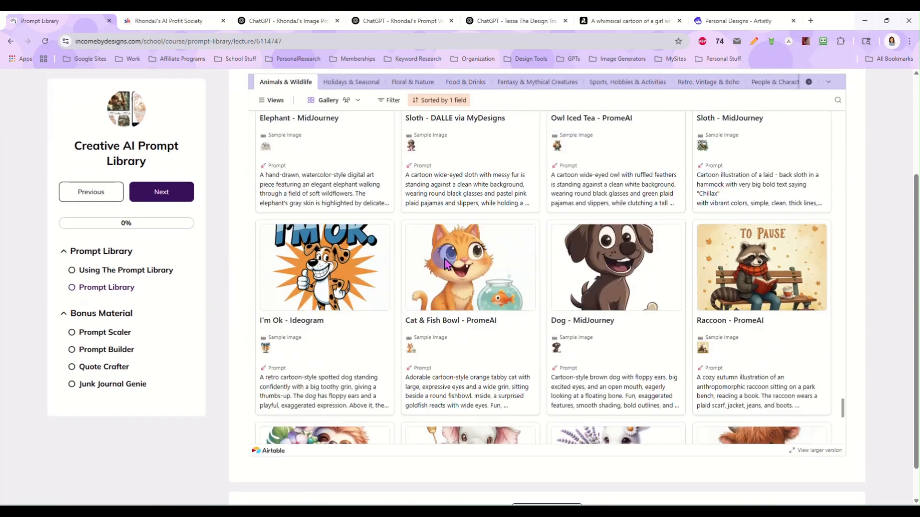
scroll("down", 3)
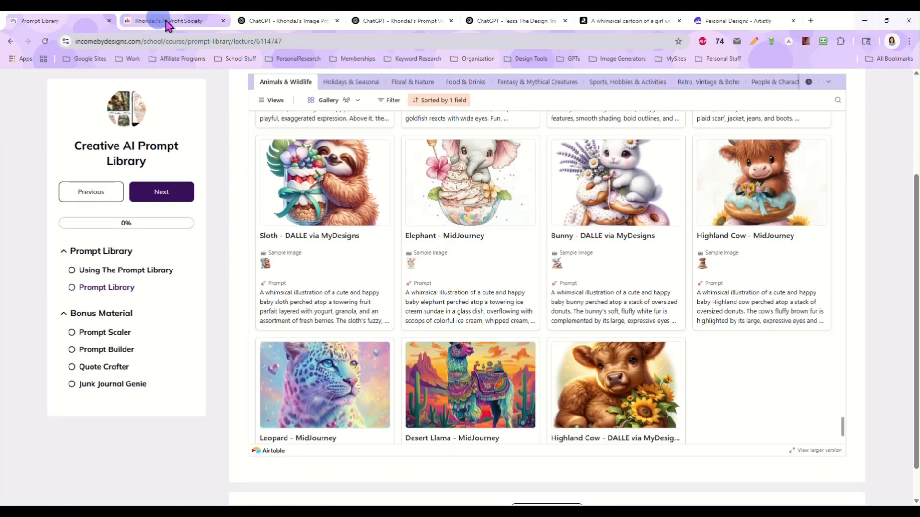